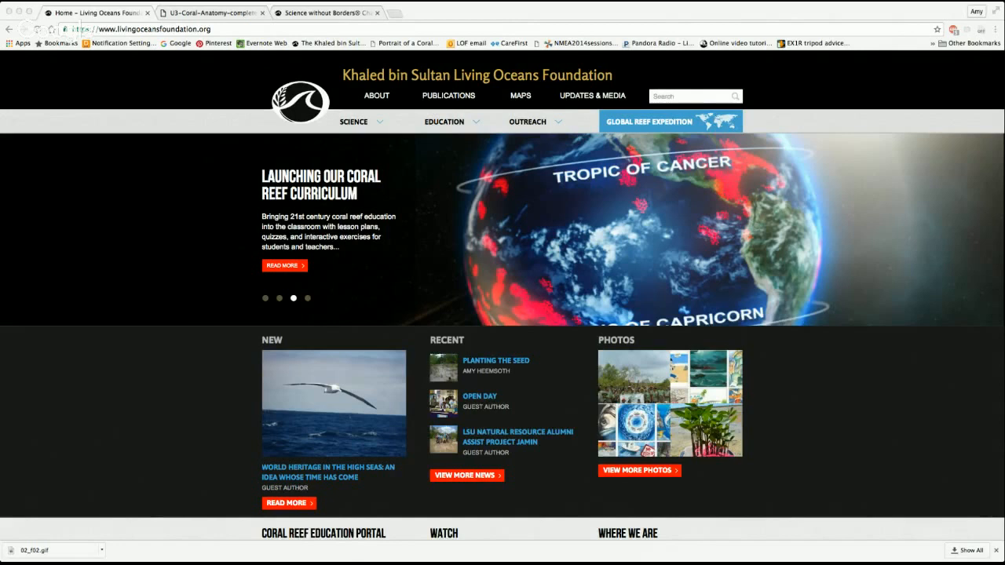
# - Go to the Education Portal welcome page from the Education menu
pyautogui.click(443, 123)
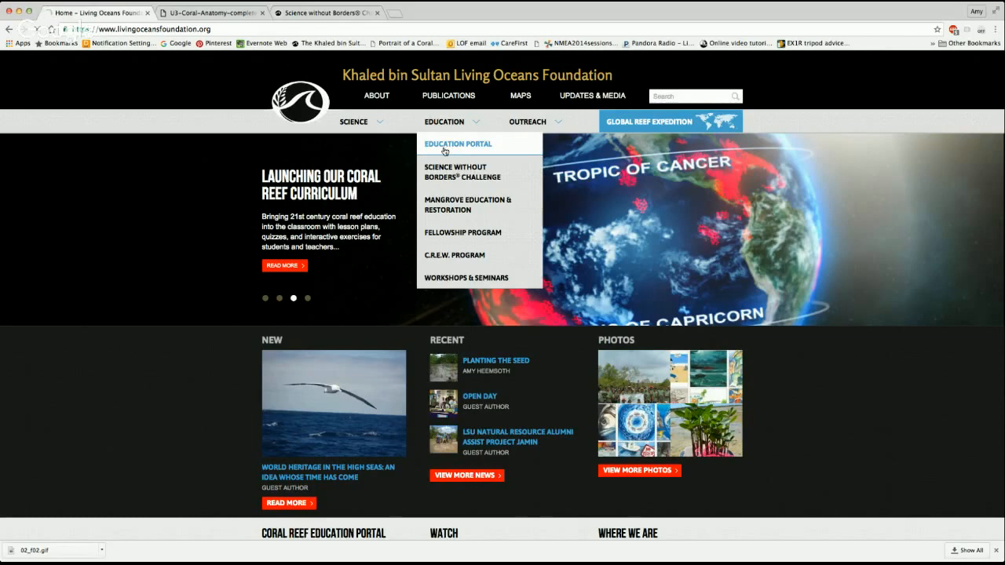
pyautogui.click(459, 144)
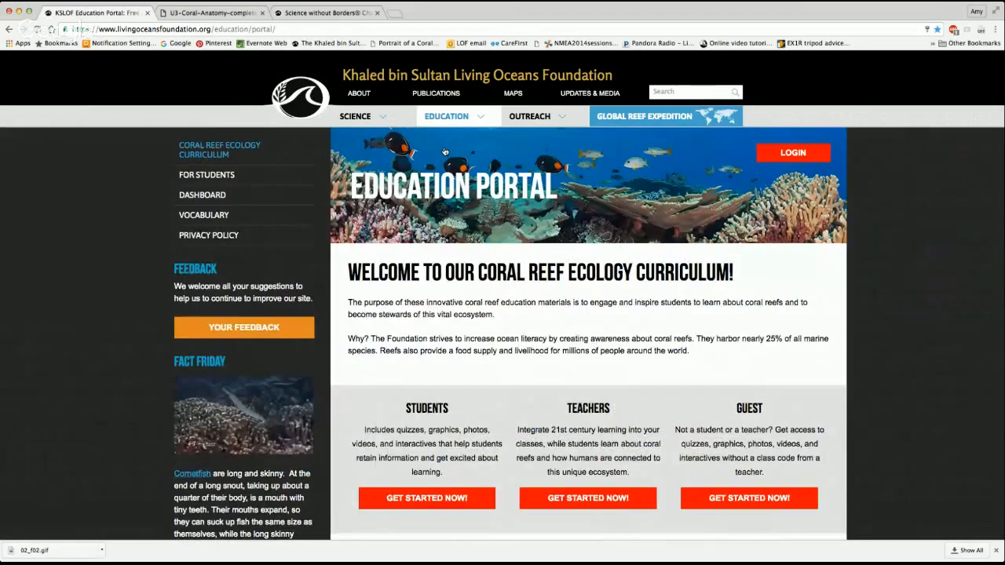
pyautogui.scroll(-3)
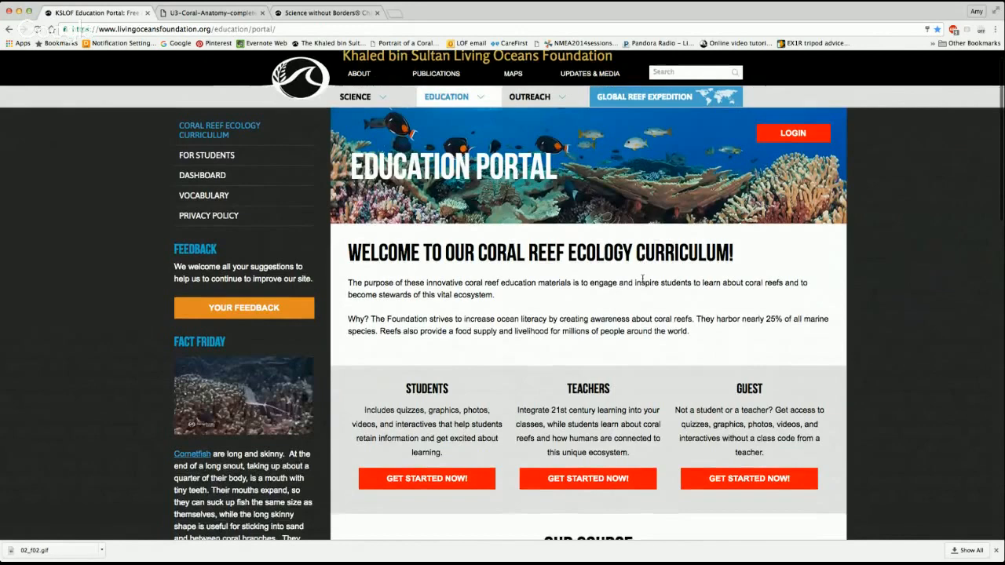
pyautogui.scroll(-3)
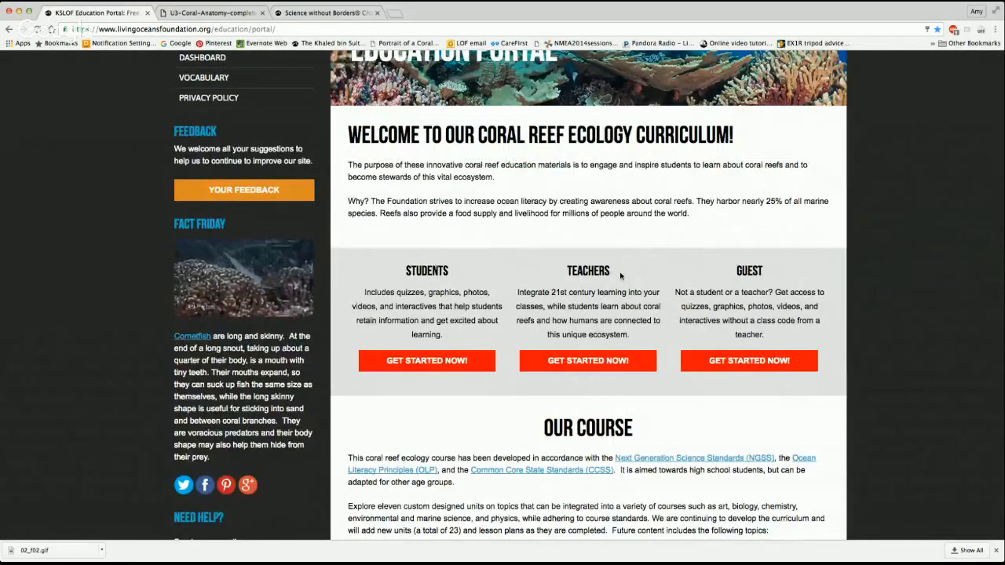
pyautogui.moveTo(576, 286)
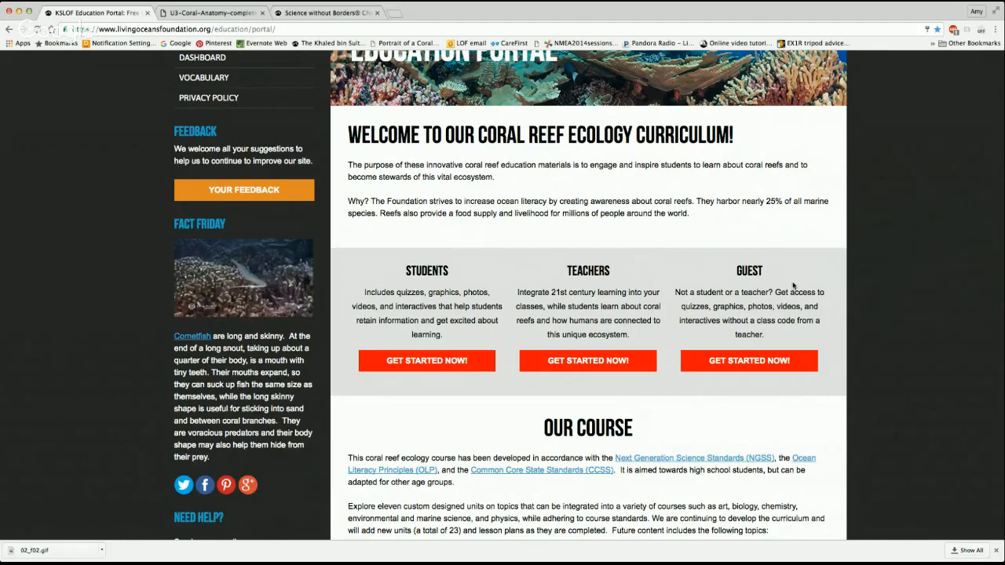
pyautogui.scroll(-3)
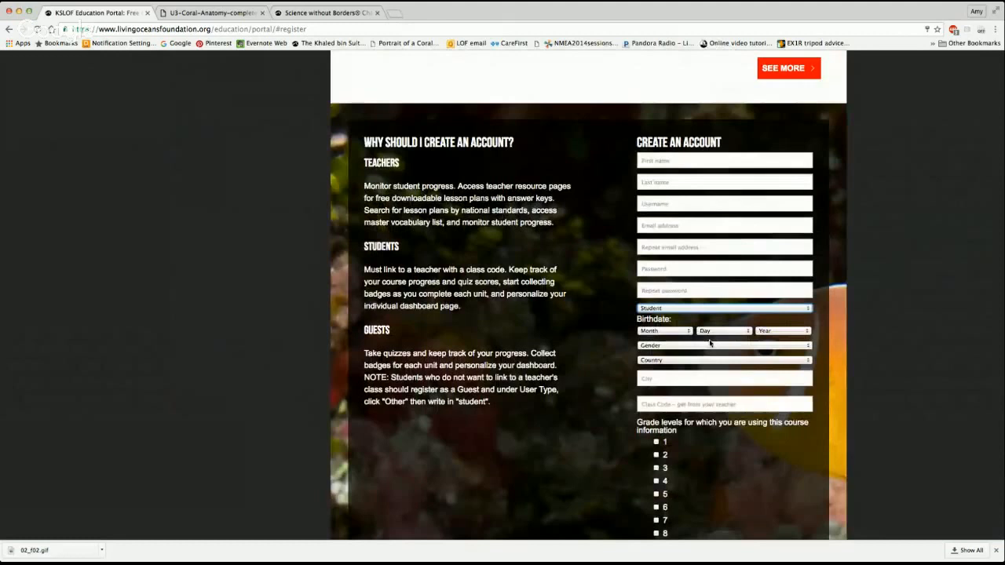
pyautogui.moveTo(863, 347)
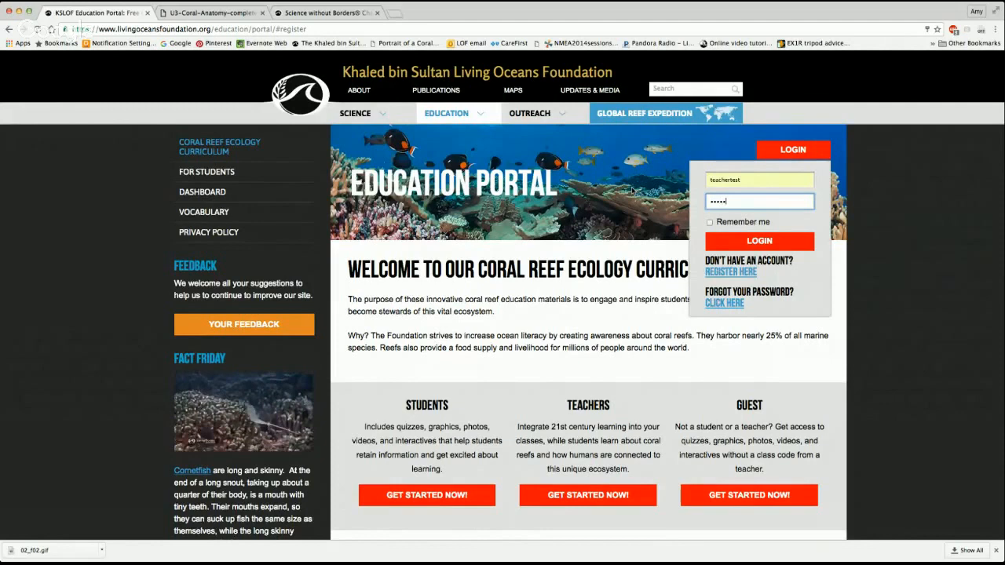
# - Sign in to the portal with the entered username and password
pyautogui.click(758, 242)
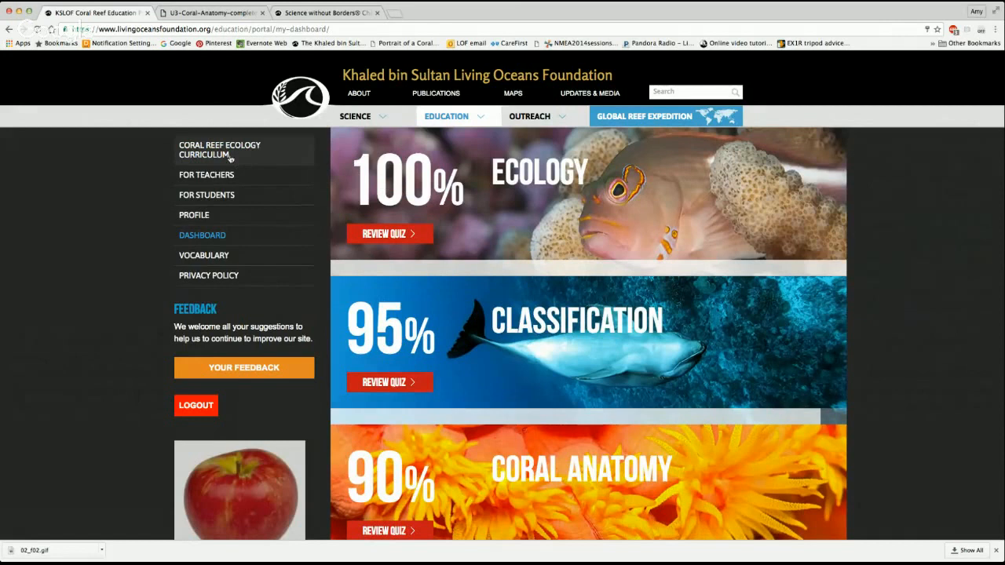
pyautogui.moveTo(251, 235)
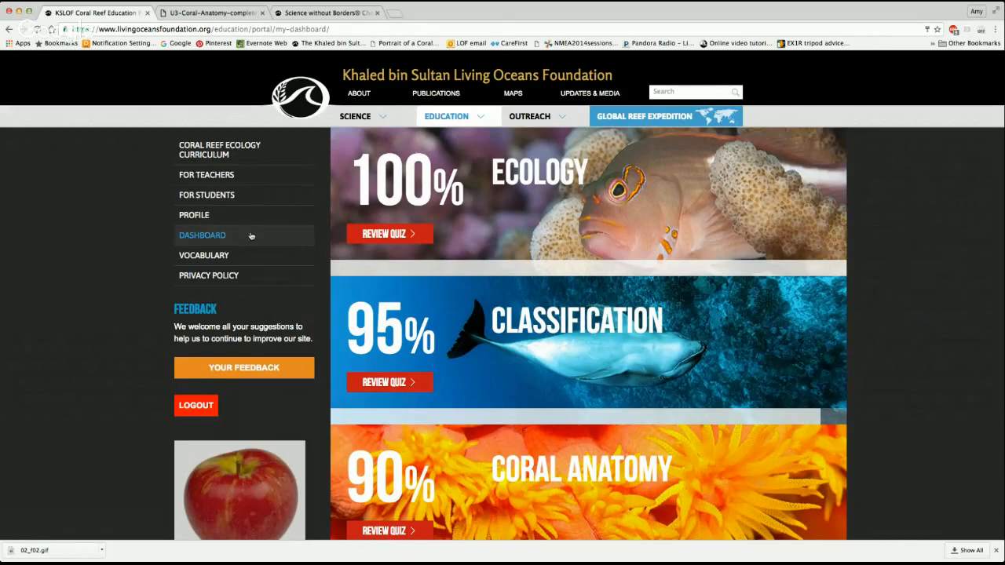
pyautogui.moveTo(258, 236)
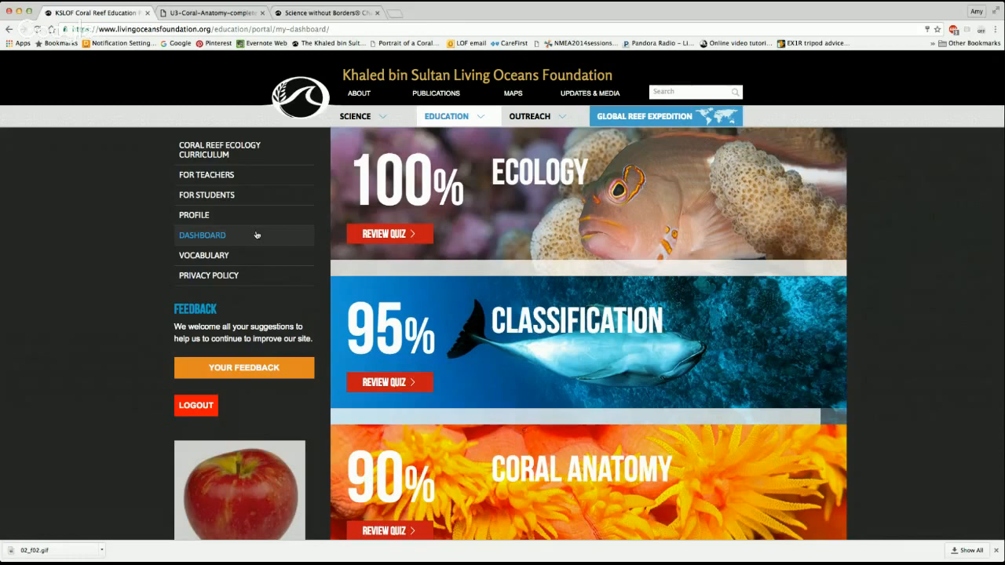
pyautogui.moveTo(142, 235)
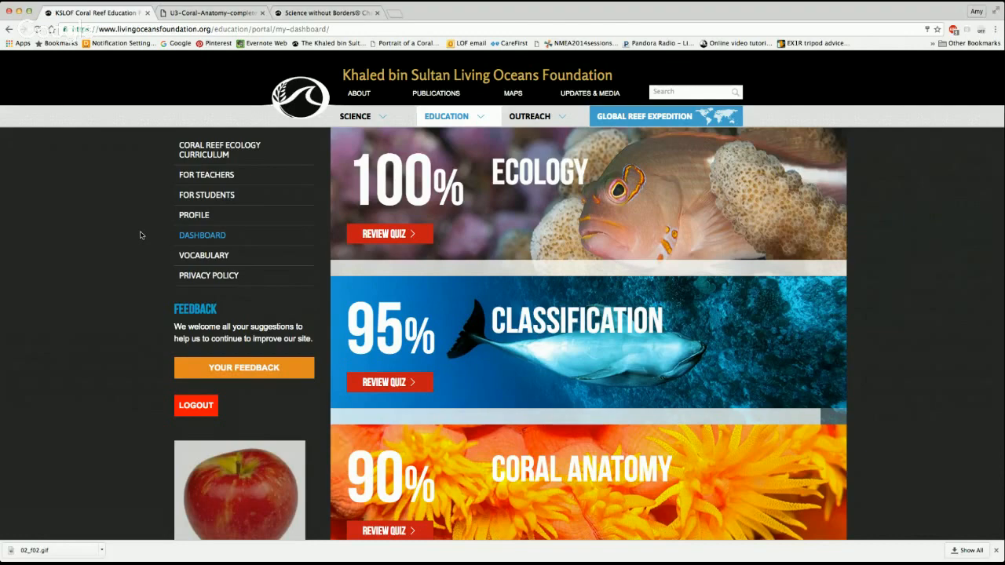
pyautogui.scroll(-3)
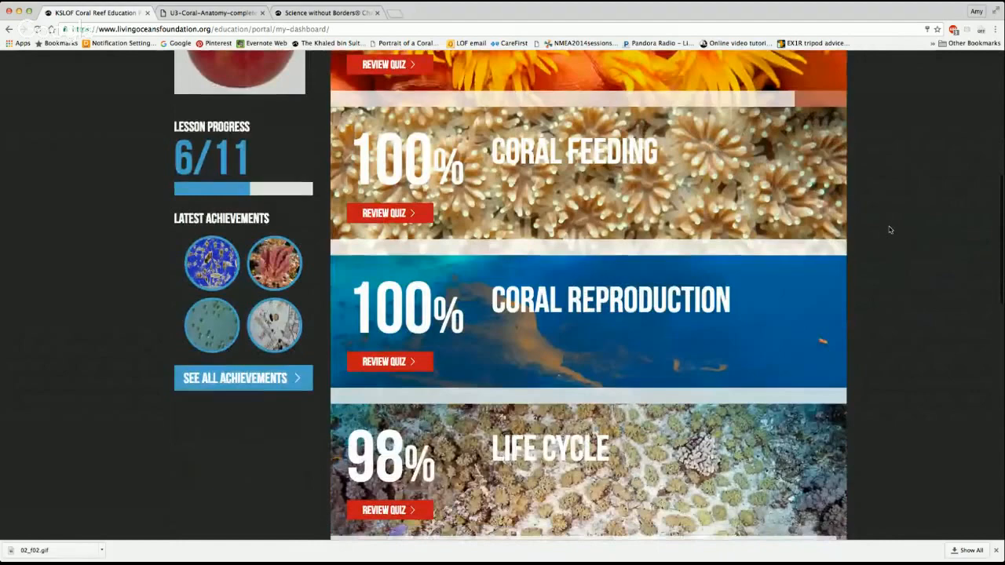
pyautogui.scroll(-3)
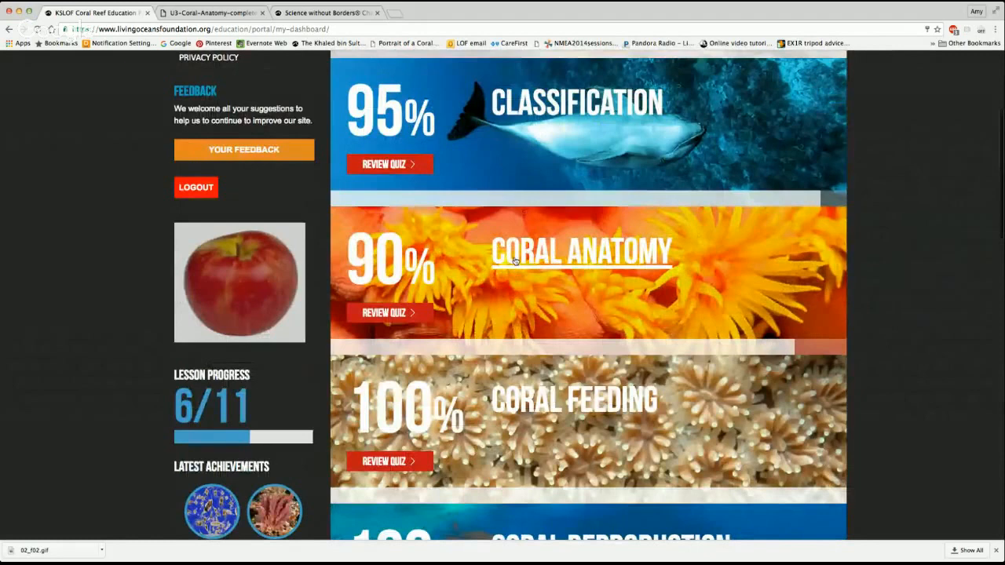
# - Open the Coral Anatomy unit and read its Background Information on polyp body forms
pyautogui.click(581, 253)
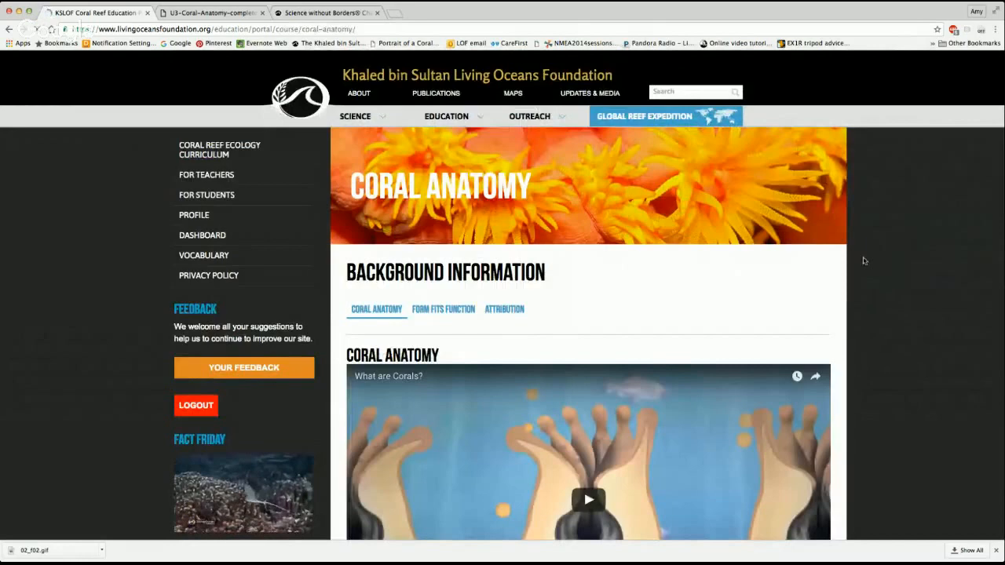
pyautogui.scroll(-3)
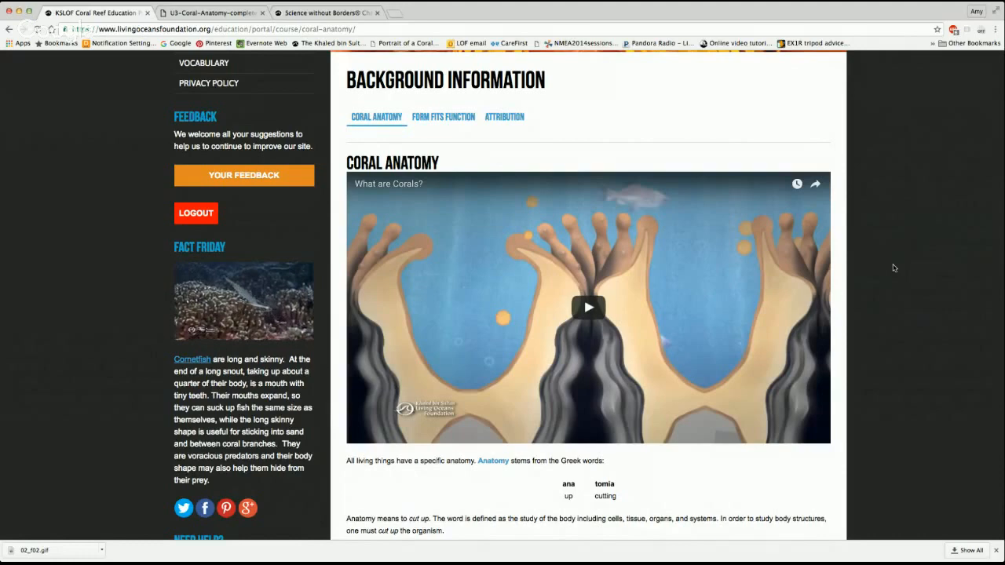
pyautogui.scroll(-3)
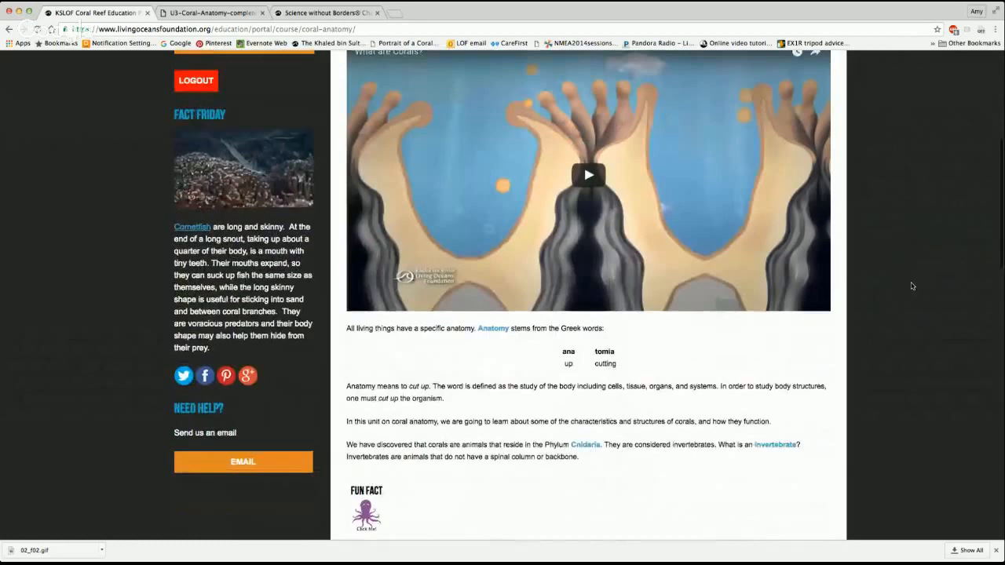
pyautogui.scroll(-3)
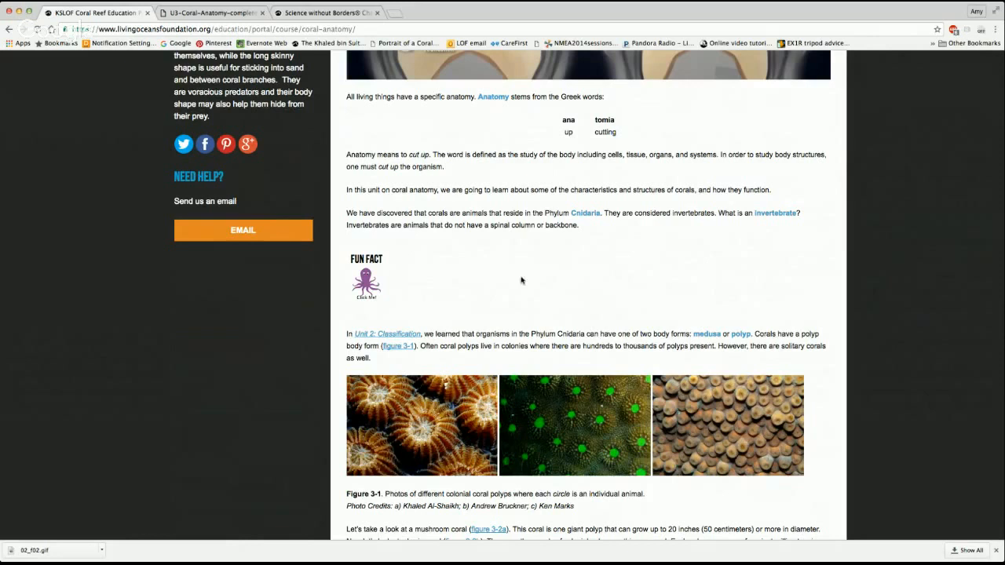
pyautogui.click(366, 282)
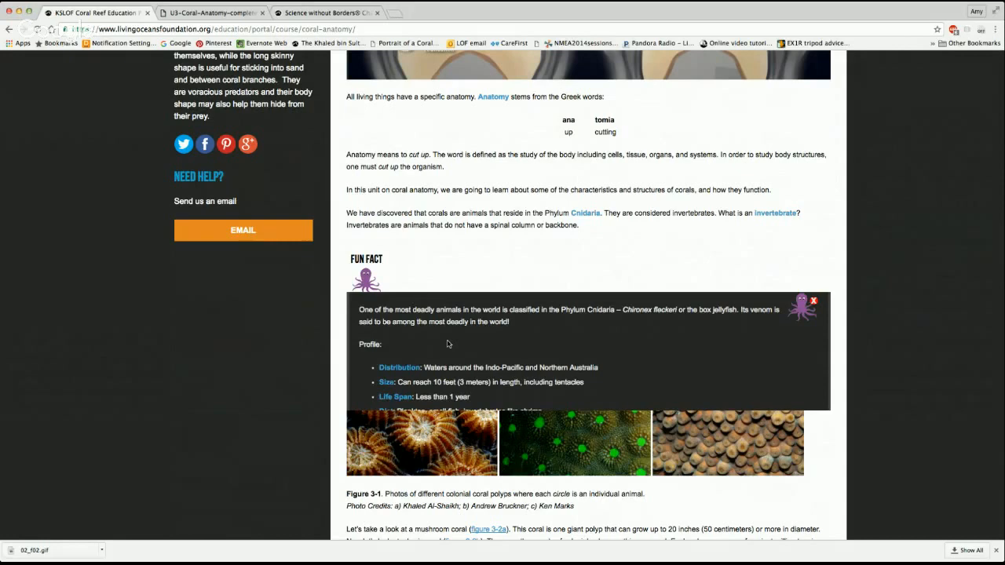
pyautogui.scroll(-3)
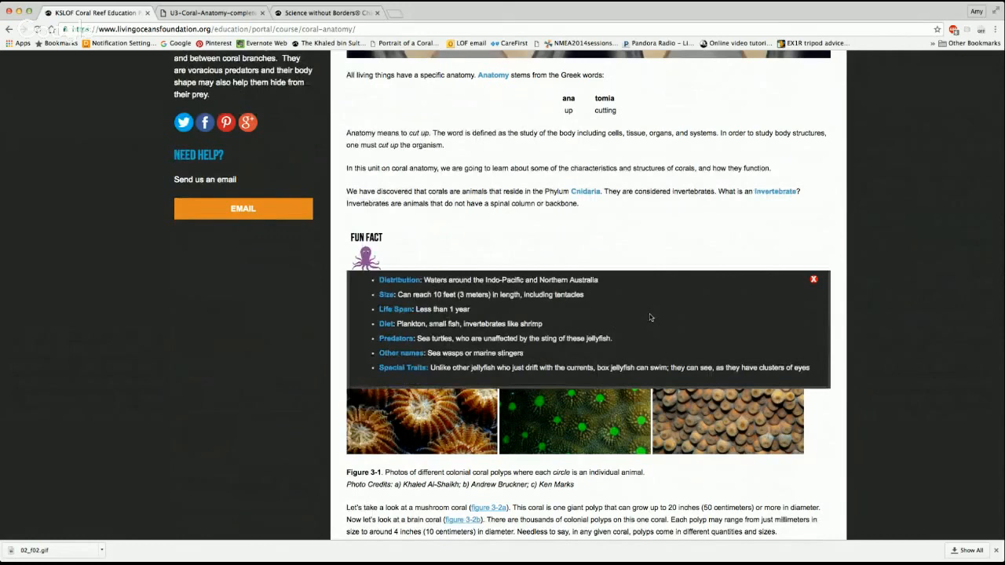
pyautogui.scroll(-3)
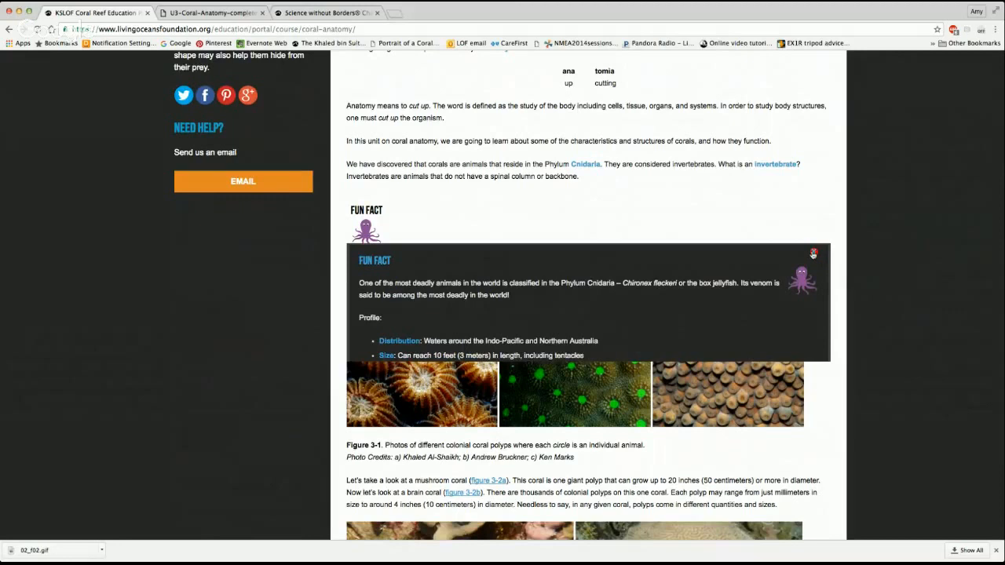
pyautogui.click(813, 252)
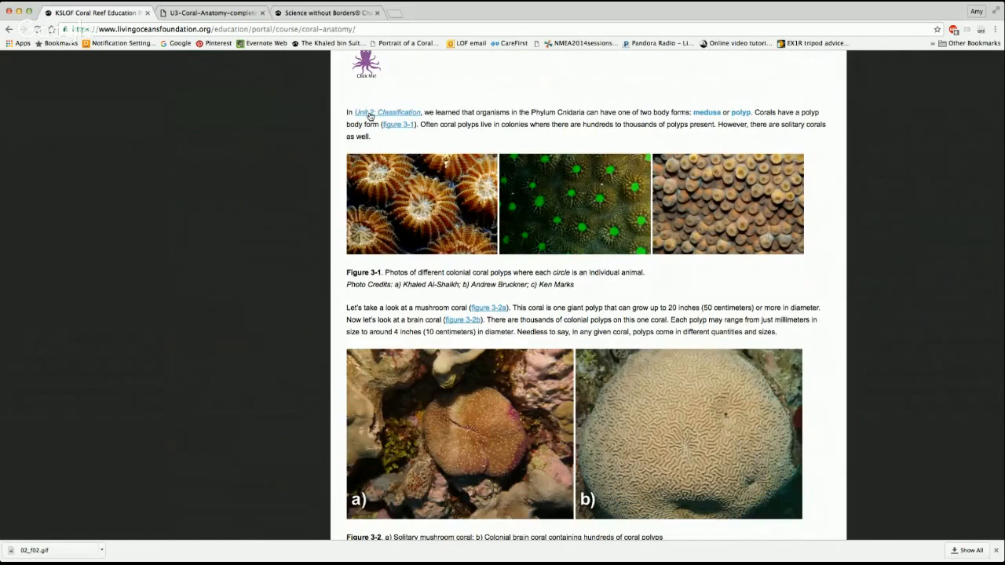
pyautogui.scroll(-3)
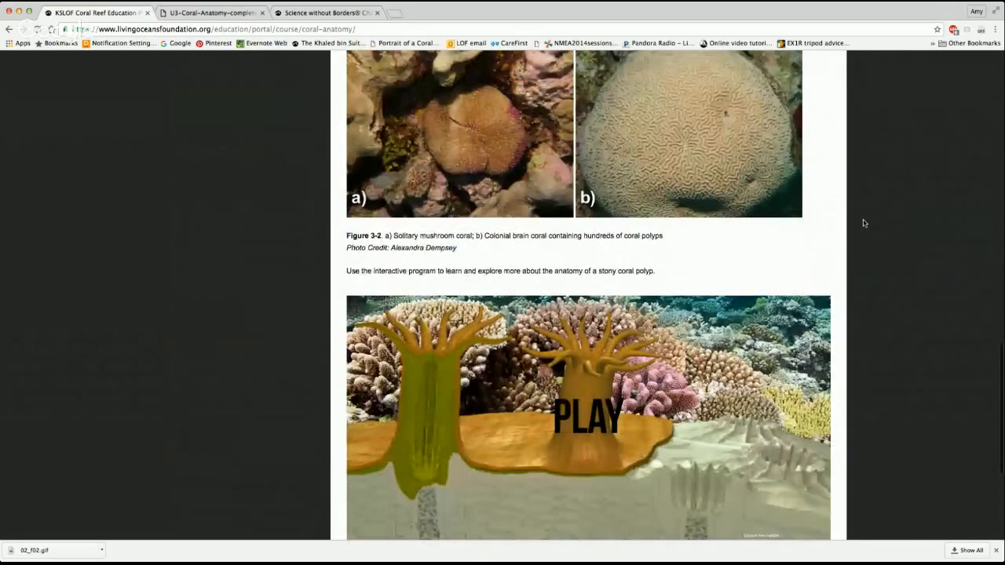
pyautogui.scroll(-3)
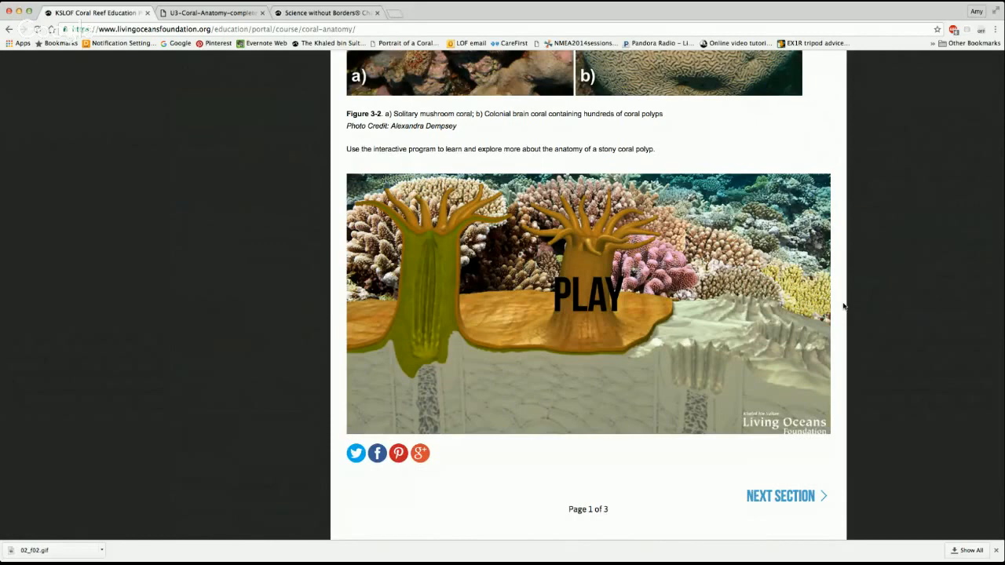
# - Launch the interactive coral polyp explorer and view the Basal Plate structure
pyautogui.click(588, 297)
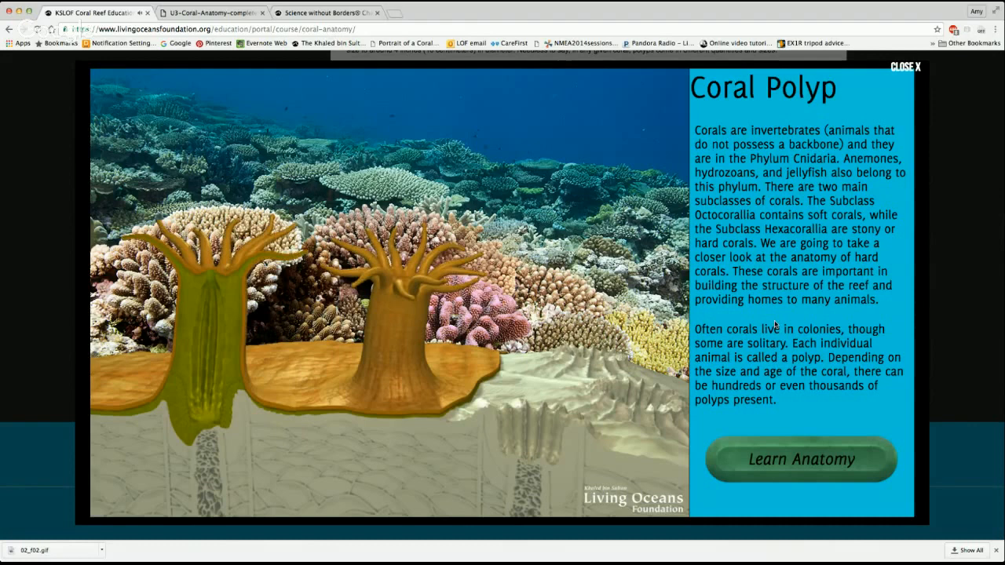
pyautogui.click(801, 459)
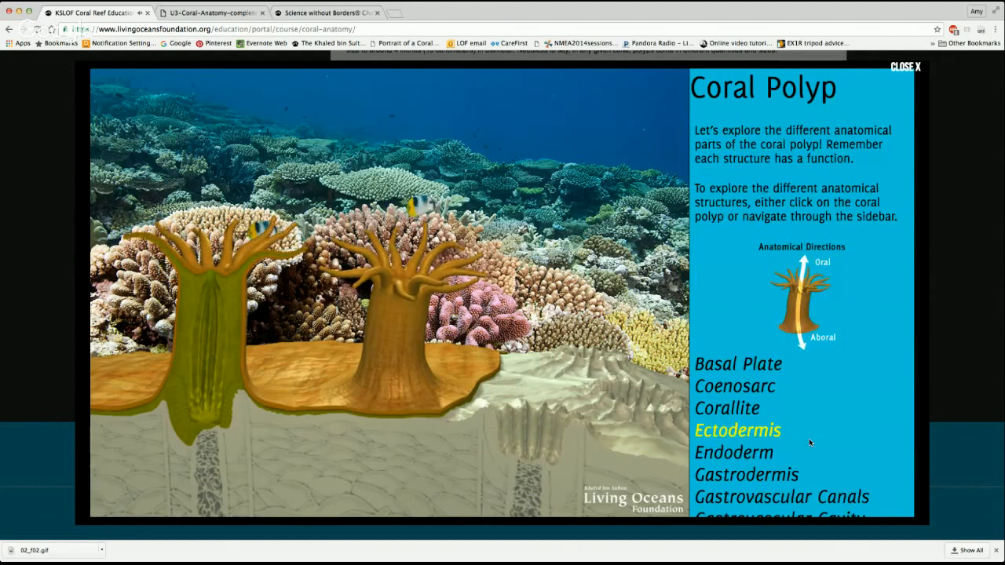
pyautogui.click(738, 364)
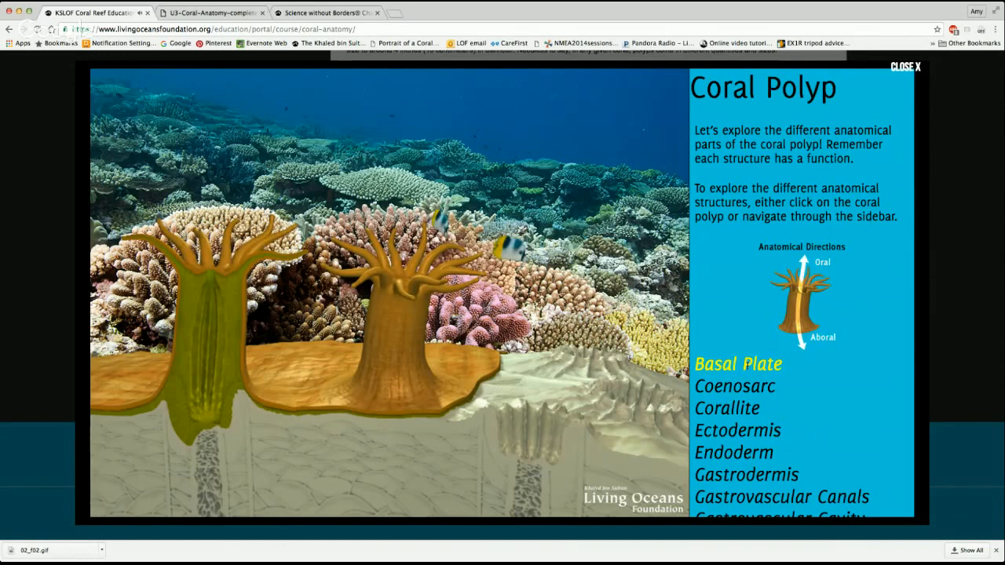
pyautogui.click(738, 364)
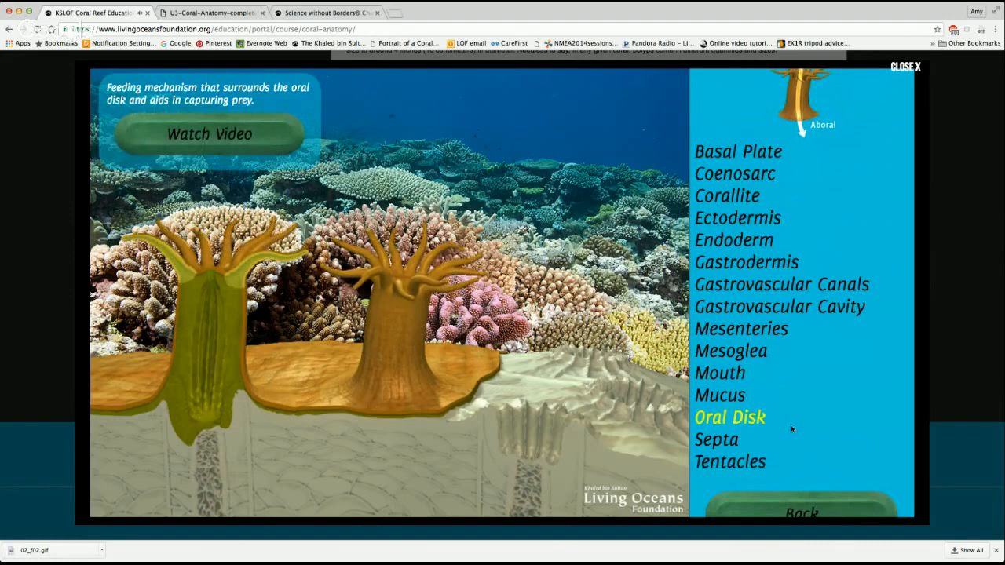
# - View the gastrovascular cavity and canals, nutrient sharing, and the nematocyst sting animation, then close it
pyautogui.click(779, 306)
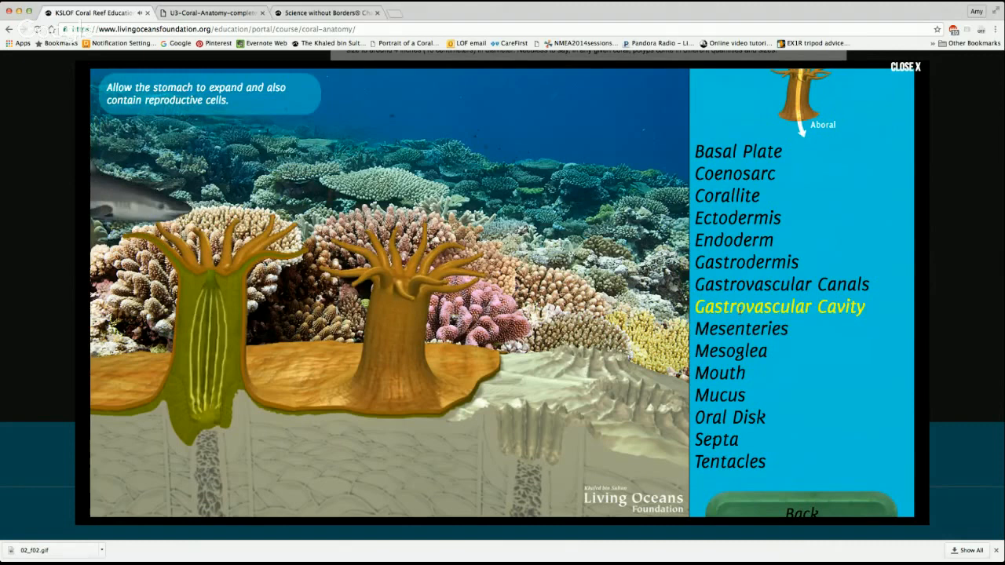
pyautogui.click(741, 329)
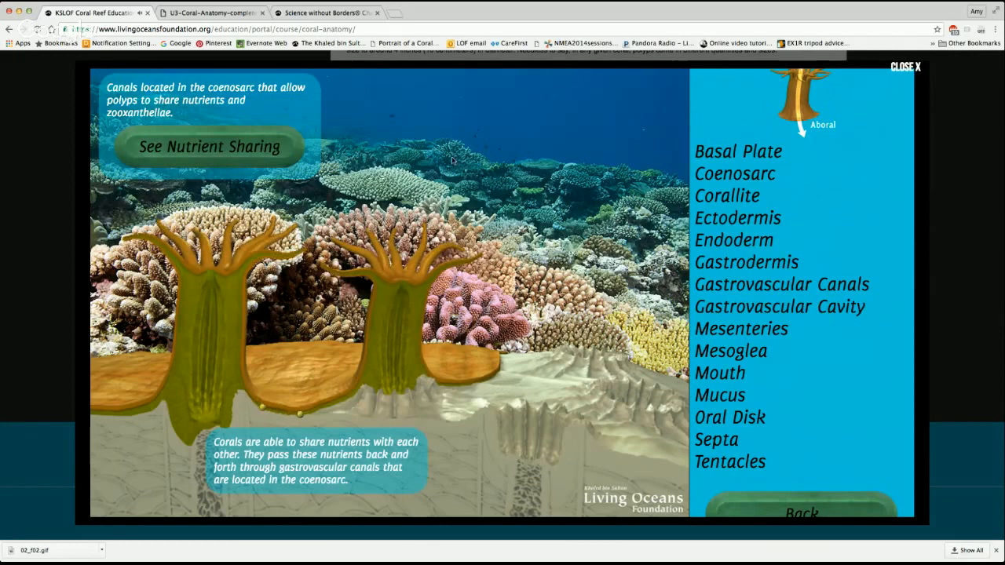
pyautogui.click(736, 217)
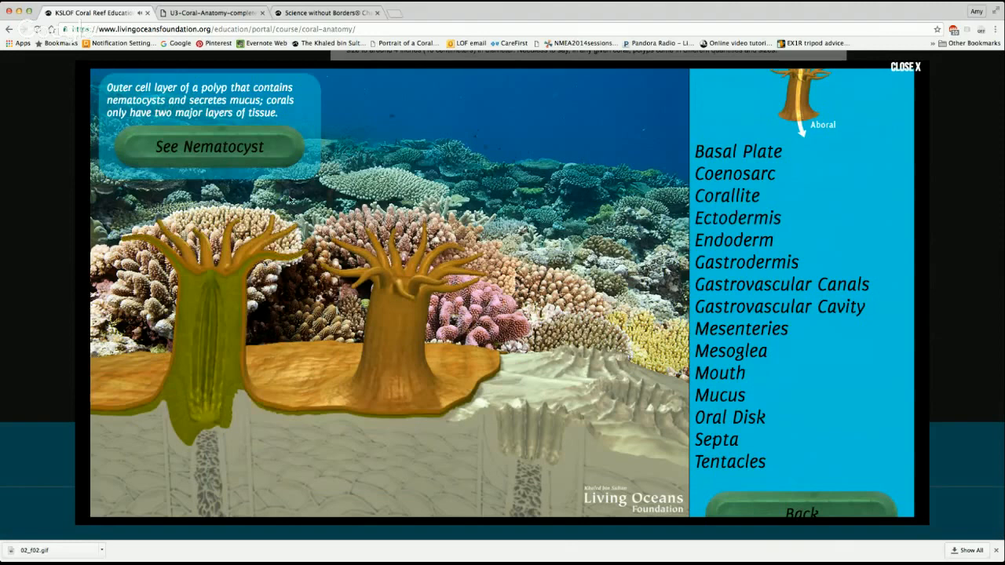
pyautogui.click(209, 147)
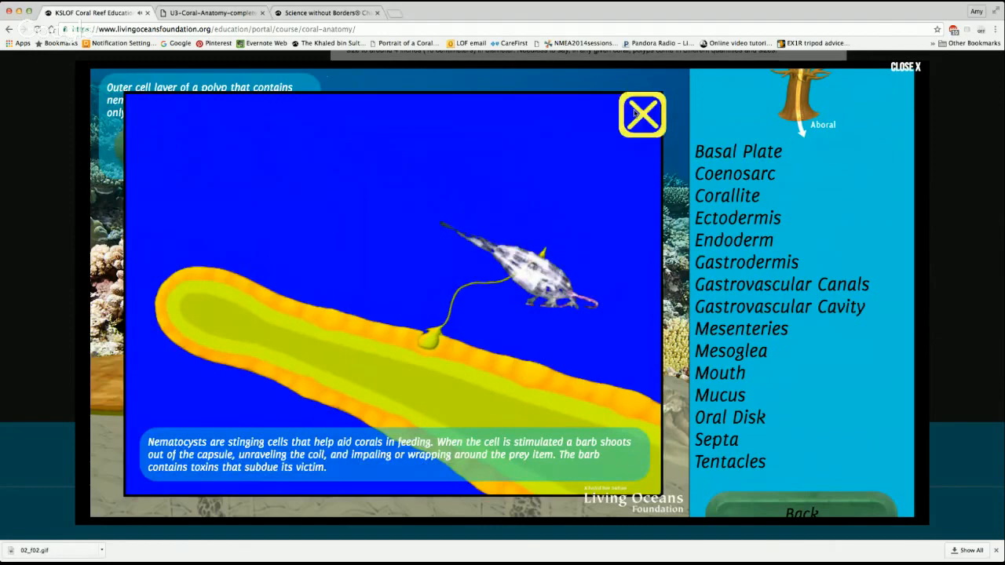
pyautogui.click(642, 115)
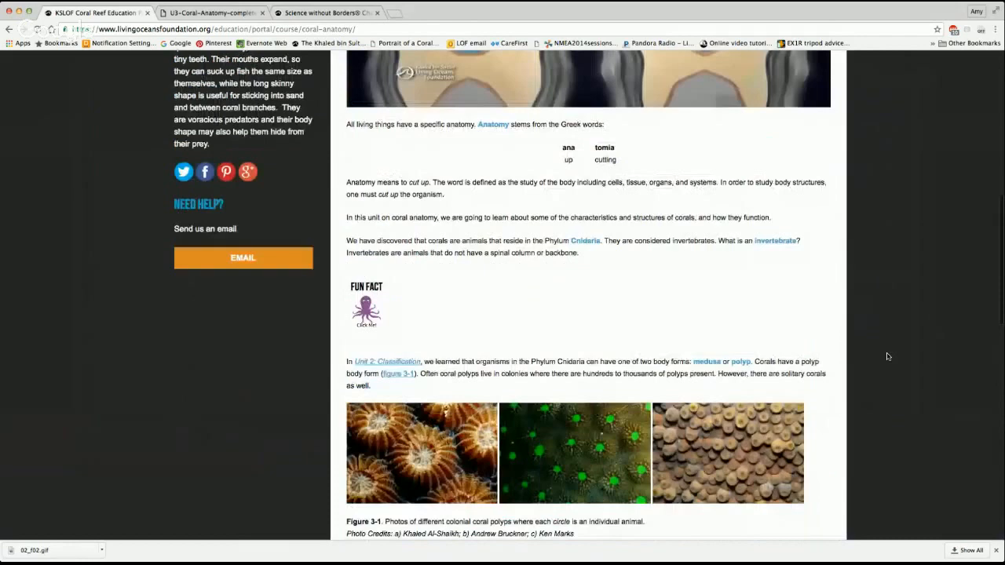
# - Switch to the Form Fits Function section on sessile polyps
pyautogui.scroll(3)
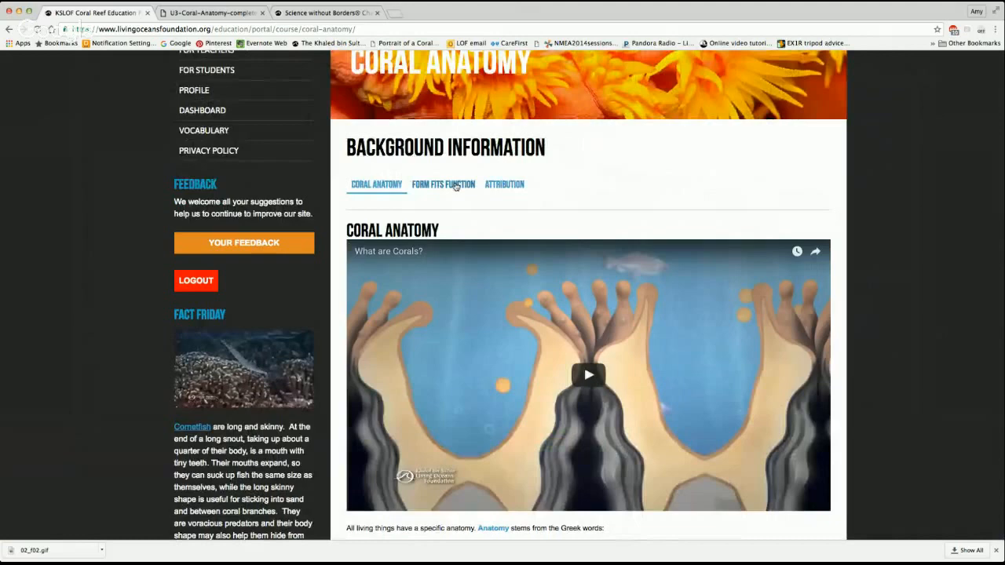
pyautogui.click(443, 186)
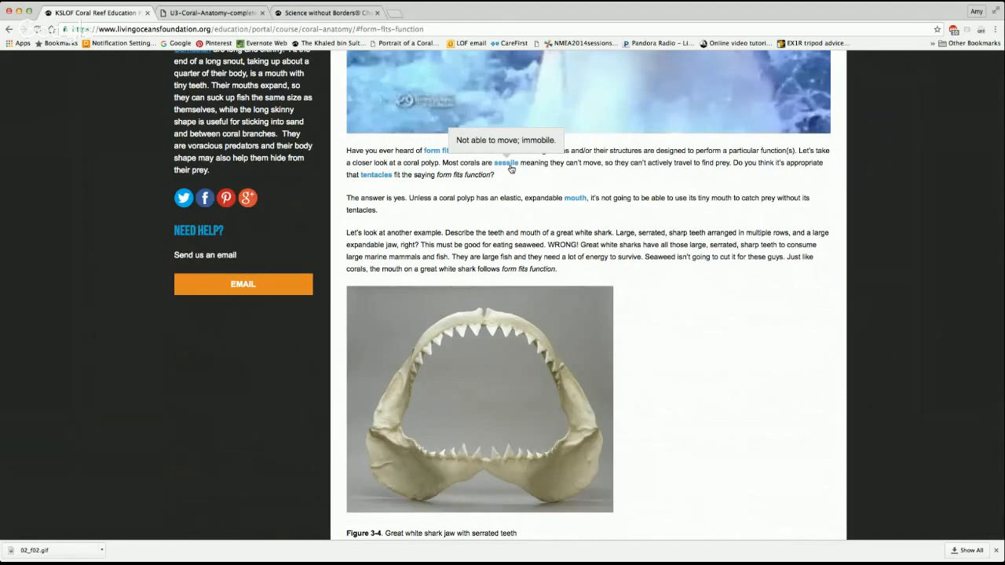
pyautogui.moveTo(575, 198)
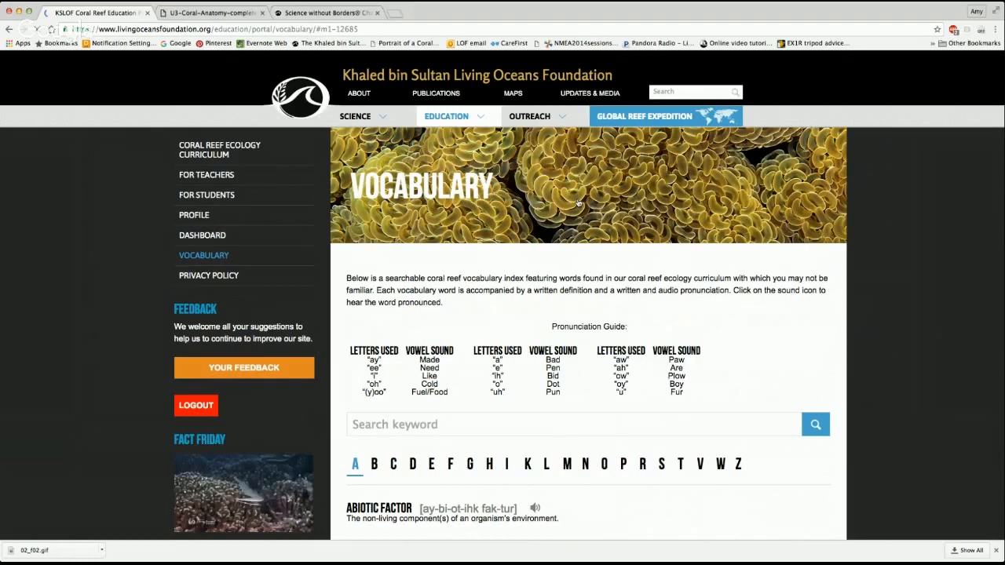
# - Find the Mouth vocabulary entry and play its pronunciation
pyautogui.scroll(-3)
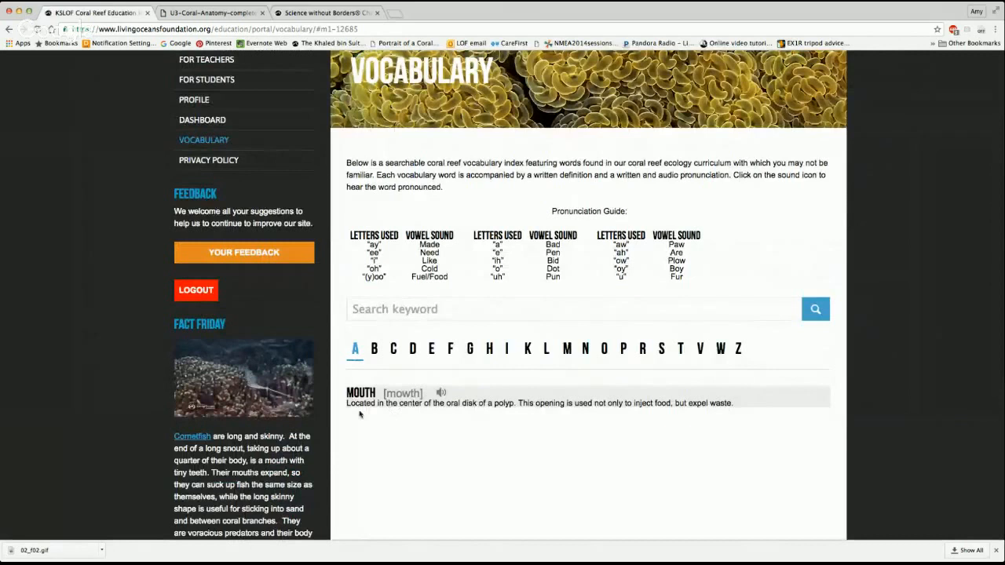
pyautogui.scroll(-3)
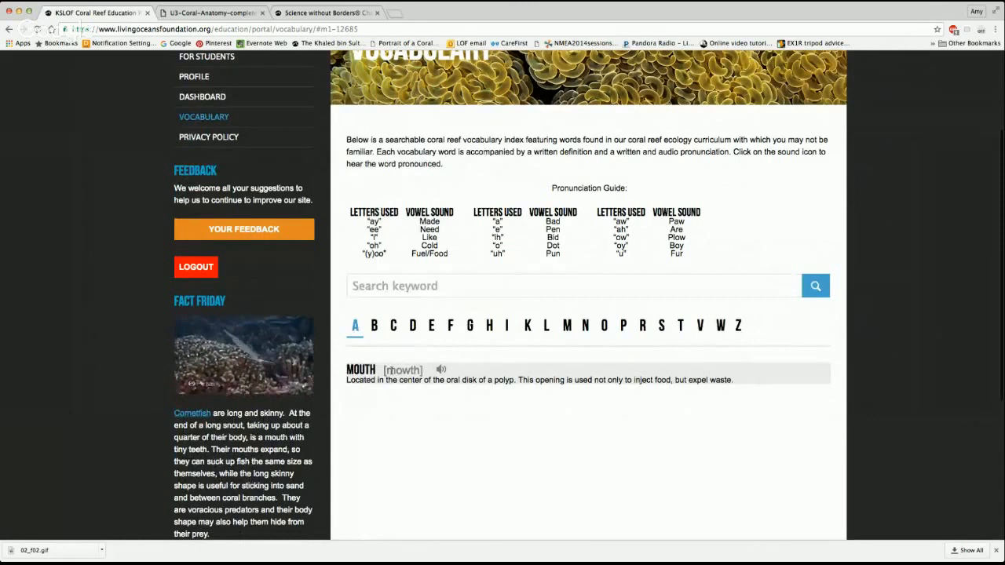
pyautogui.click(440, 369)
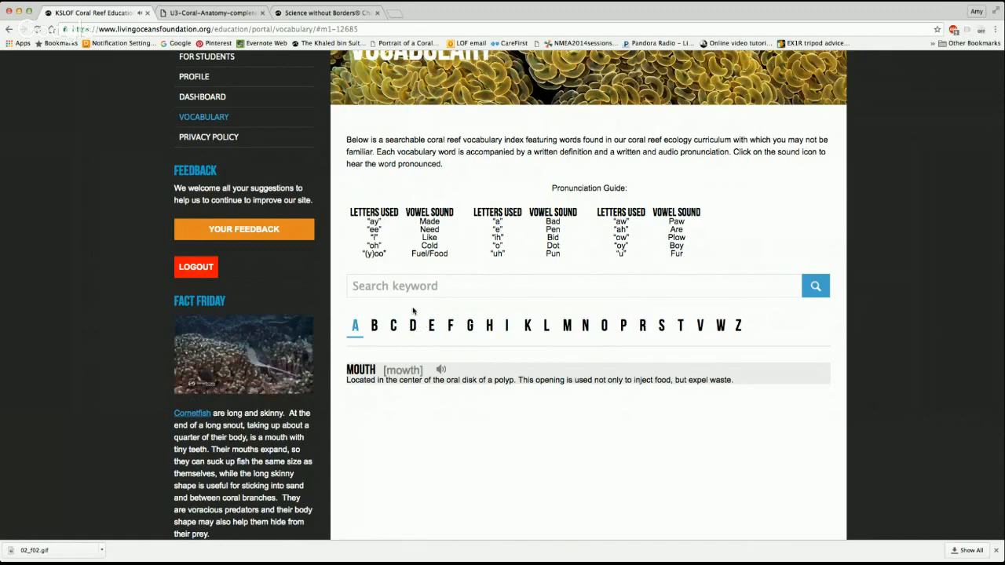
# - Search the vocabulary for 'polyp', then browse the terms beginning with E
pyautogui.write('polyp')
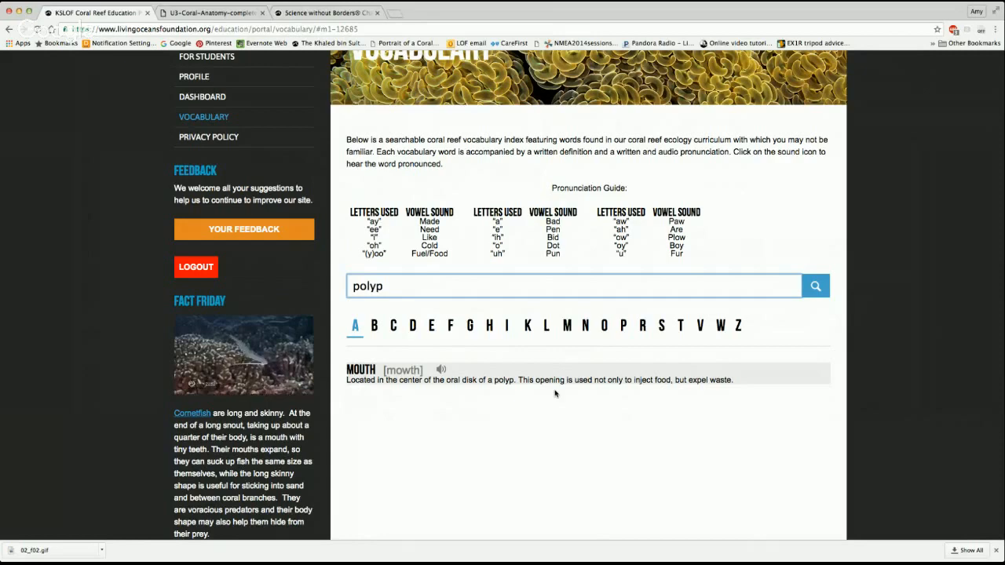
pyautogui.click(816, 286)
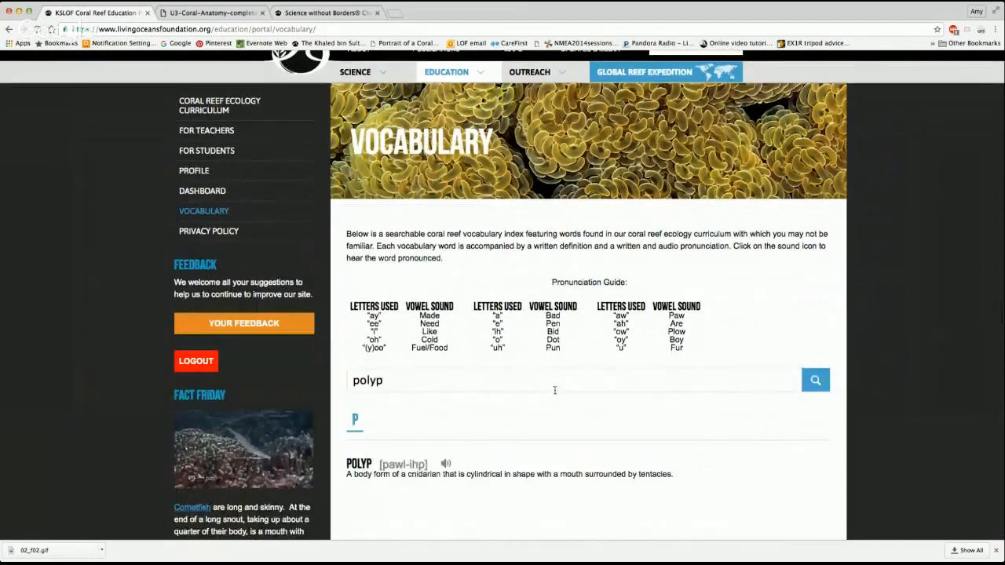
pyautogui.scroll(-3)
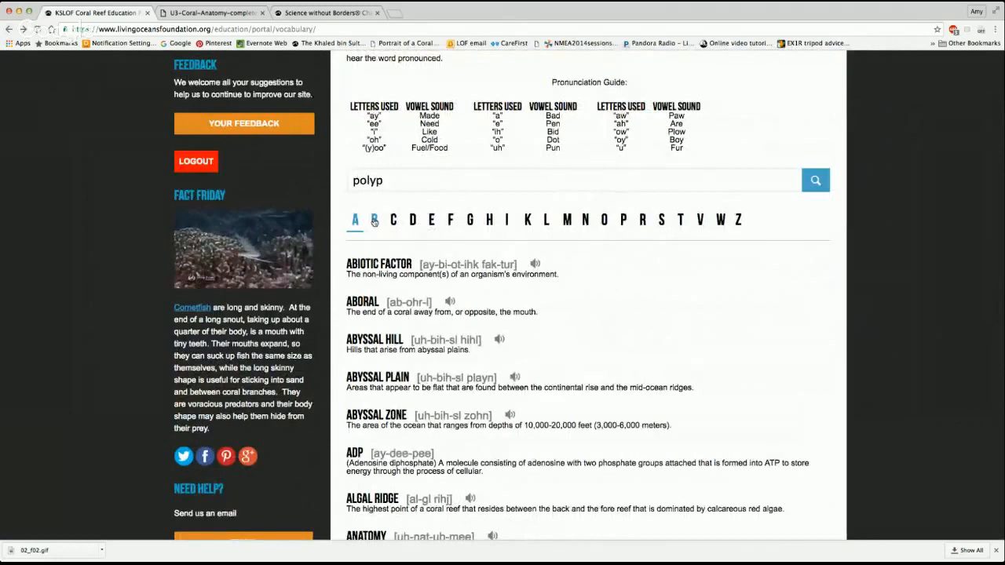
pyautogui.click(430, 220)
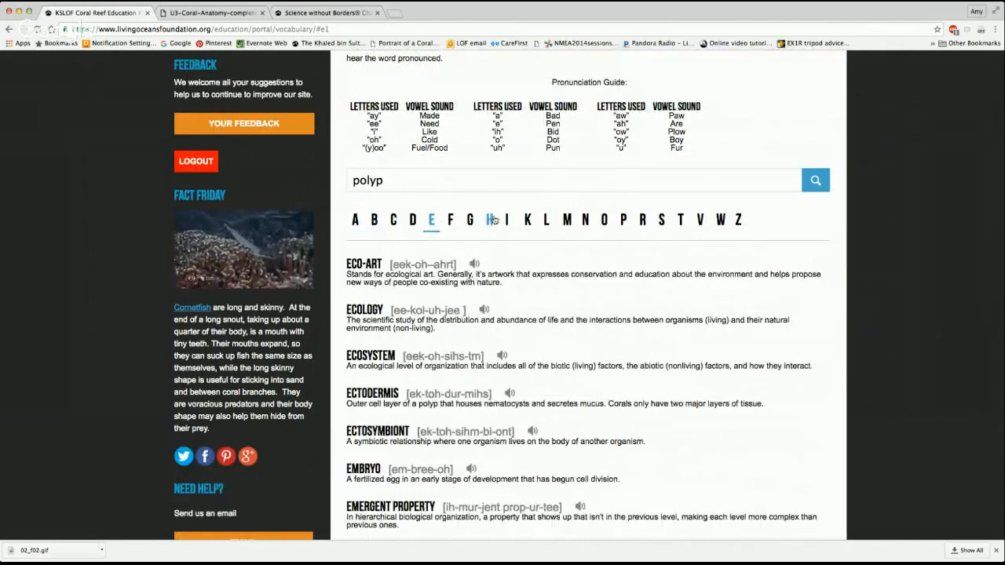
pyautogui.click(490, 220)
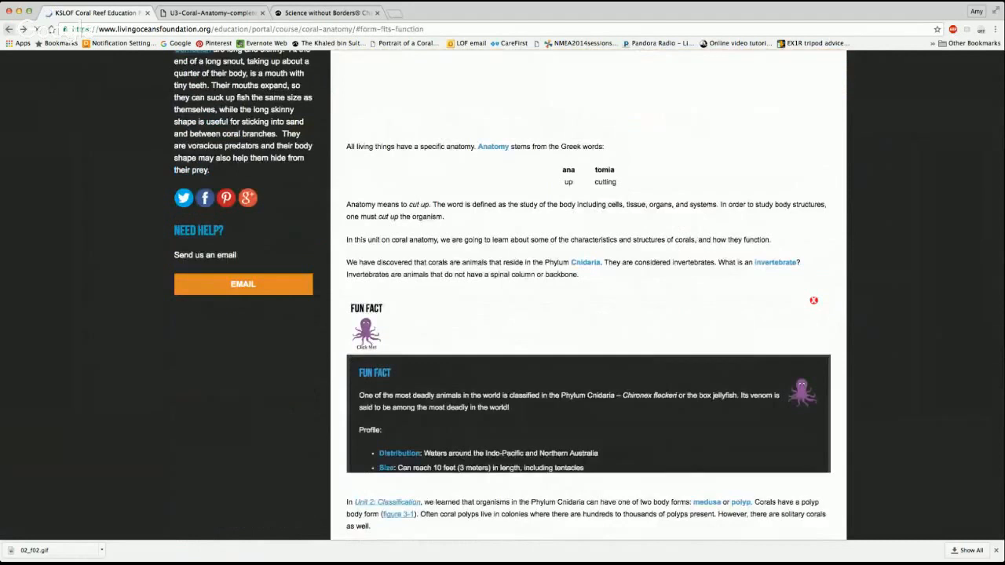
# - Review the Coral Anatomy quiz, scored 35/39 (90%)
pyautogui.scroll(-3)
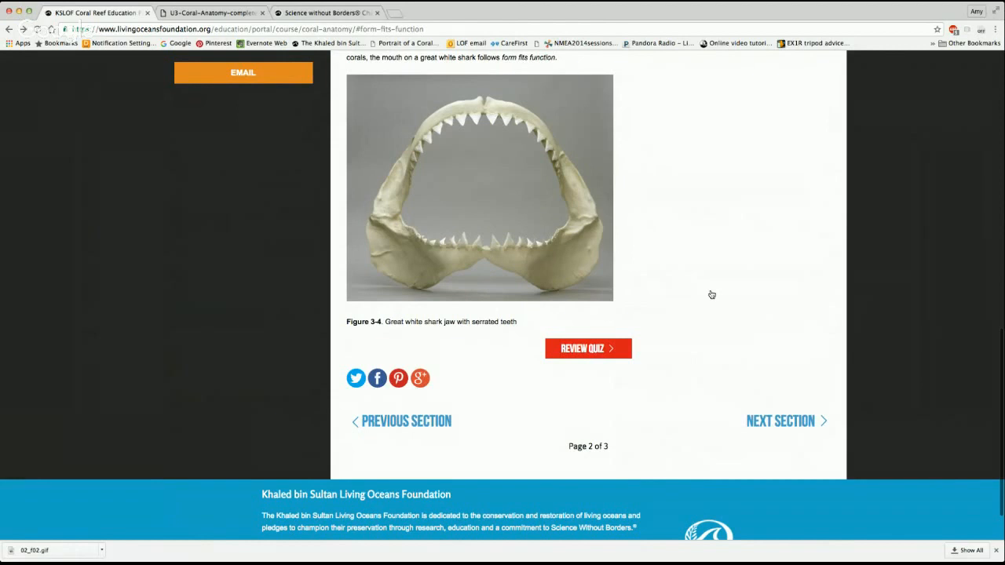
pyautogui.click(587, 349)
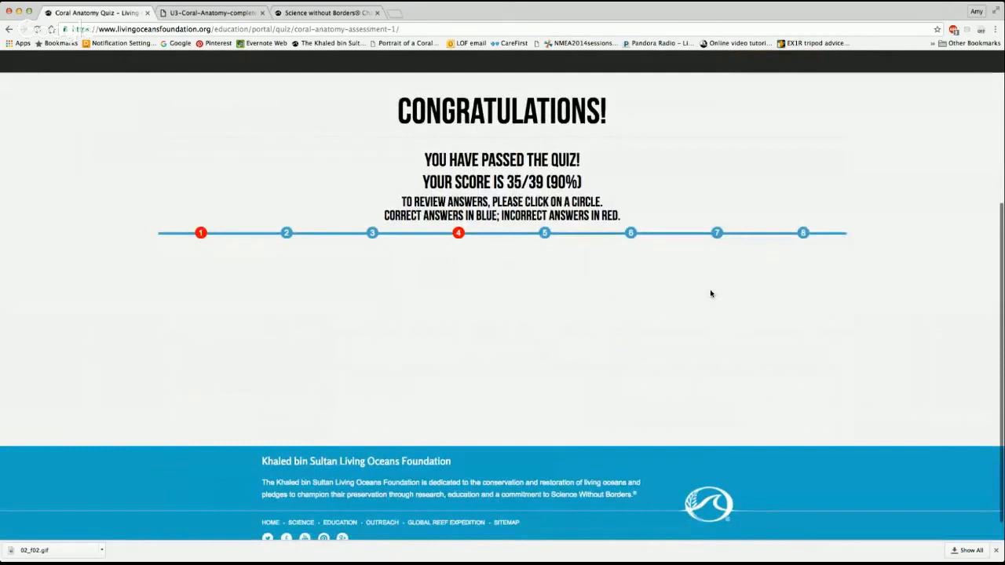
# - Review the answers to quiz questions 7, 4 and 2 on the results timeline
pyautogui.click(717, 232)
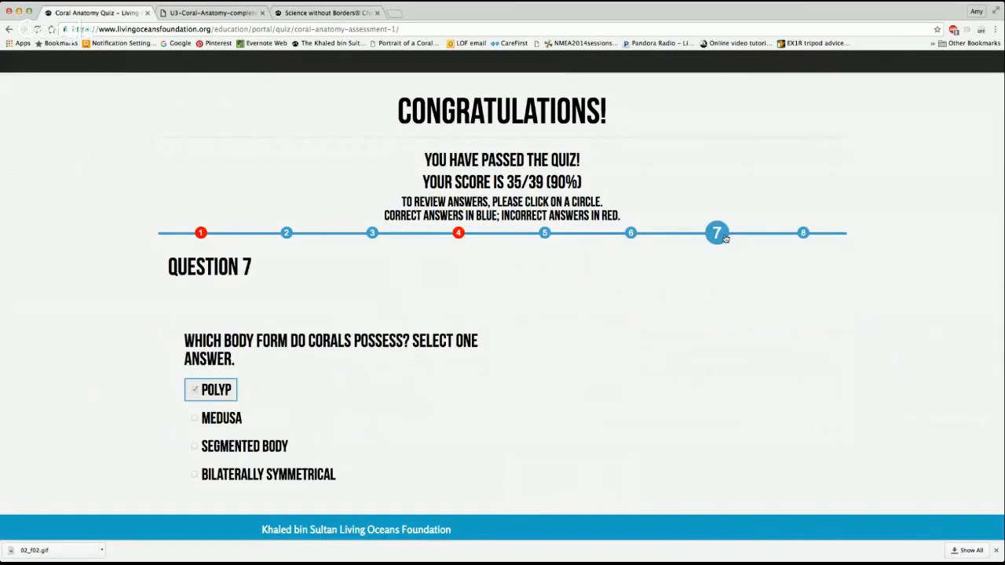
pyautogui.click(458, 232)
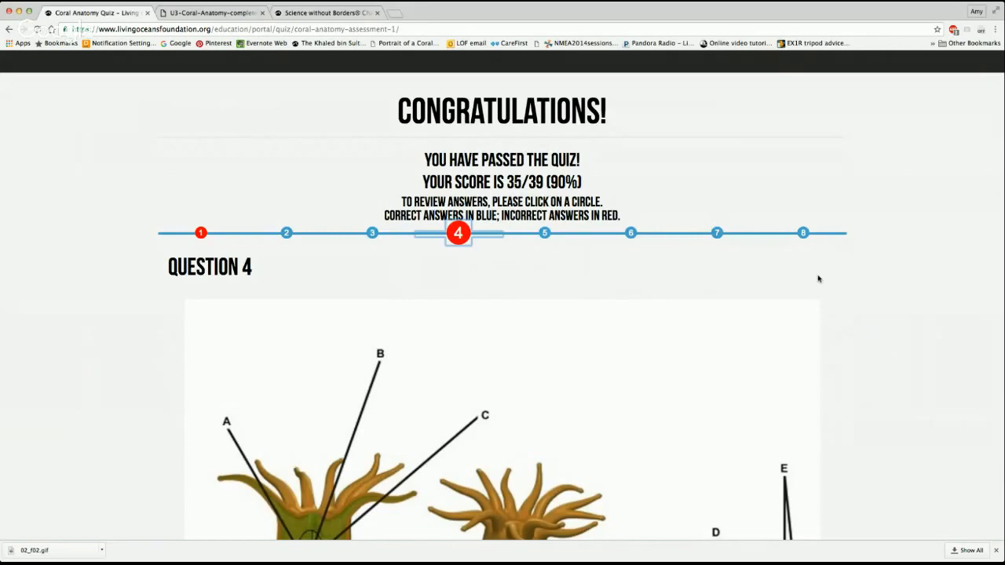
pyautogui.scroll(-3)
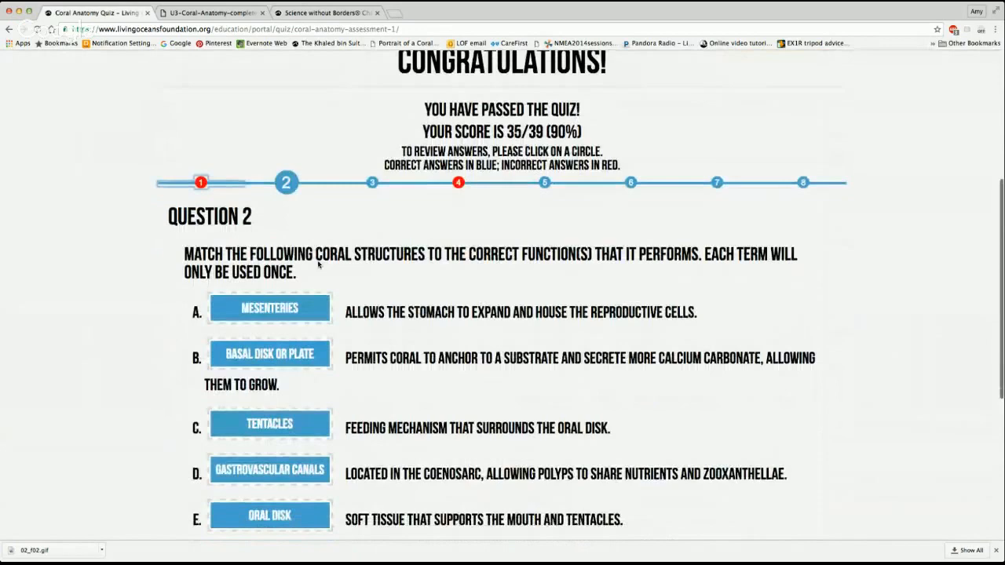
pyautogui.scroll(-3)
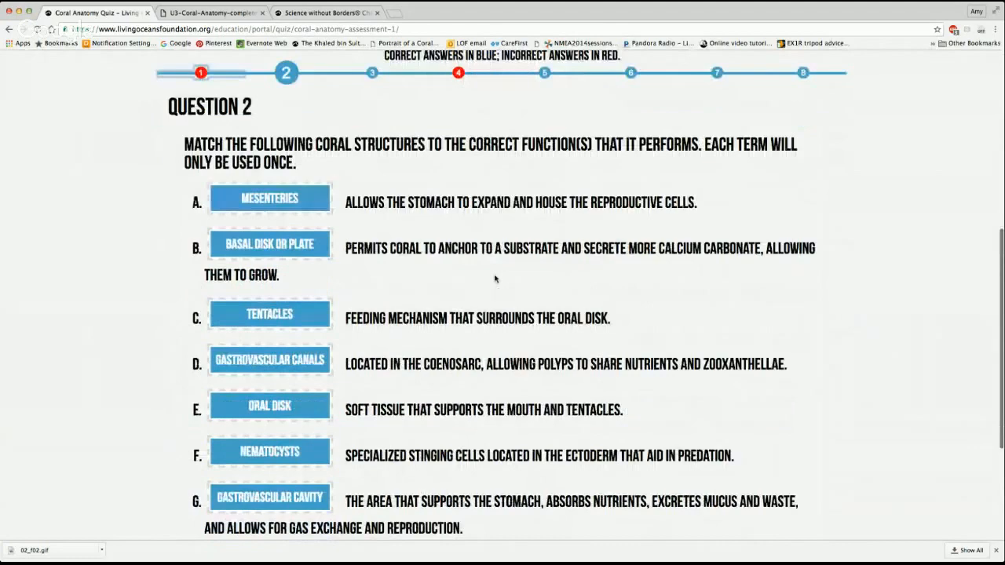
pyautogui.scroll(3)
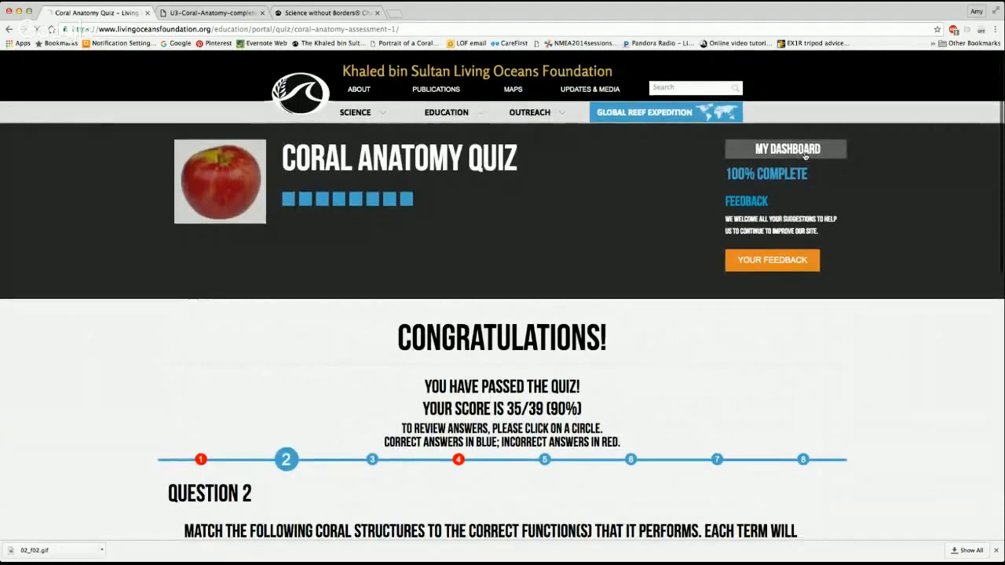
# - From My Dashboard, finish and submit the Reef Zonation quiz, scoring 1/20 (5%)
pyautogui.click(786, 148)
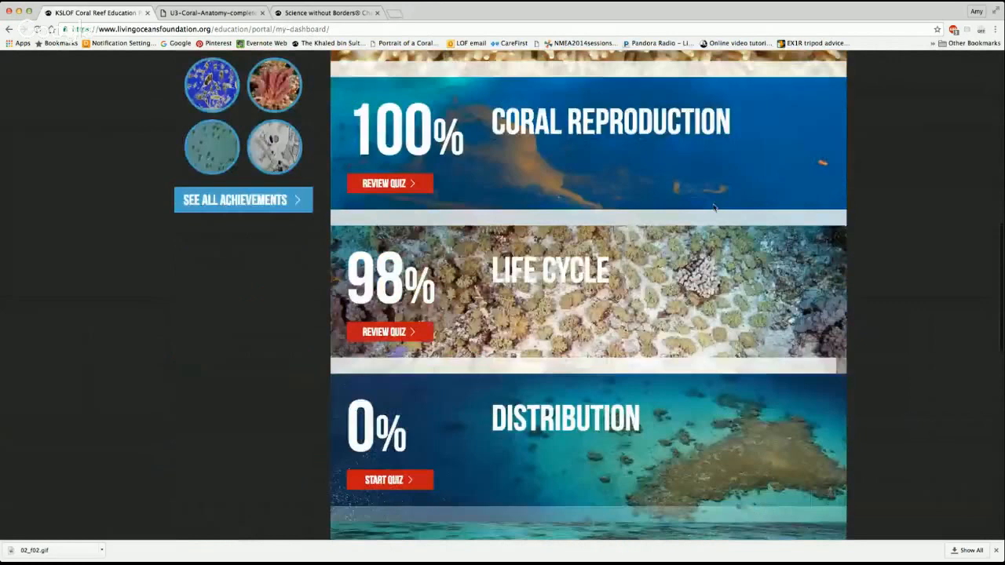
pyautogui.scroll(-3)
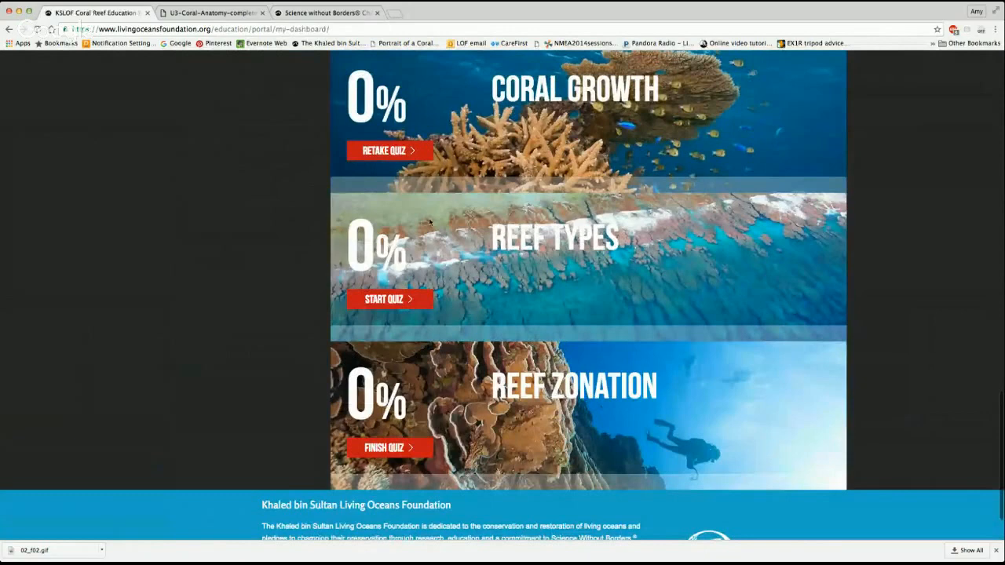
pyautogui.click(389, 448)
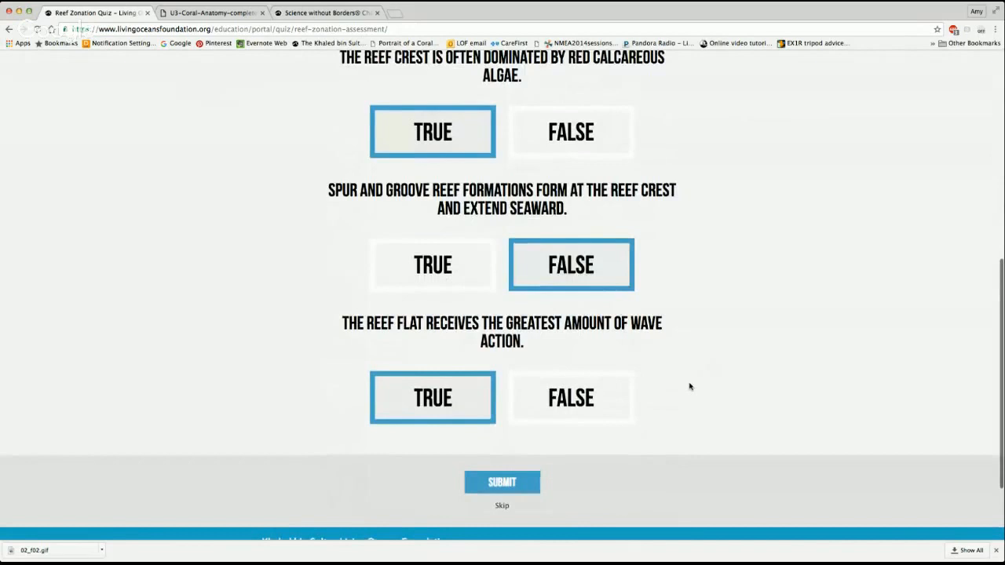
pyautogui.scroll(-3)
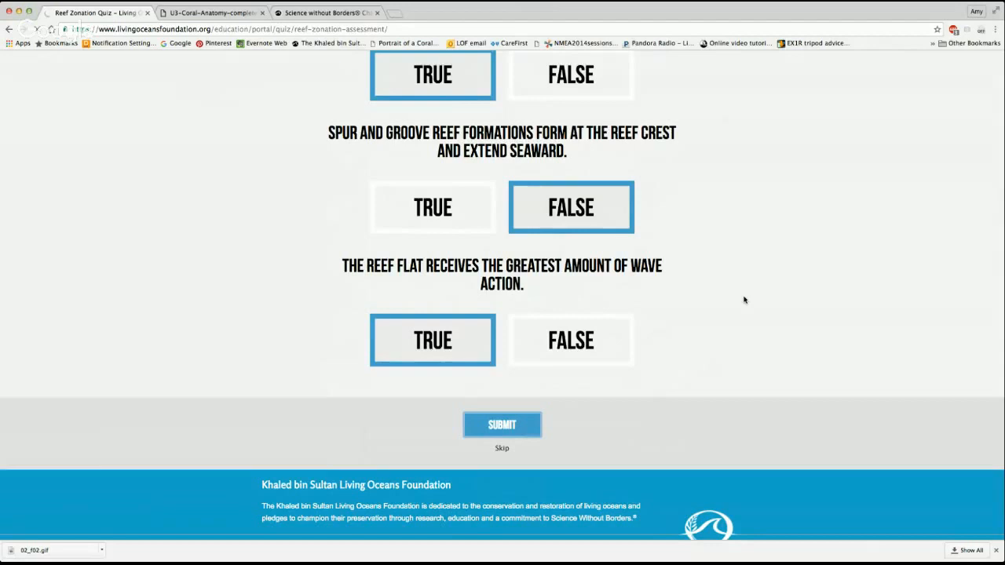
pyautogui.click(502, 424)
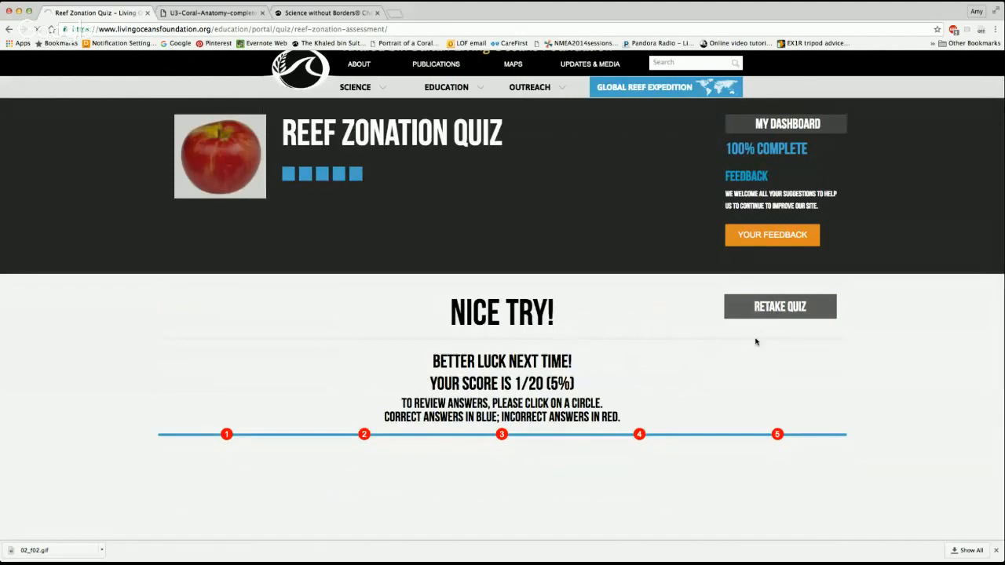
# - Start Reef Zonation Quiz 2, submit its pages, and match Lagoon and Reef Crest to blanks A and B
pyautogui.click(779, 306)
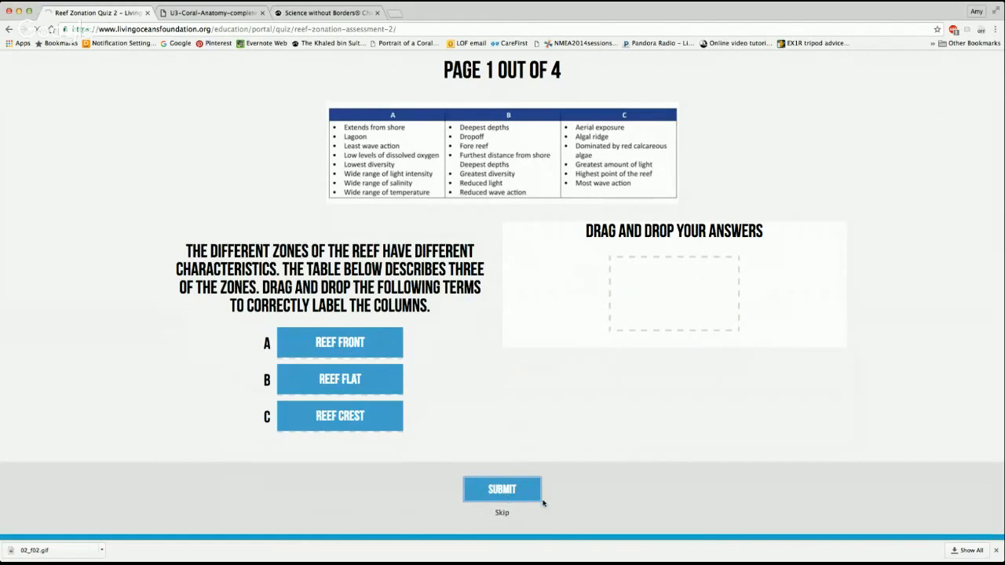
pyautogui.click(503, 490)
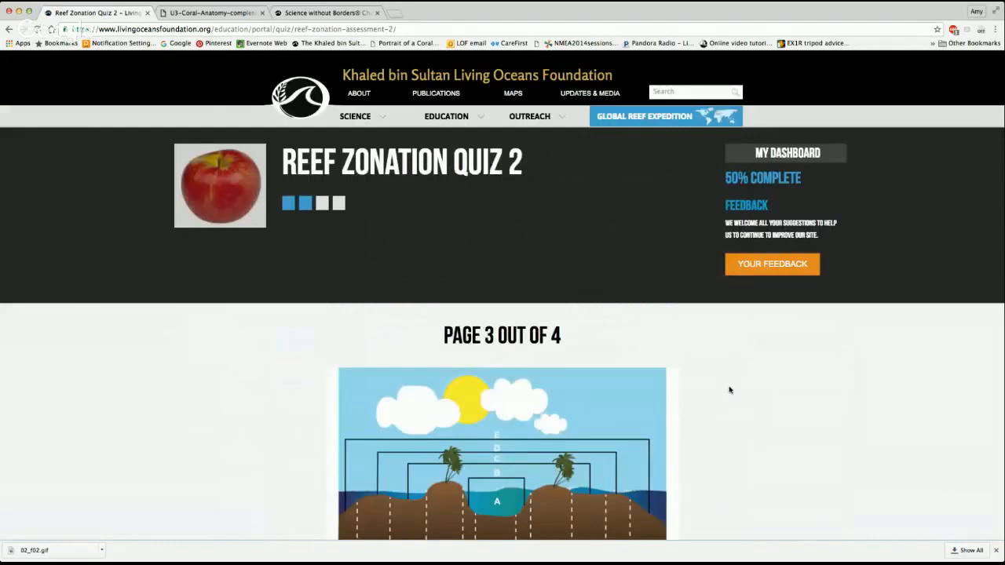
pyautogui.scroll(-3)
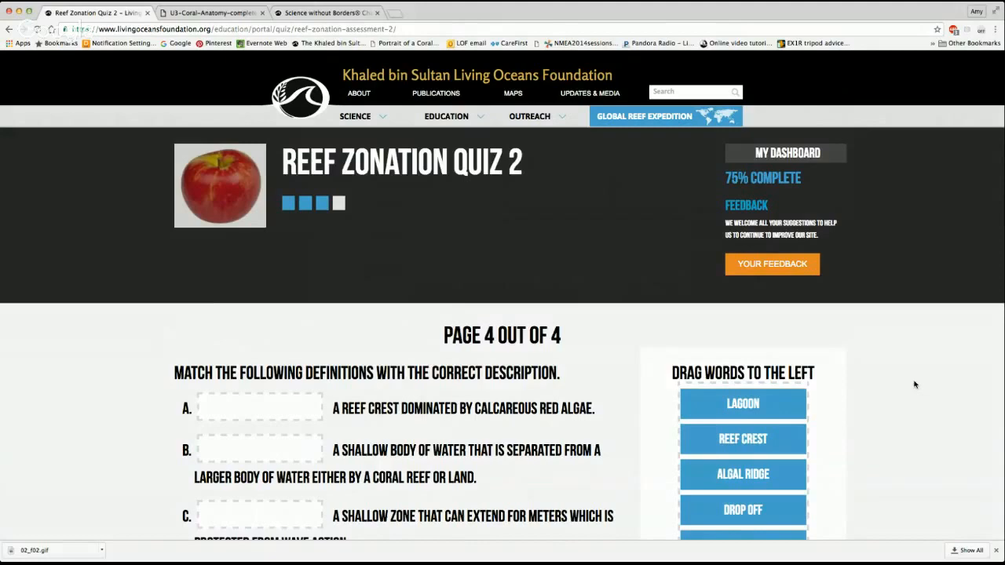
pyautogui.scroll(-3)
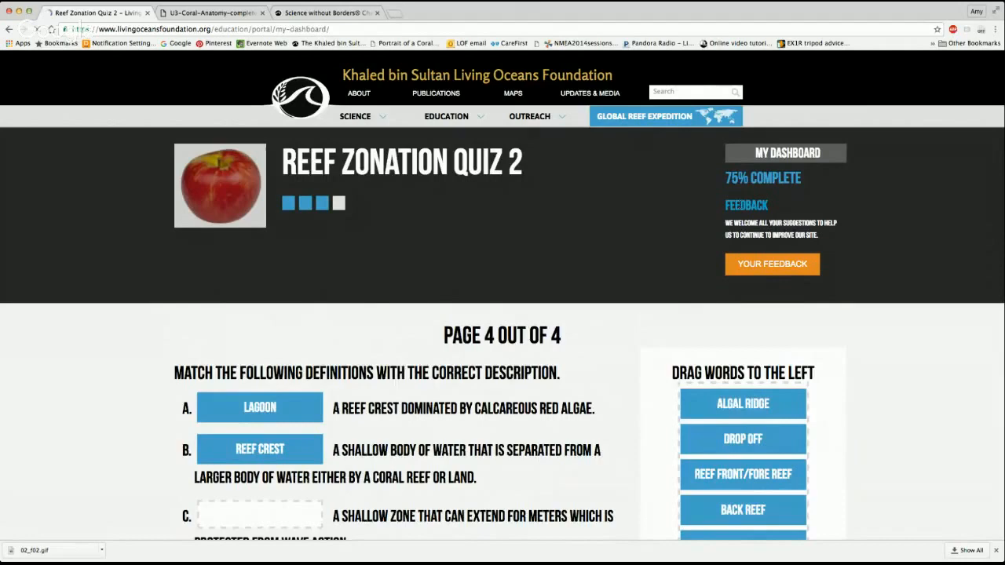
# - Go to For Teachers > Course Resources and view the list of eleven curriculum units
pyautogui.click(446, 116)
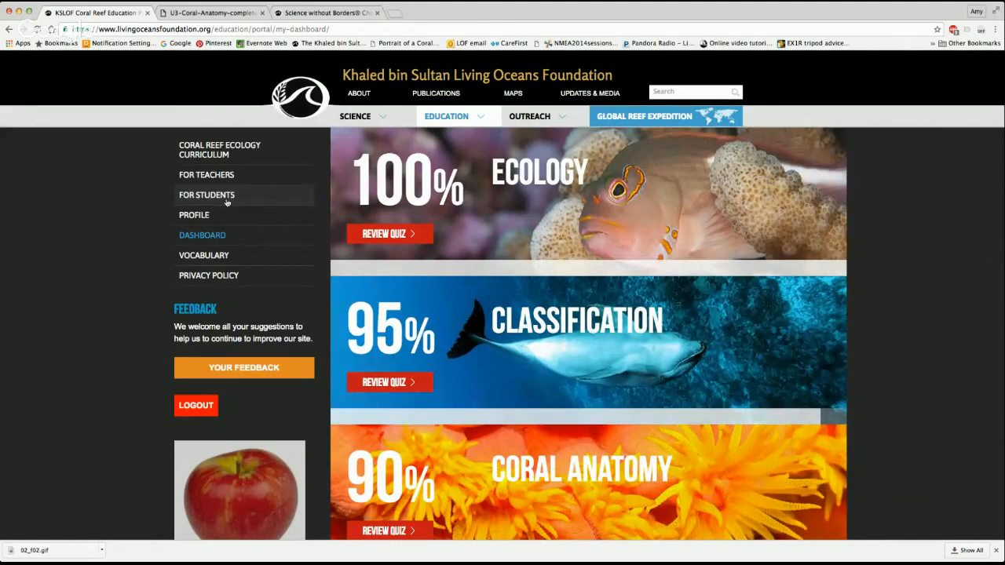
pyautogui.moveTo(219, 210)
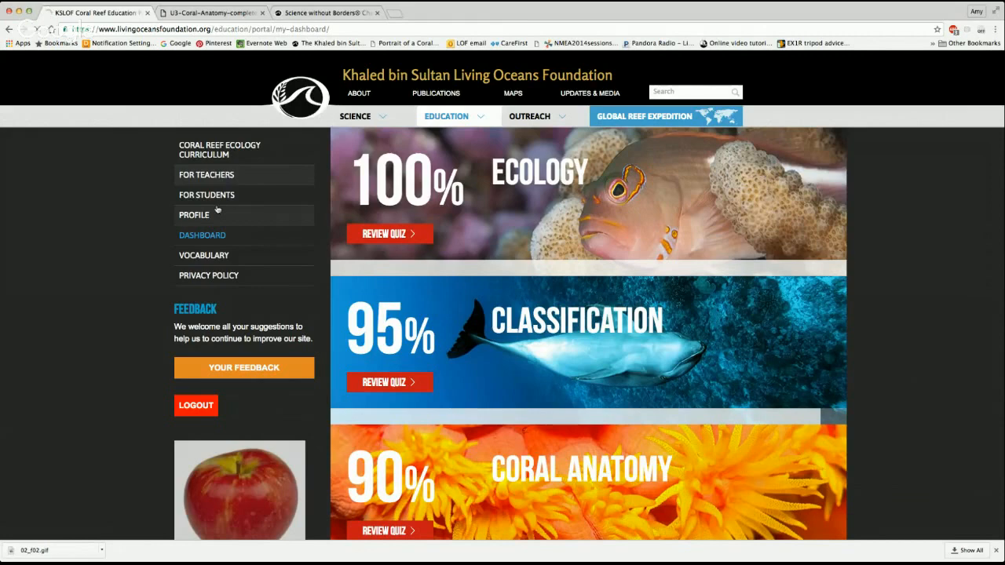
pyautogui.click(207, 175)
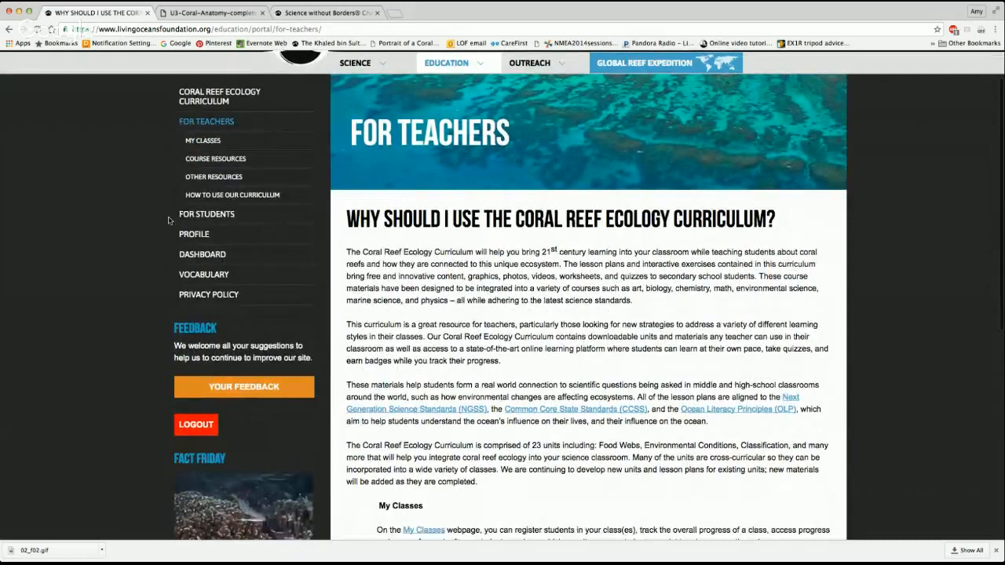
pyautogui.click(215, 157)
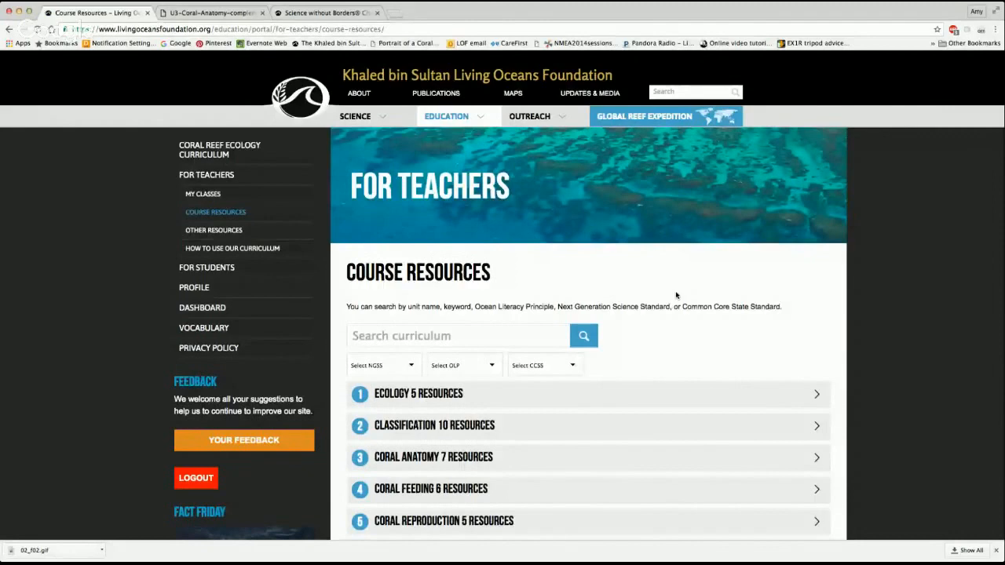
pyautogui.scroll(-3)
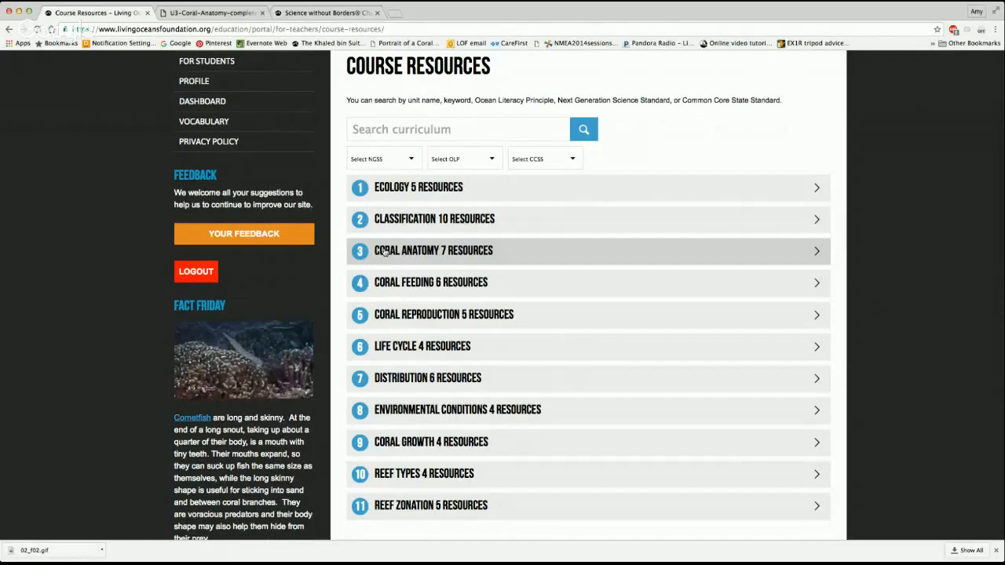
# - Expand the Coral Anatomy unit to list its seven teacher PDF files
pyautogui.click(434, 249)
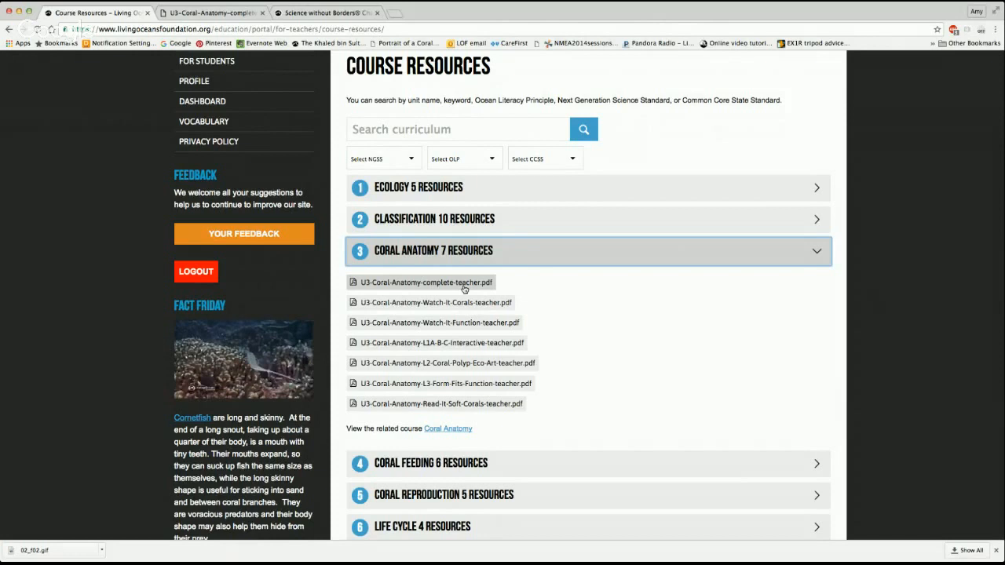
# - View U3-Coral-Anatomy-complete-teacher.pdf and read down to the 'Watch It! What are Corals?' worksheet
pyautogui.click(426, 283)
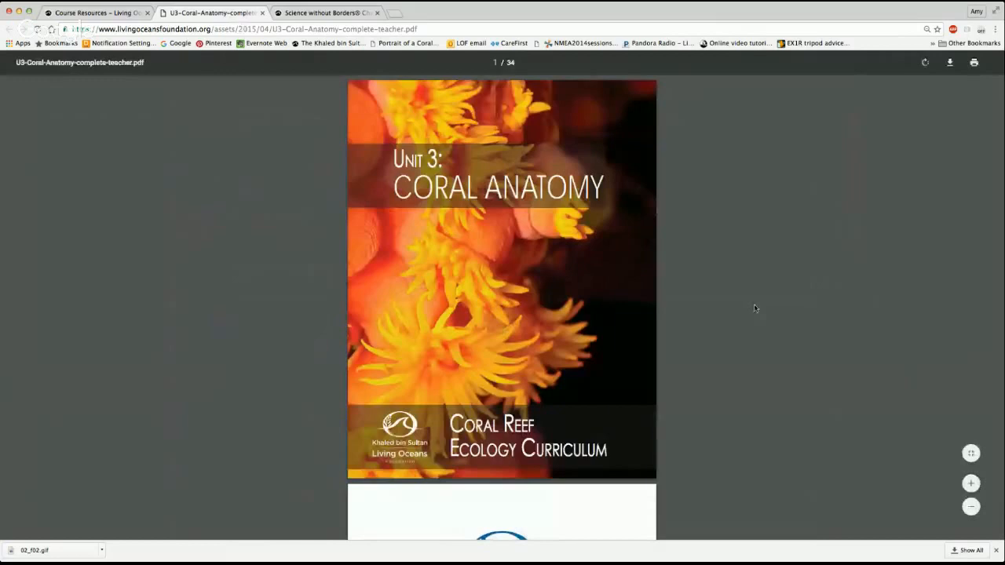
pyautogui.scroll(-3)
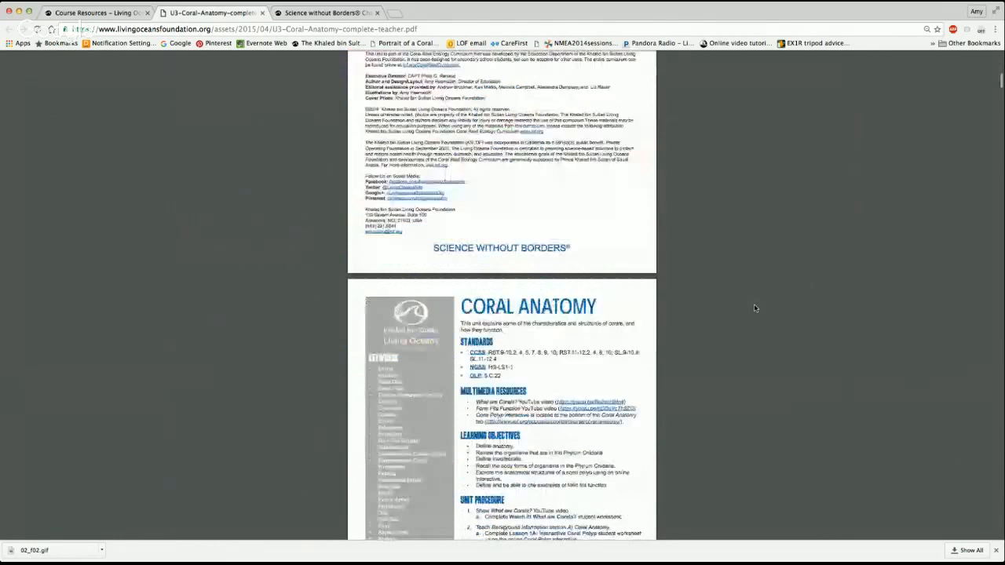
pyautogui.scroll(-3)
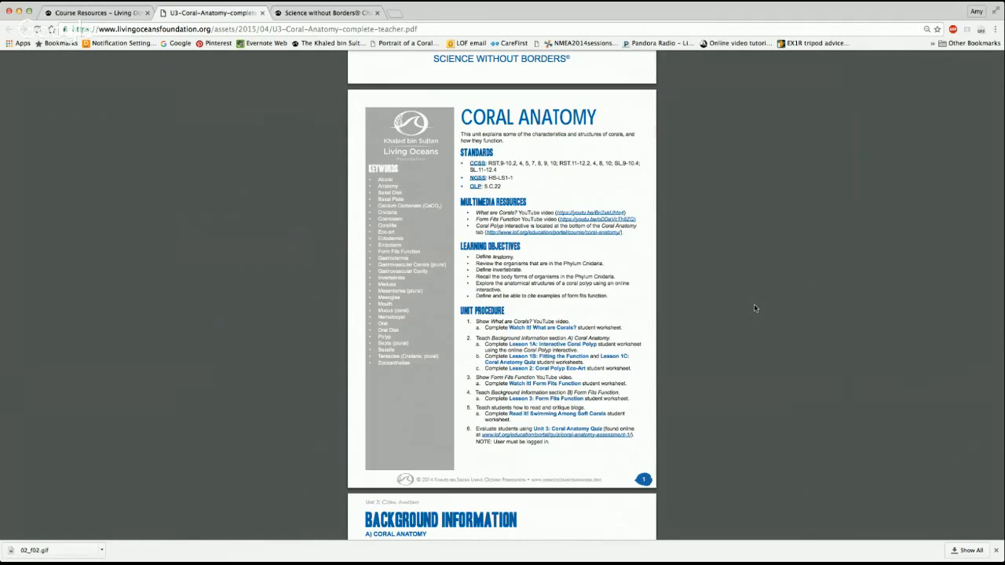
pyautogui.scroll(-3)
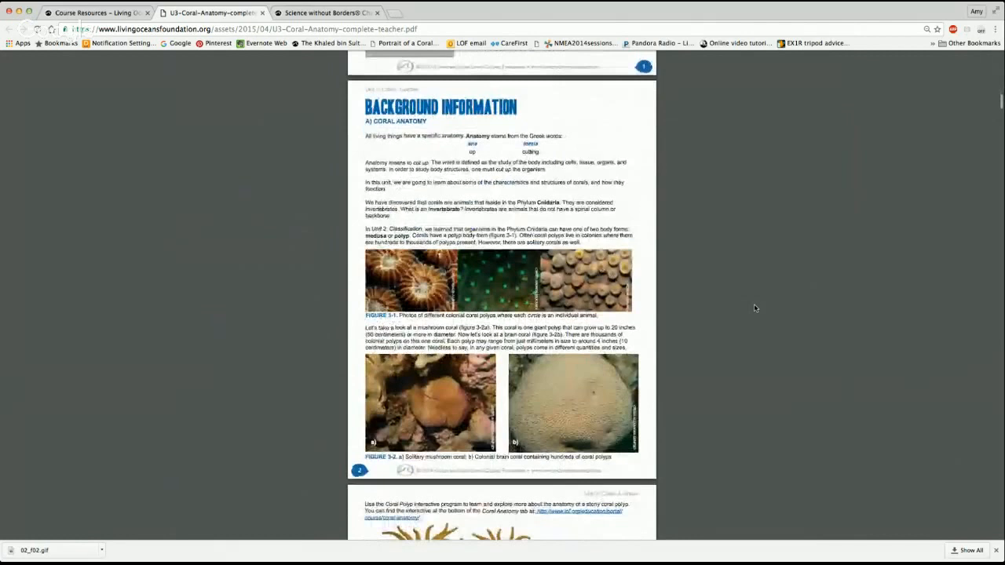
pyautogui.scroll(-3)
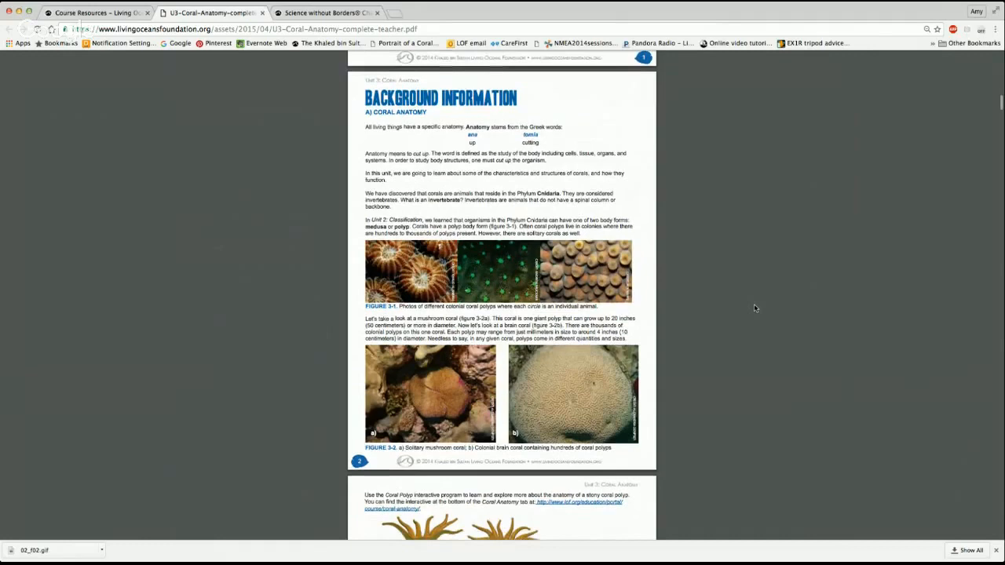
pyautogui.scroll(-3)
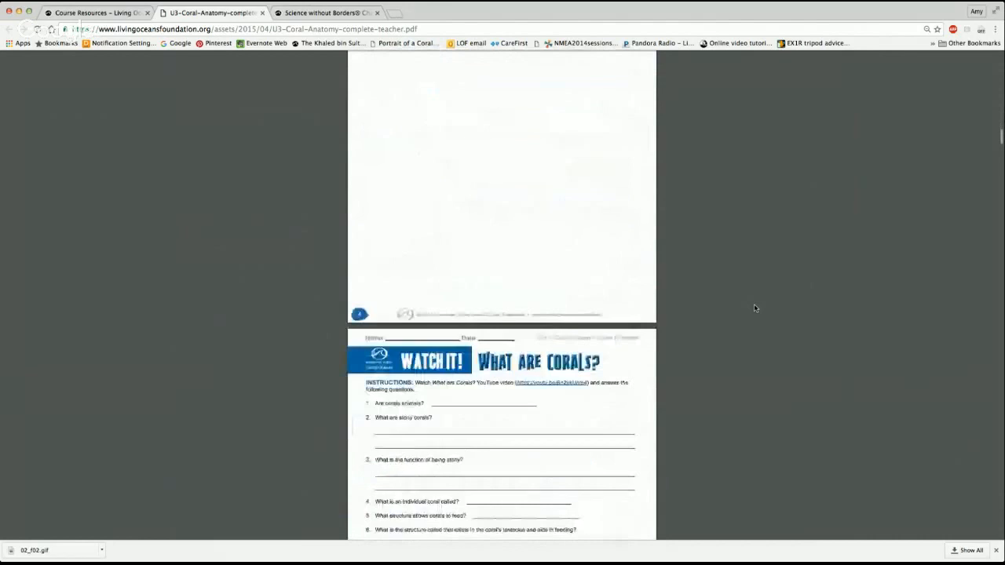
# - Read on past the blank worksheet to the What are Corals? answer key and Lesson 1 notes
pyautogui.scroll(-3)
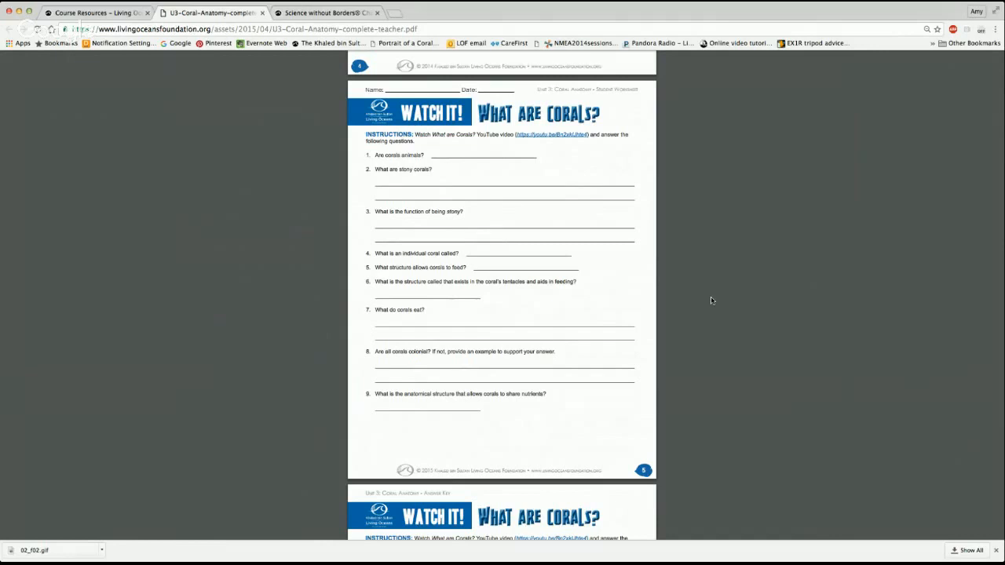
pyautogui.moveTo(737, 316)
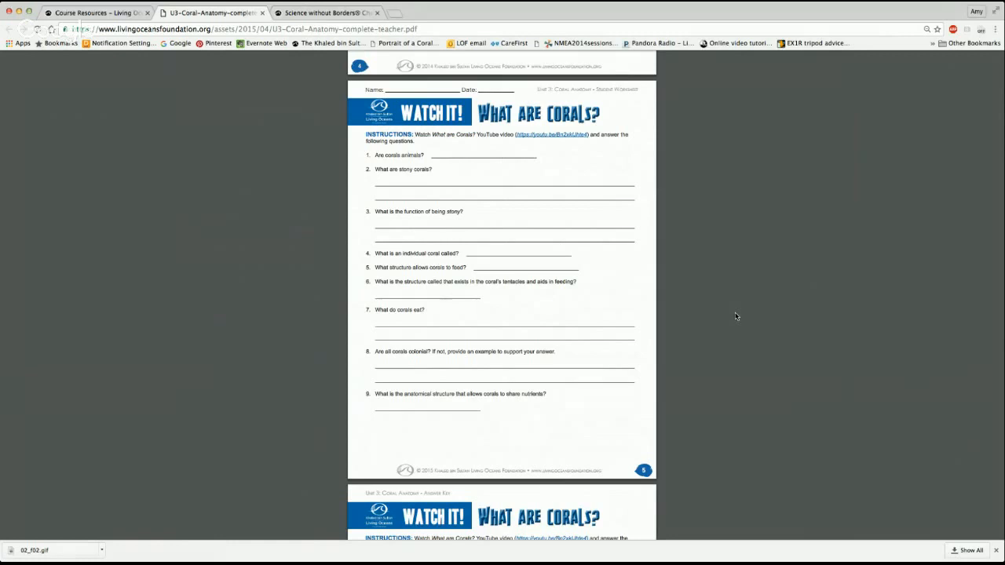
pyautogui.moveTo(731, 313)
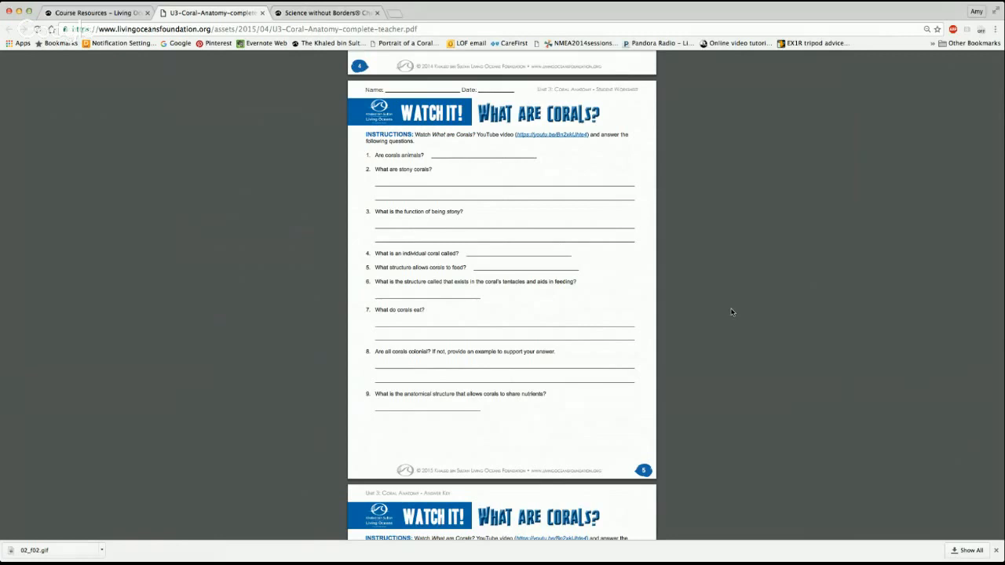
pyautogui.scroll(-3)
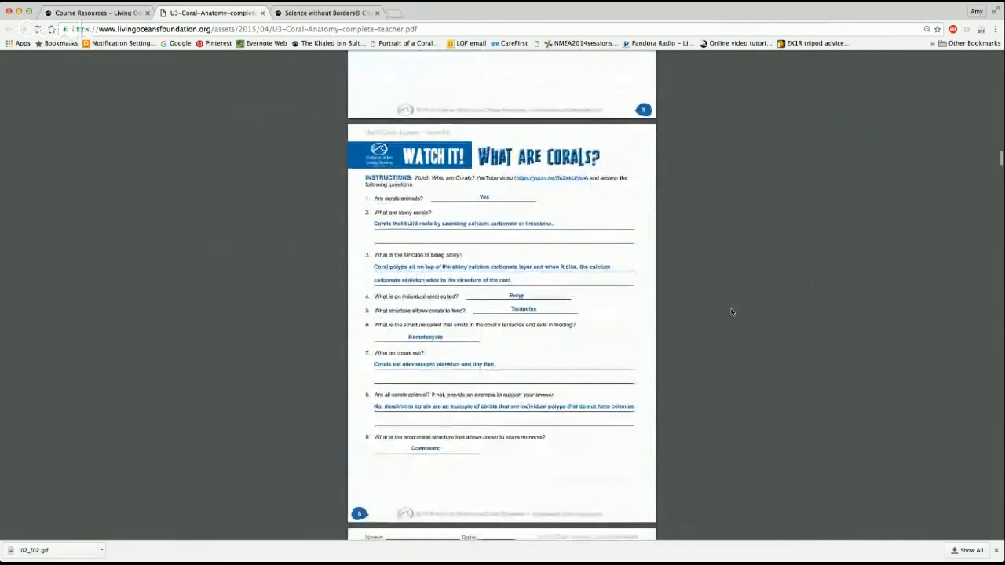
pyautogui.scroll(-3)
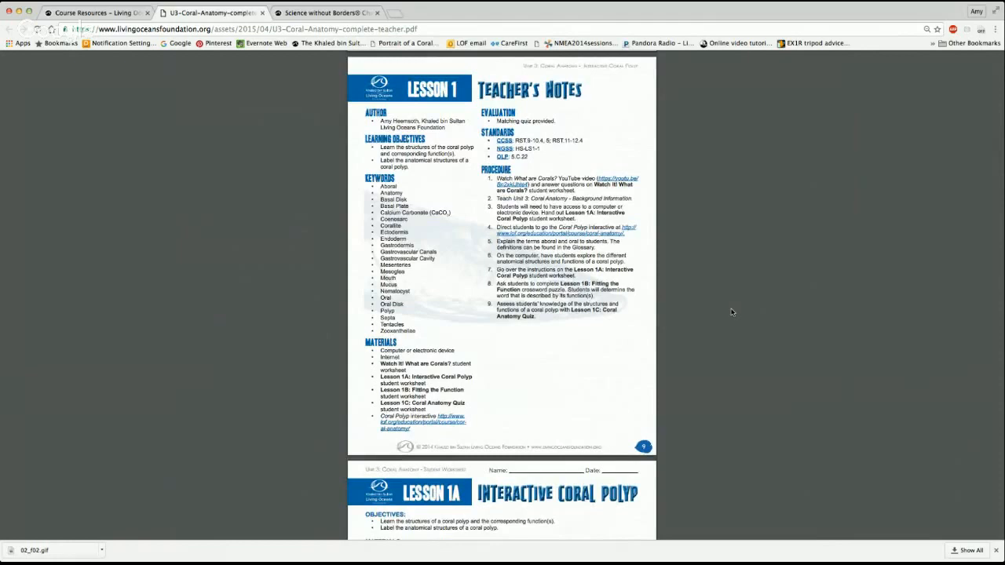
# - Read through Lessons 1A–1C and Lesson 3 to the Read It! Teacher's Notes page
pyautogui.scroll(-3)
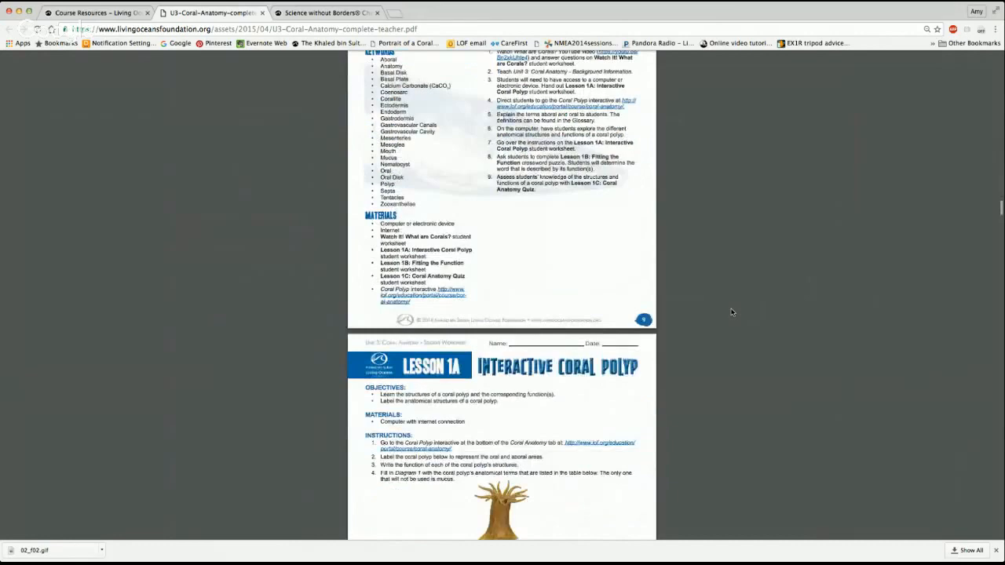
pyautogui.scroll(-3)
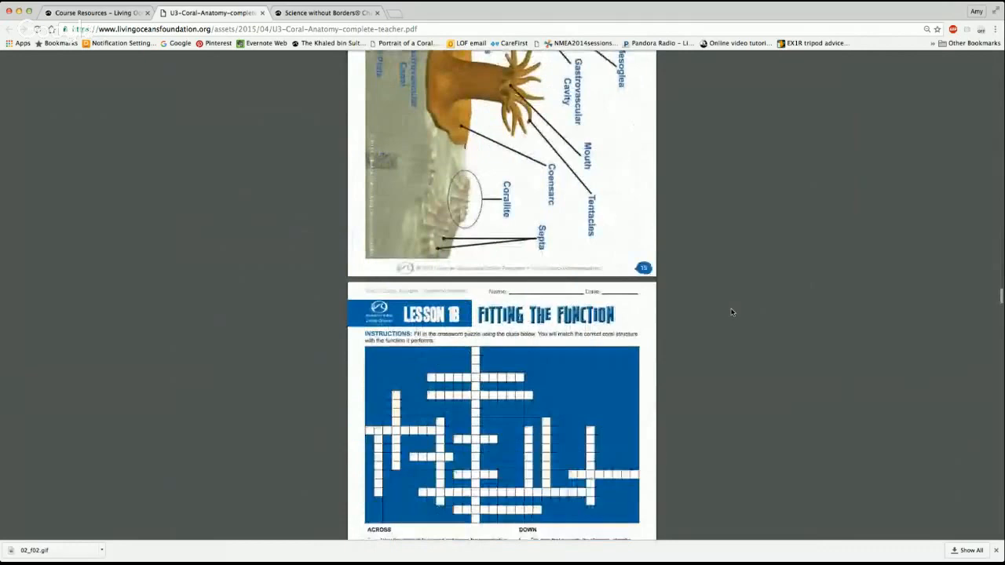
pyautogui.scroll(-3)
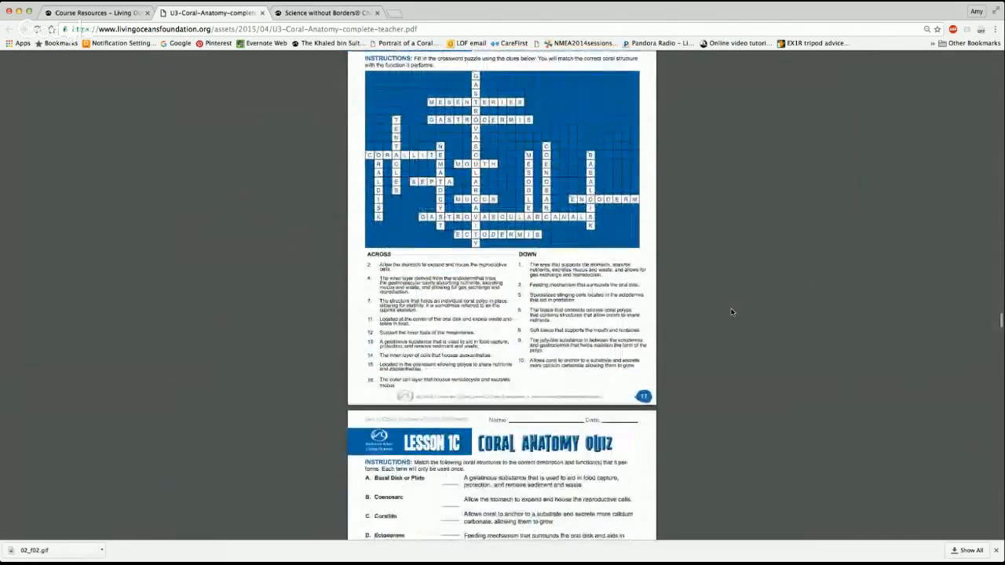
pyautogui.scroll(-3)
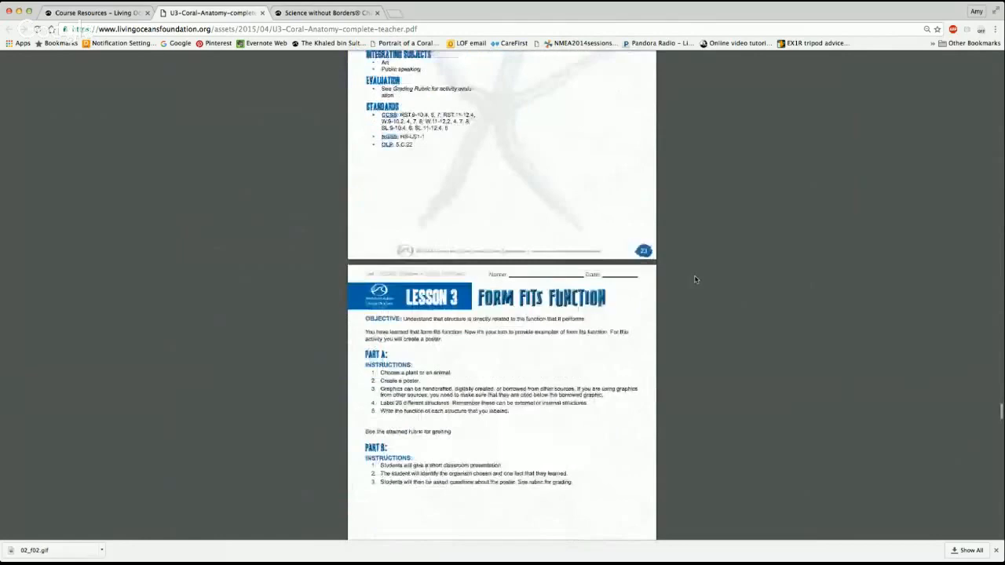
pyautogui.scroll(-3)
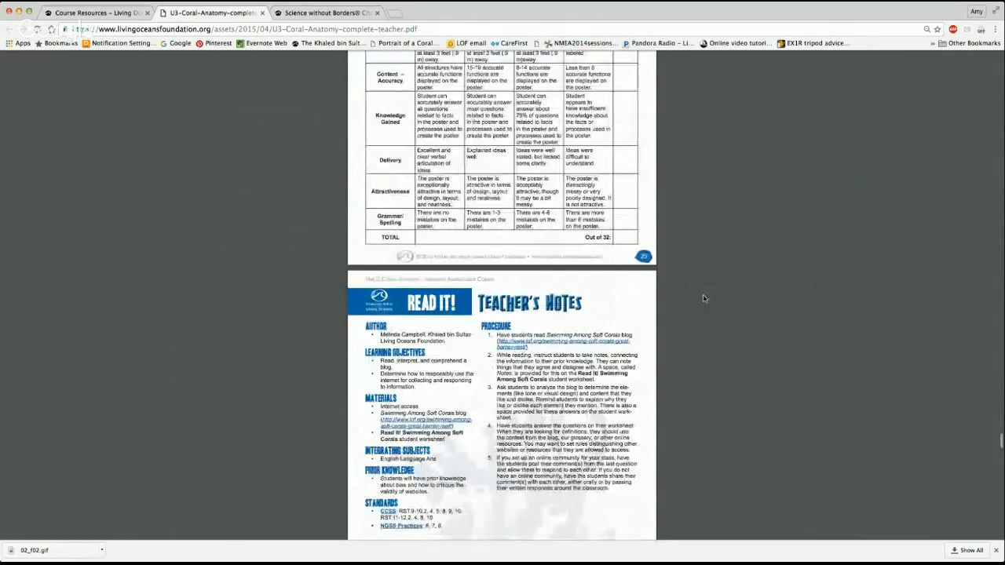
# - Read on to the Swimming Among Soft Corals worksheet questions, page 30 of 34
pyautogui.scroll(-3)
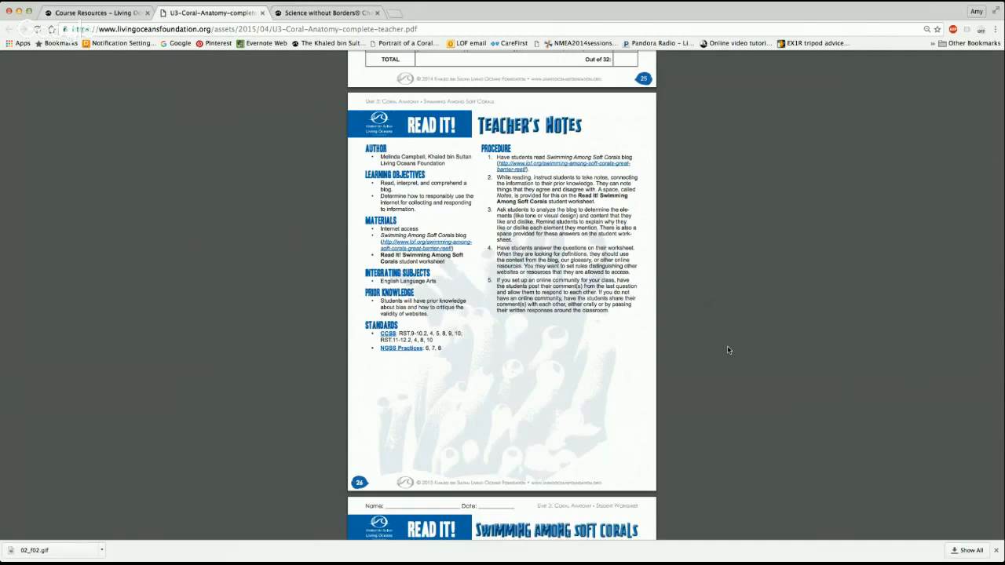
pyautogui.scroll(-3)
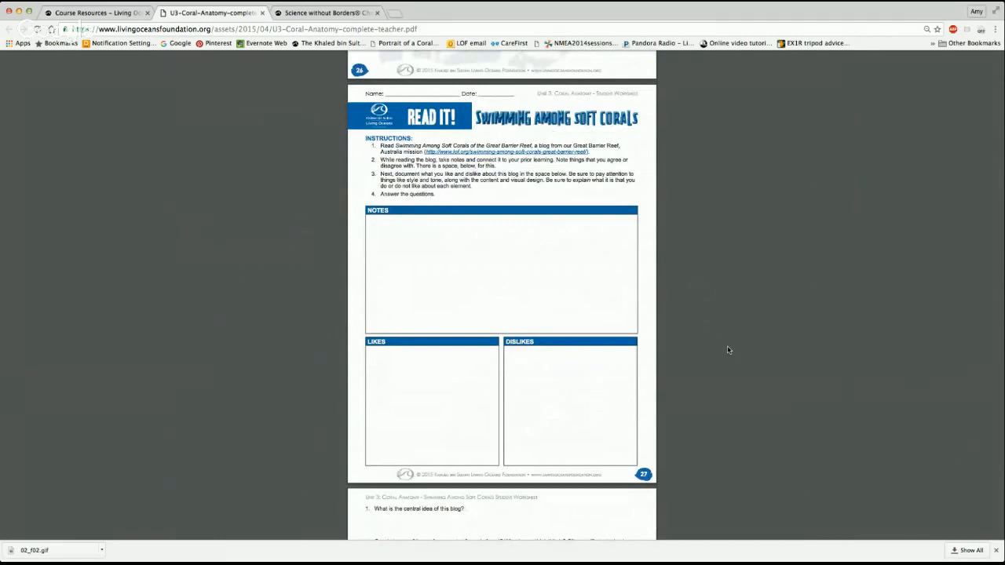
pyautogui.scroll(-3)
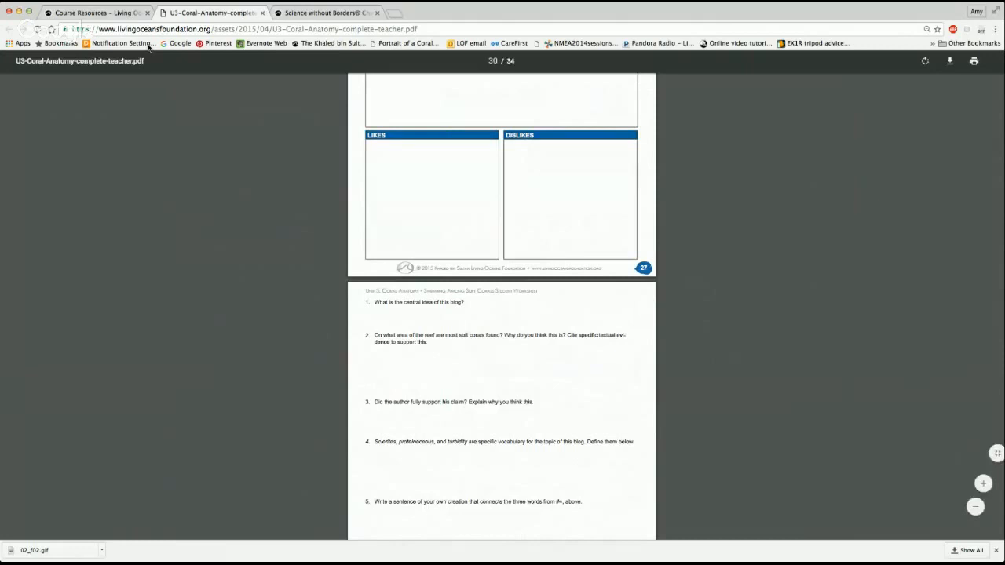
# - Return to Course Resources and filter by a CCSS standard, leaving Ecology, Coral Feeding and Distribution
pyautogui.click(95, 13)
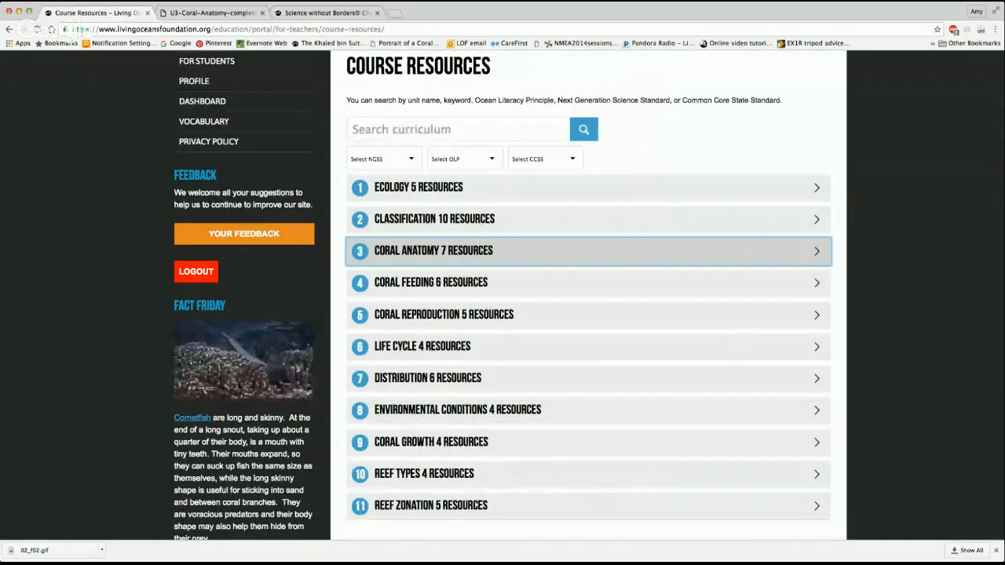
pyautogui.scroll(-3)
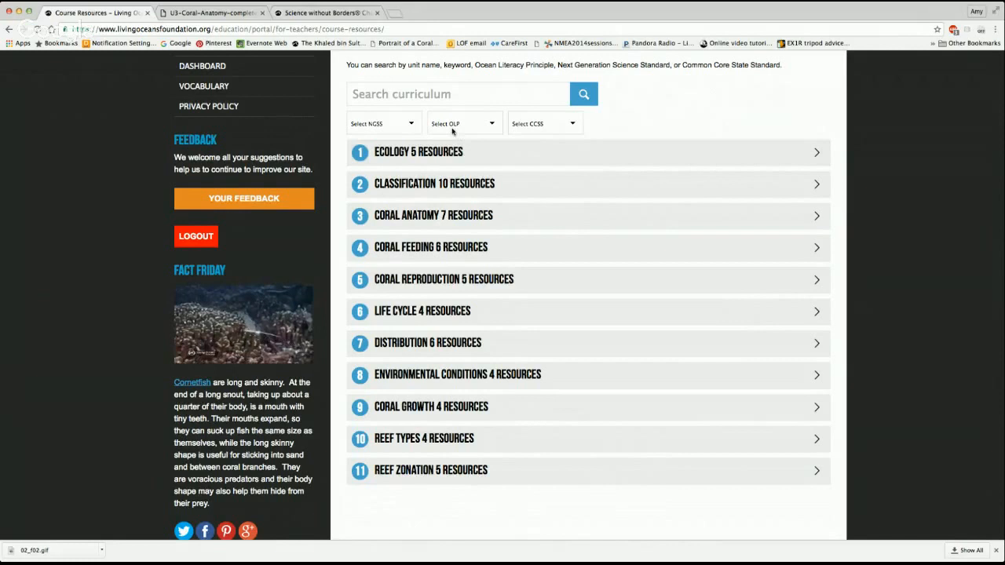
pyautogui.moveTo(534, 129)
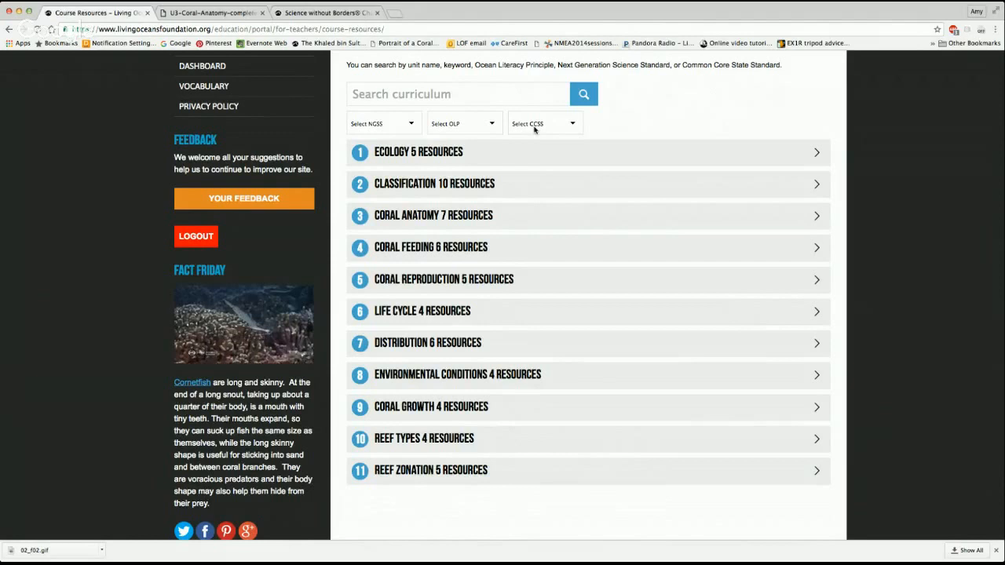
pyautogui.click(542, 122)
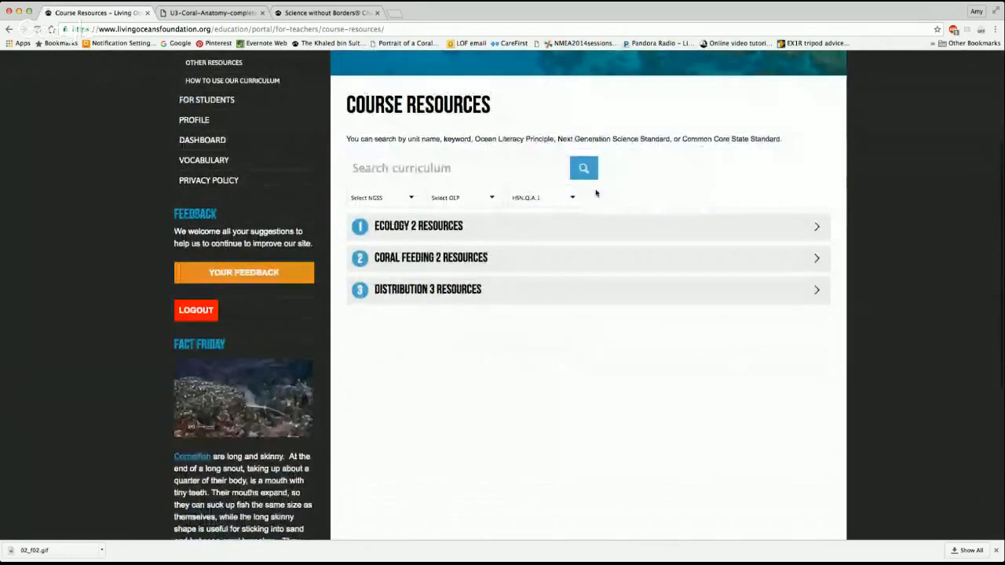
pyautogui.scroll(-3)
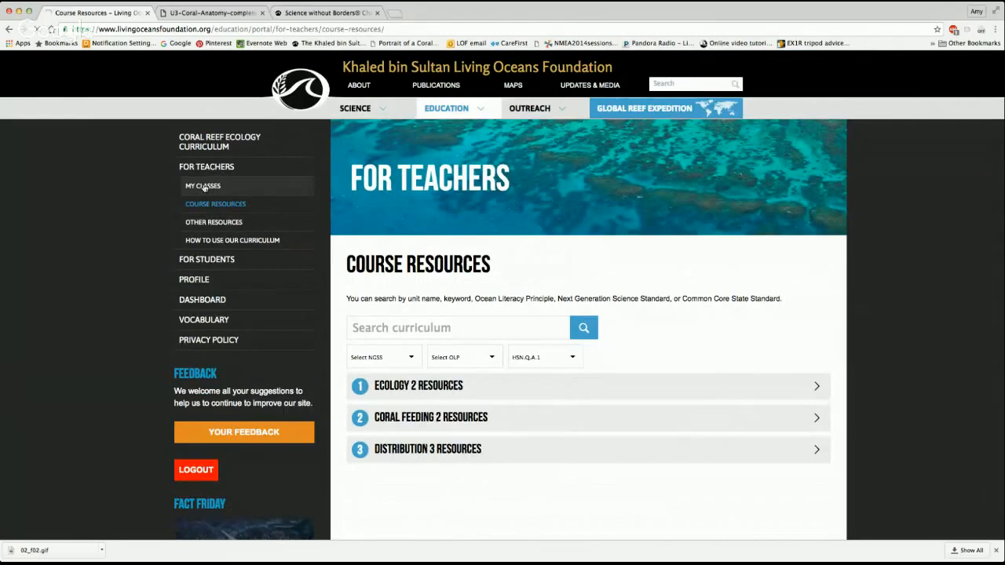
# - From My Classes, start the Create a Class form with an empty title field
pyautogui.click(203, 185)
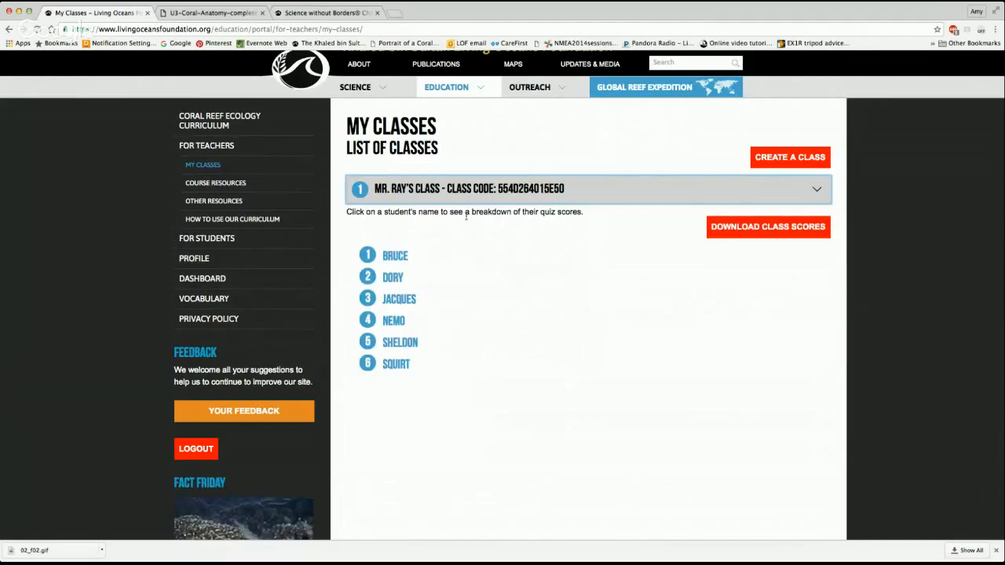
pyautogui.moveTo(521, 276)
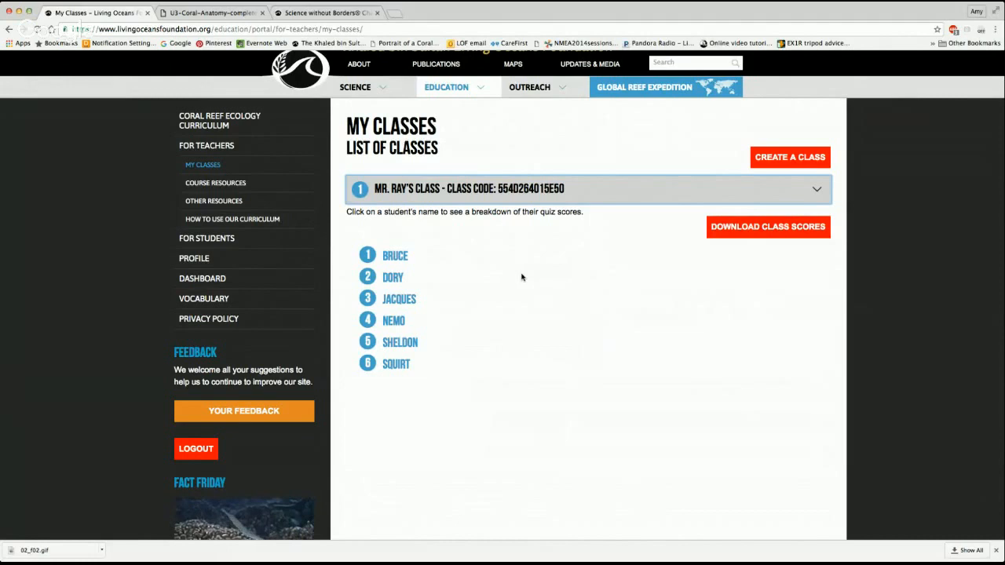
pyautogui.click(788, 157)
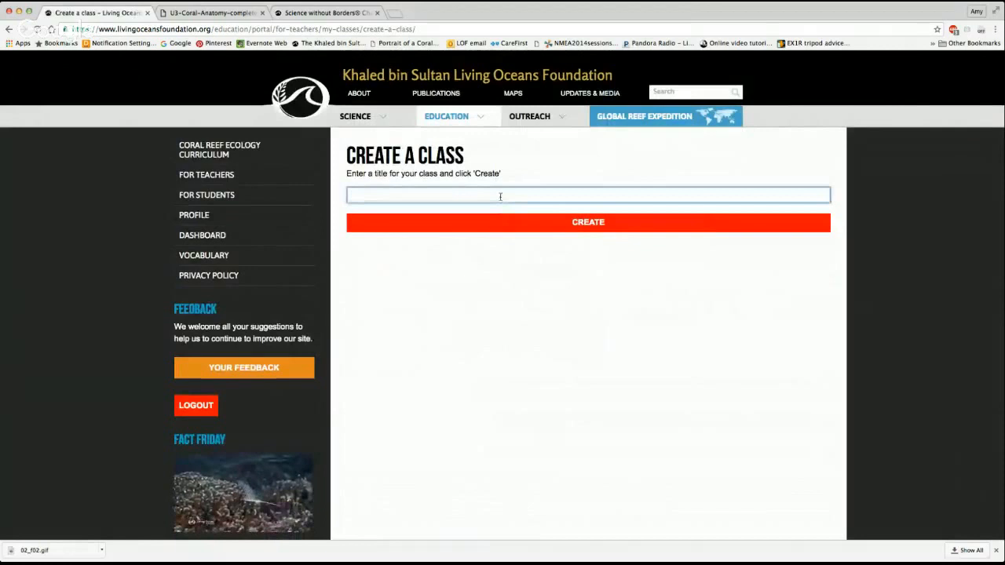
# - Create a class titled 'Heemsoth Marine Bio 101' and see it listed in My Classes
pyautogui.write('Heemsoth')
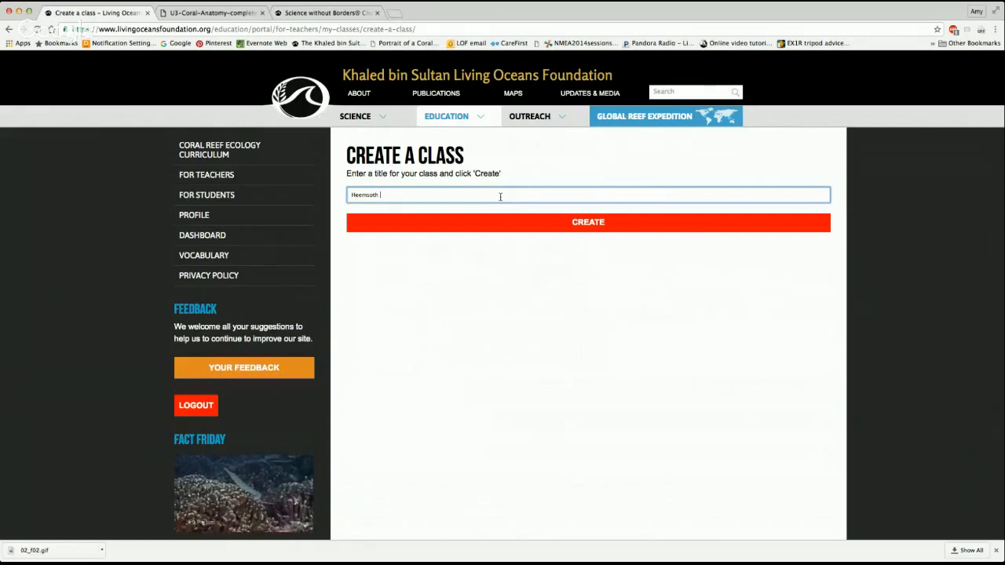
pyautogui.write('Marine Bio 101')
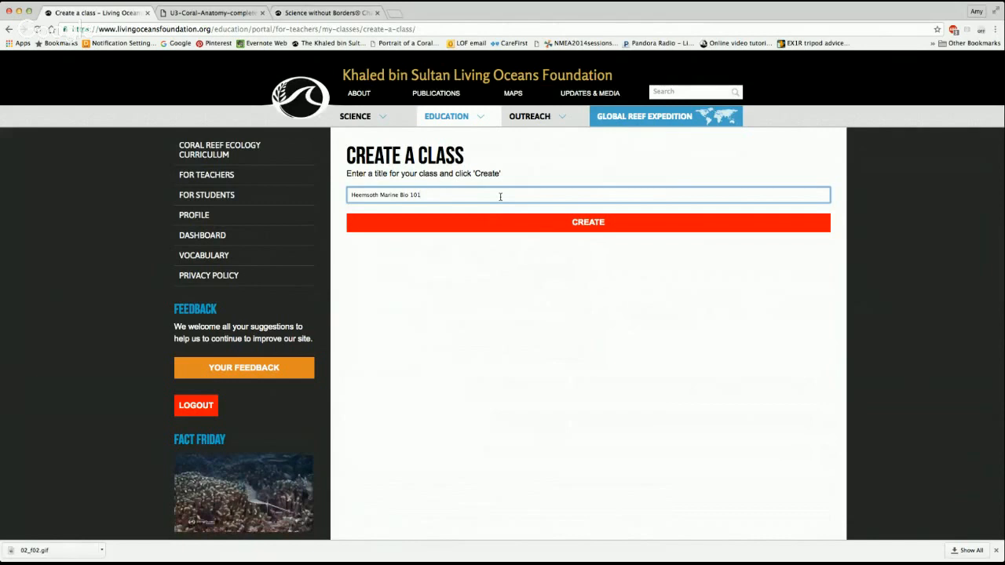
pyautogui.click(588, 223)
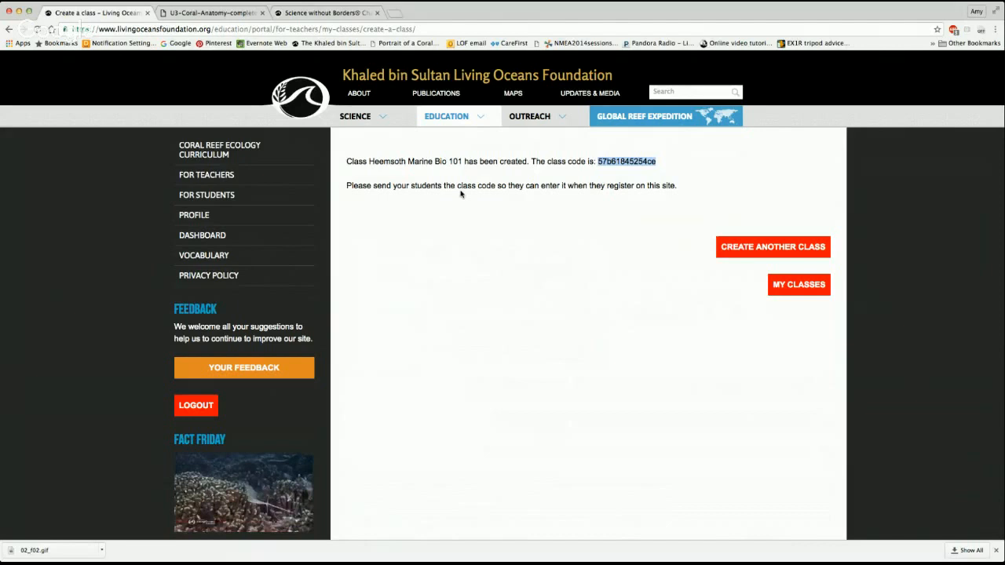
pyautogui.moveTo(464, 198)
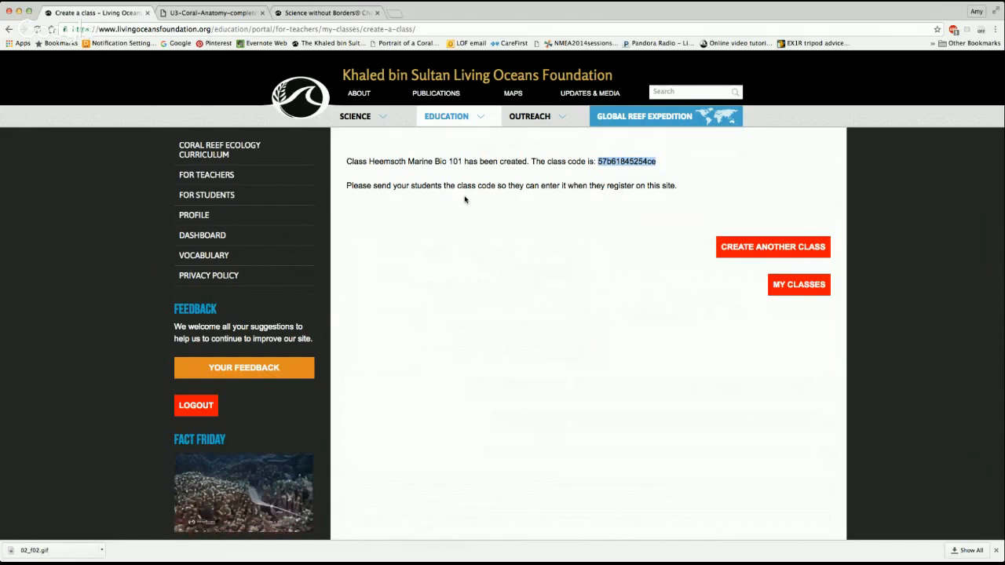
pyautogui.scroll(-3)
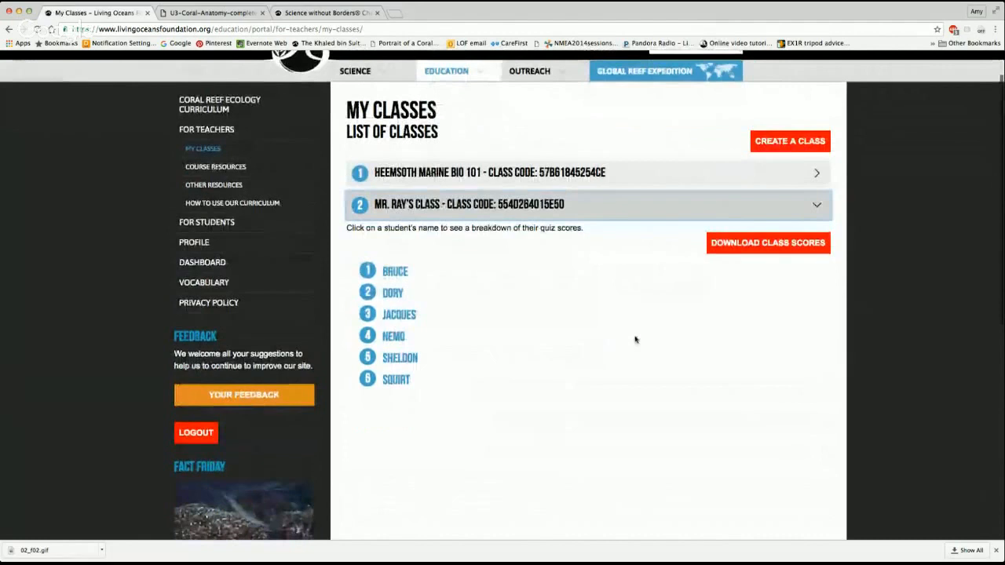
# - Show Bruce's results breakdown from Mr. Ray's class list (Ecology 56%, Coral Feeding 97%)
pyautogui.scroll(-3)
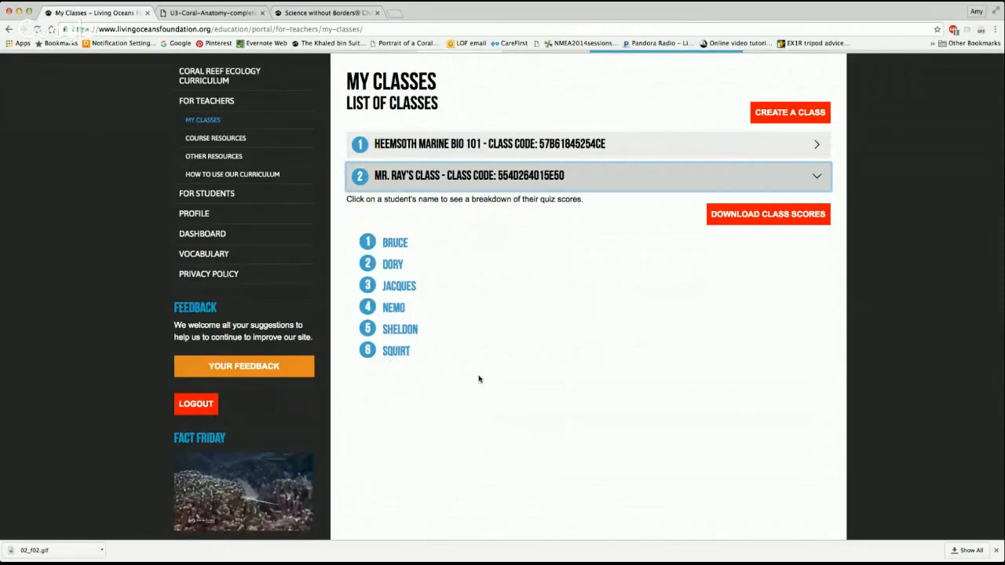
pyautogui.click(396, 242)
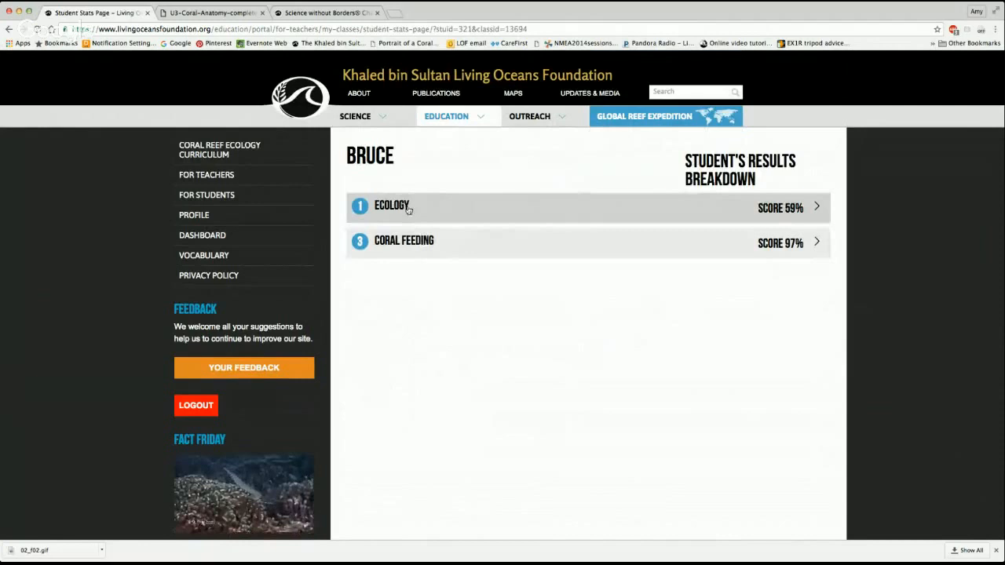
# - View Bruce's Ecology quiz result before returning to the My Classes list
pyautogui.click(393, 208)
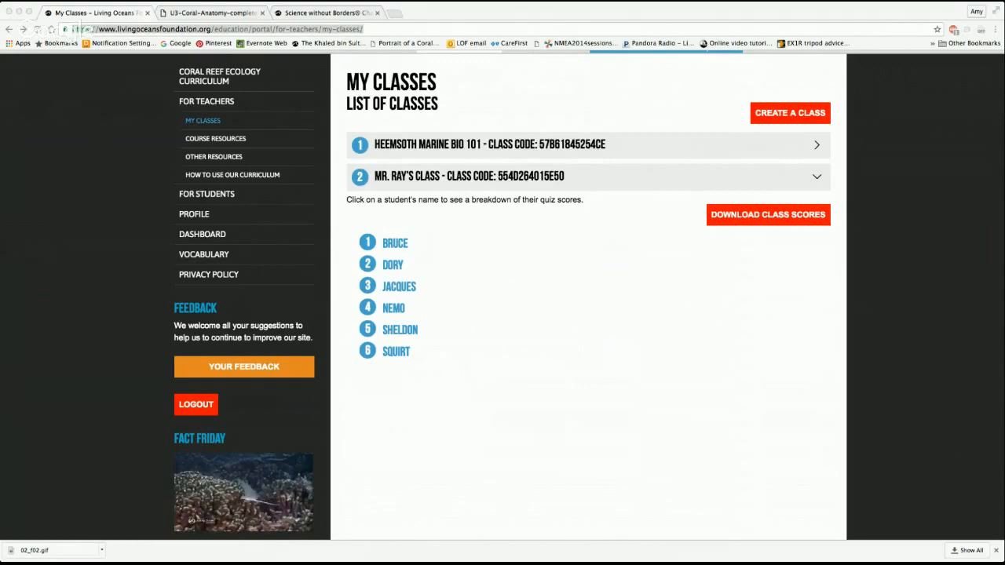
pyautogui.click(766, 214)
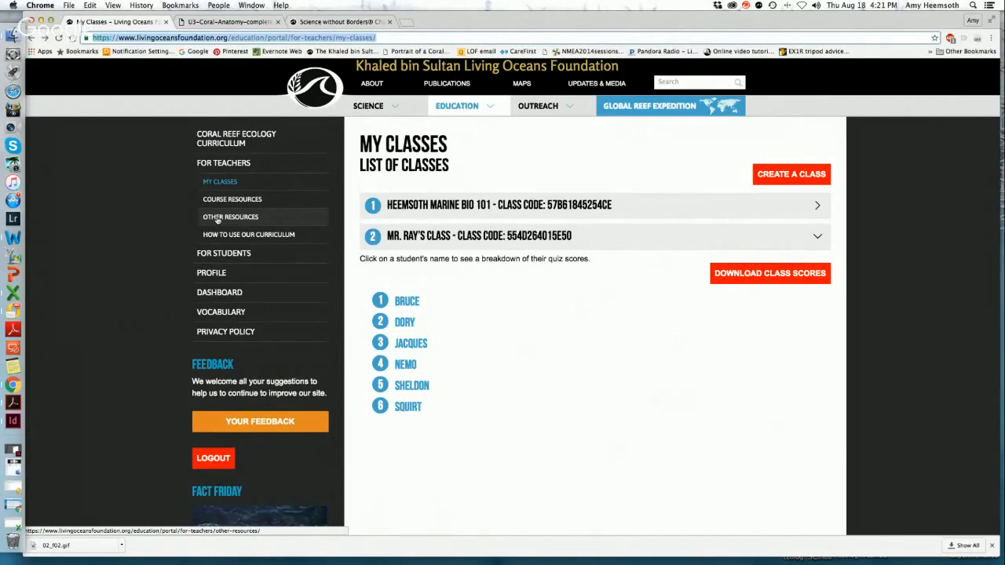
# - Browse the teachers' Other Resources page down to its Lessons and Videos sections
pyautogui.click(229, 217)
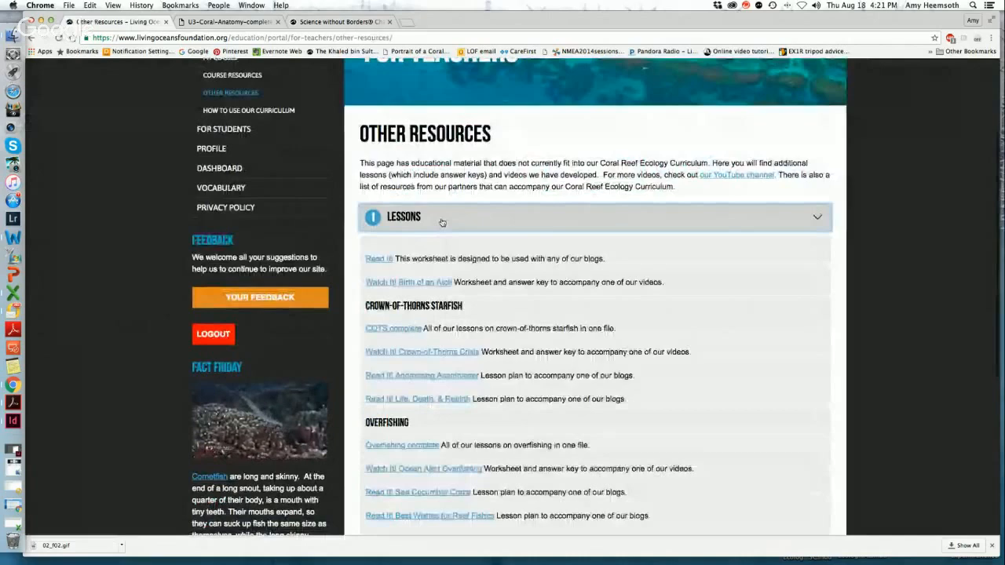
pyautogui.scroll(-3)
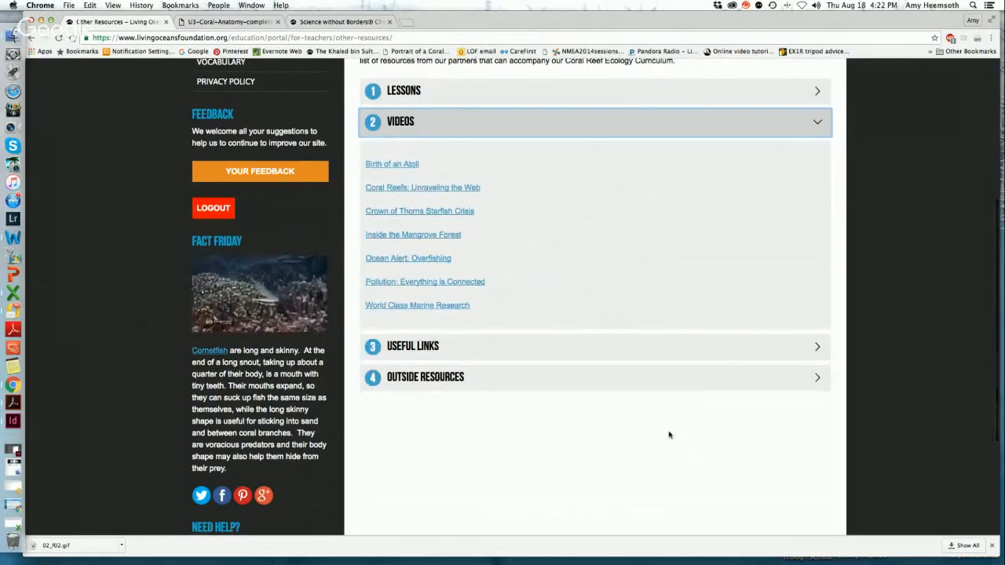
pyautogui.moveTo(569, 425)
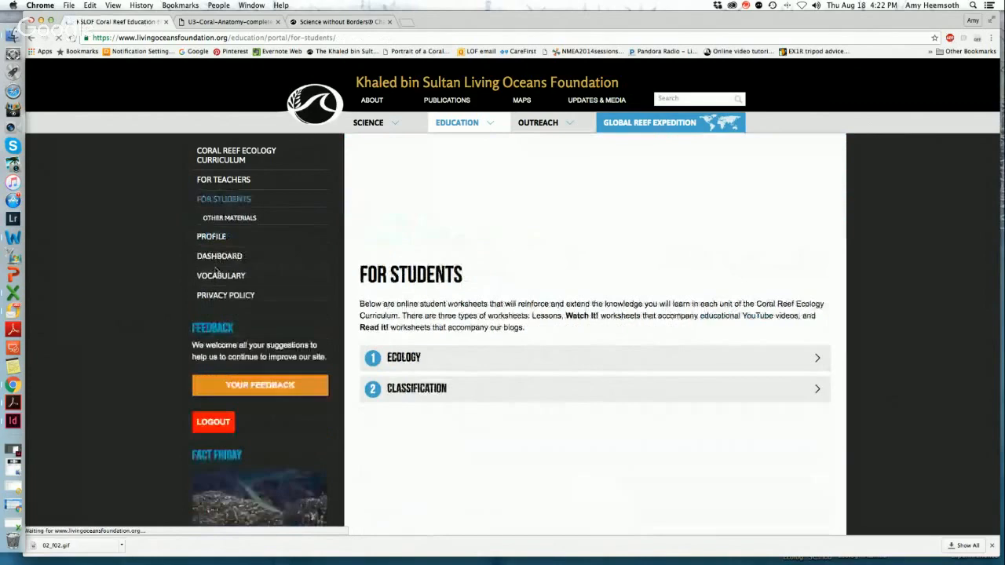
# - Bring up link options for the U1-Ecology-Watch-It-Ecology.pdf worksheet in the Ecology unit
pyautogui.scroll(-3)
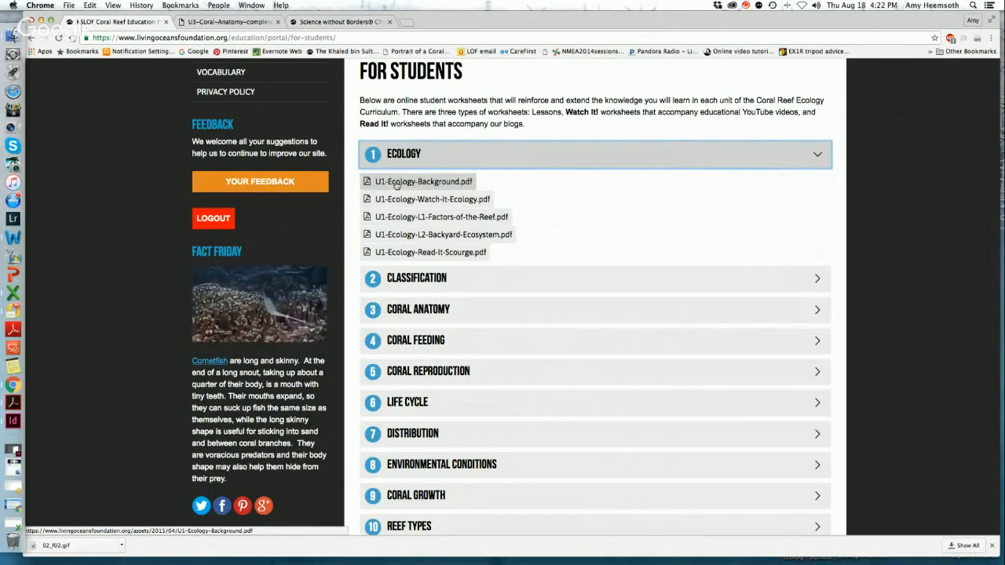
pyautogui.moveTo(443, 234)
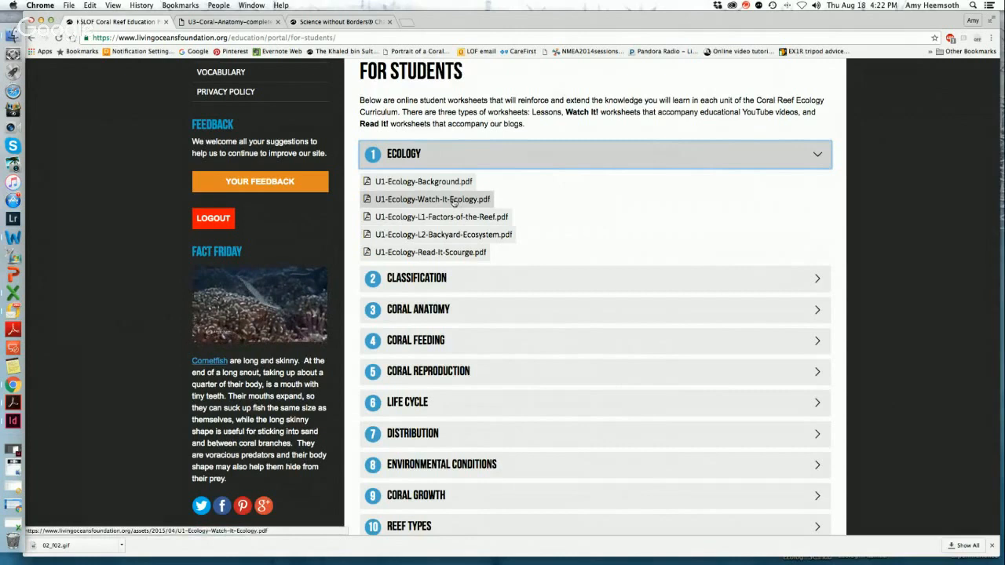
pyautogui.rightClick(432, 198)
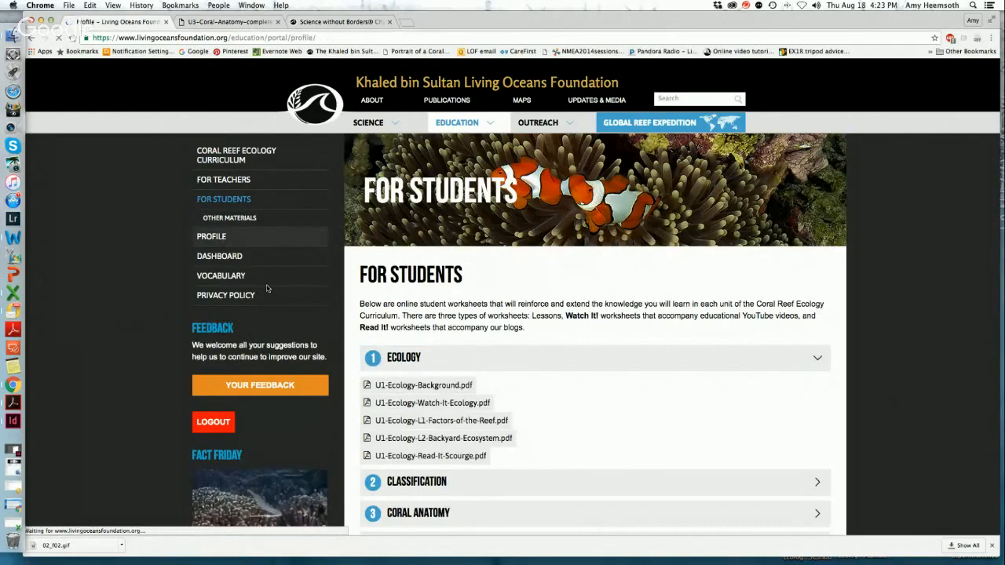
# - Review the account Profile page, then return to the Dashboard of quiz scores
pyautogui.click(210, 235)
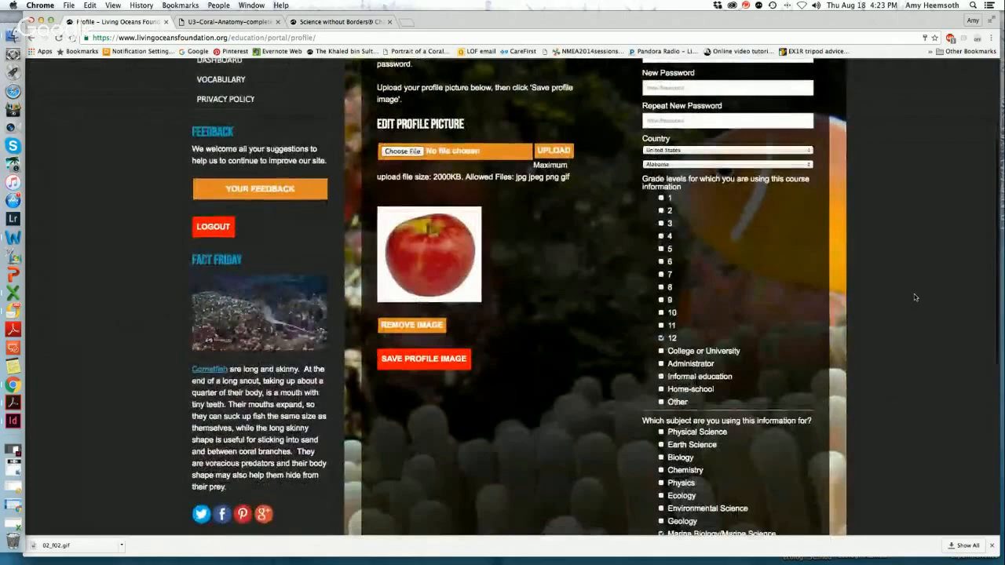
pyautogui.scroll(-3)
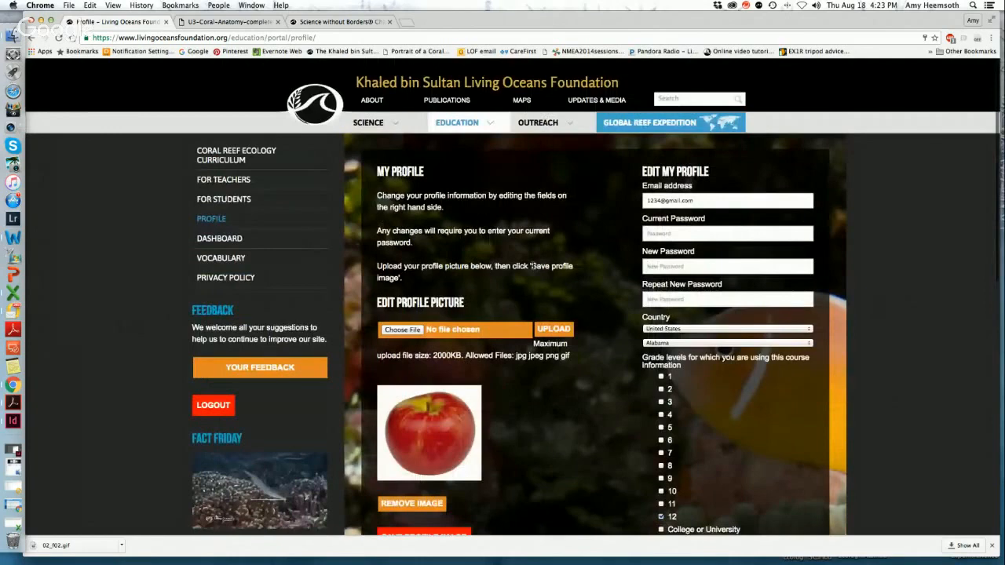
pyautogui.click(220, 238)
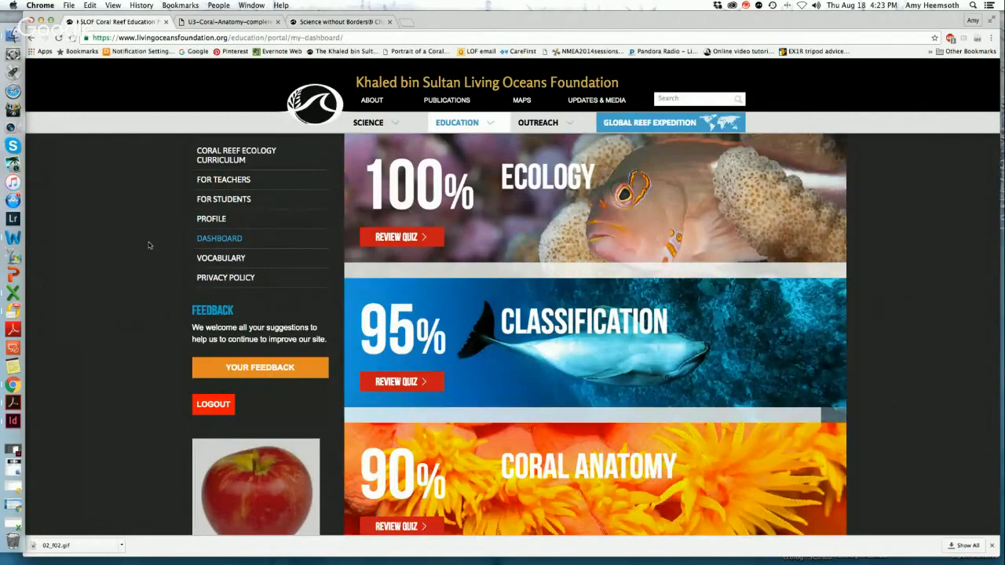
# - Go from the dashboard to the Badges page via See All Achievements
pyautogui.scroll(-3)
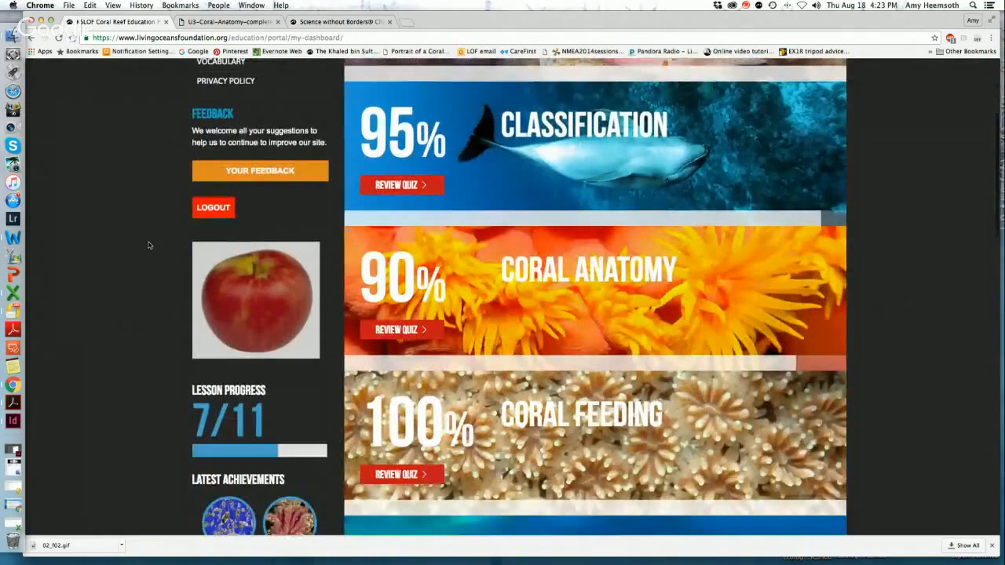
pyautogui.scroll(-3)
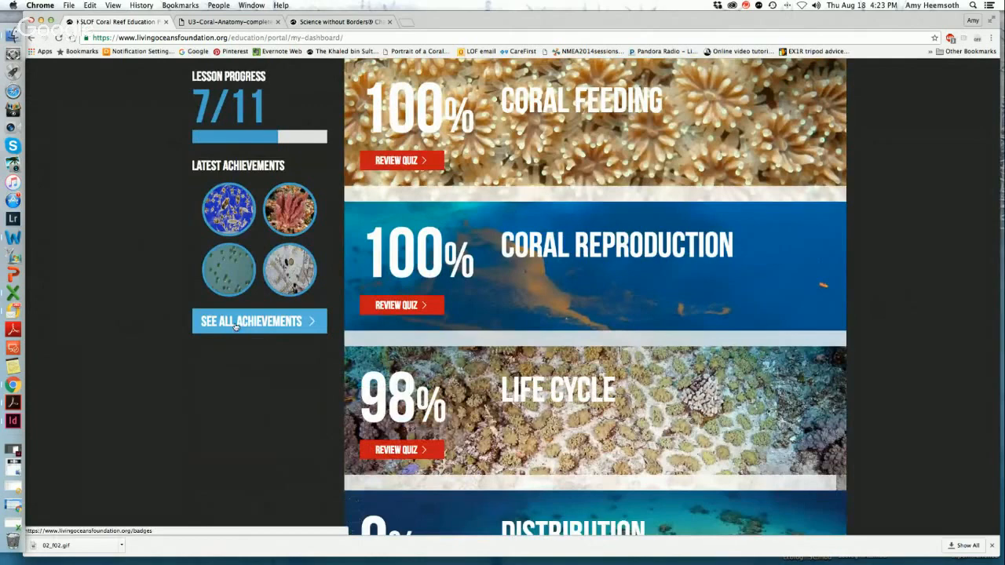
pyautogui.click(260, 320)
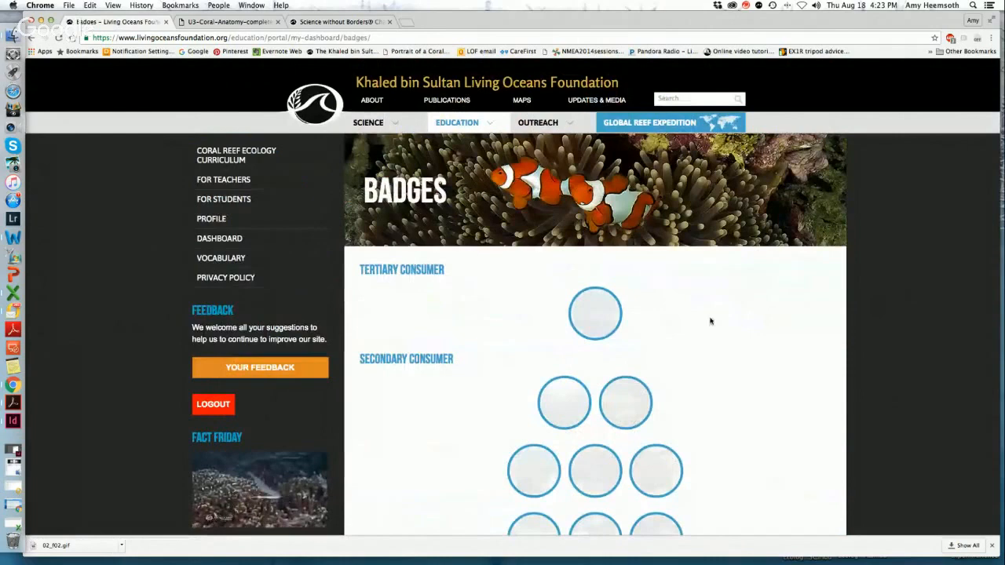
pyautogui.scroll(-3)
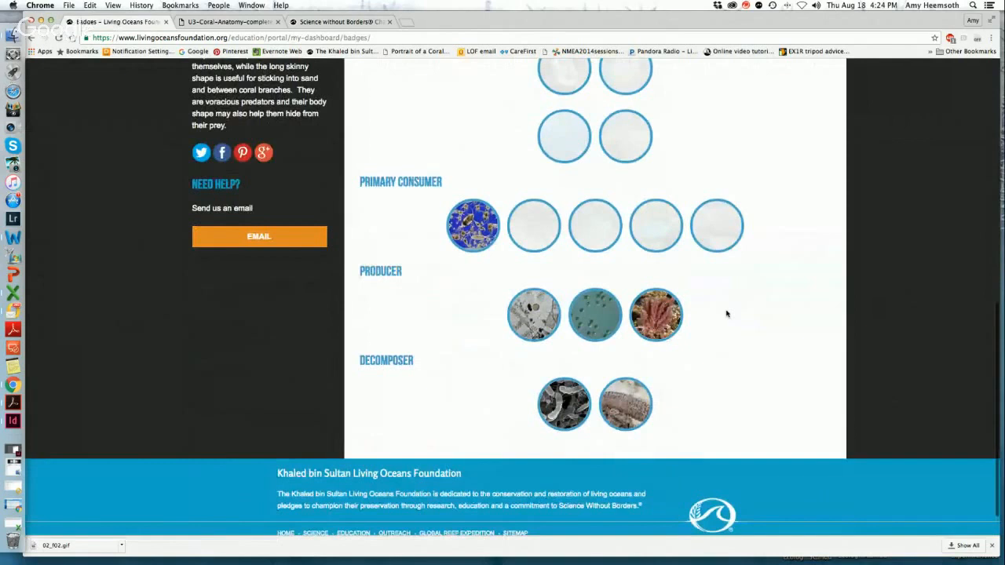
pyautogui.moveTo(730, 394)
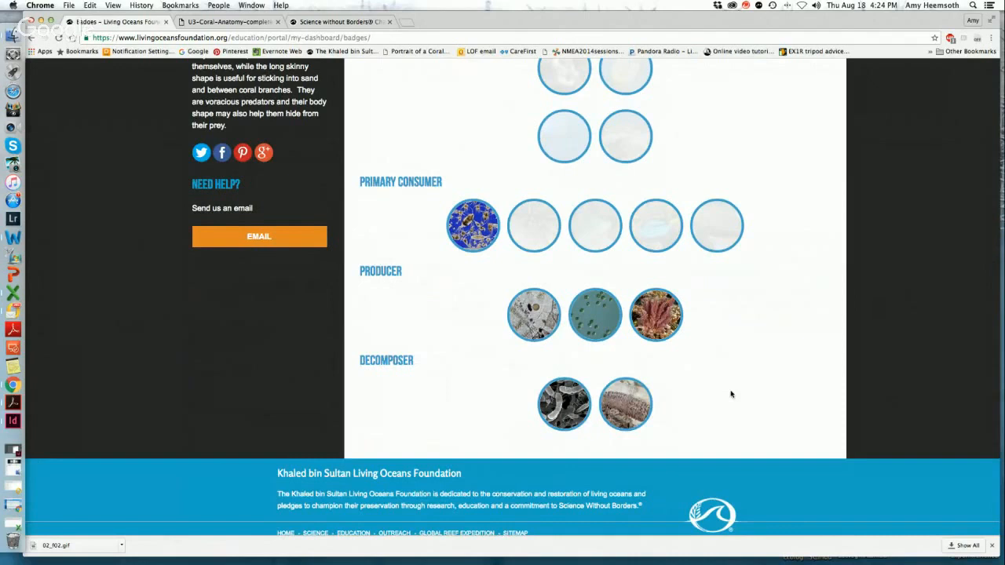
pyautogui.click(625, 403)
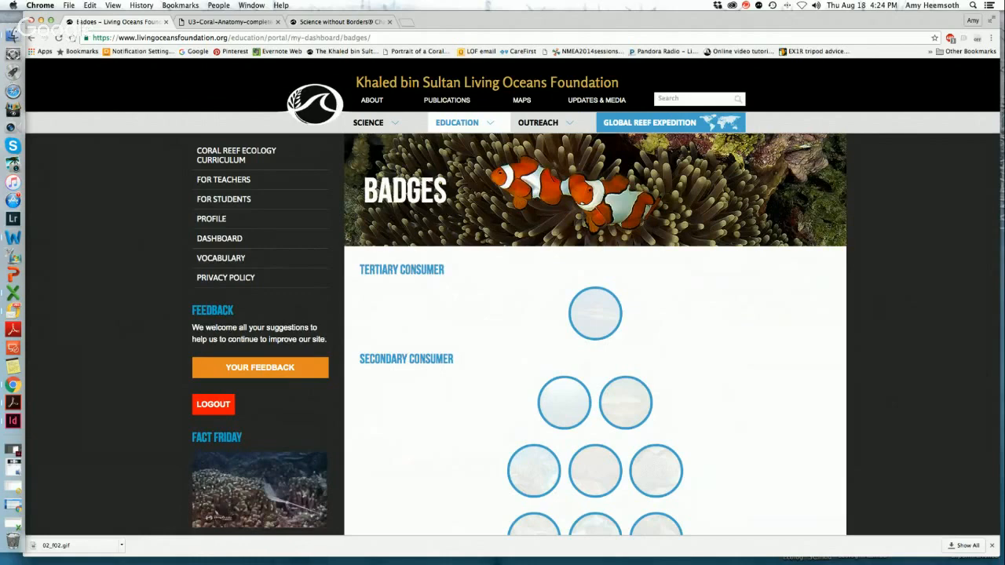
pyautogui.click(223, 180)
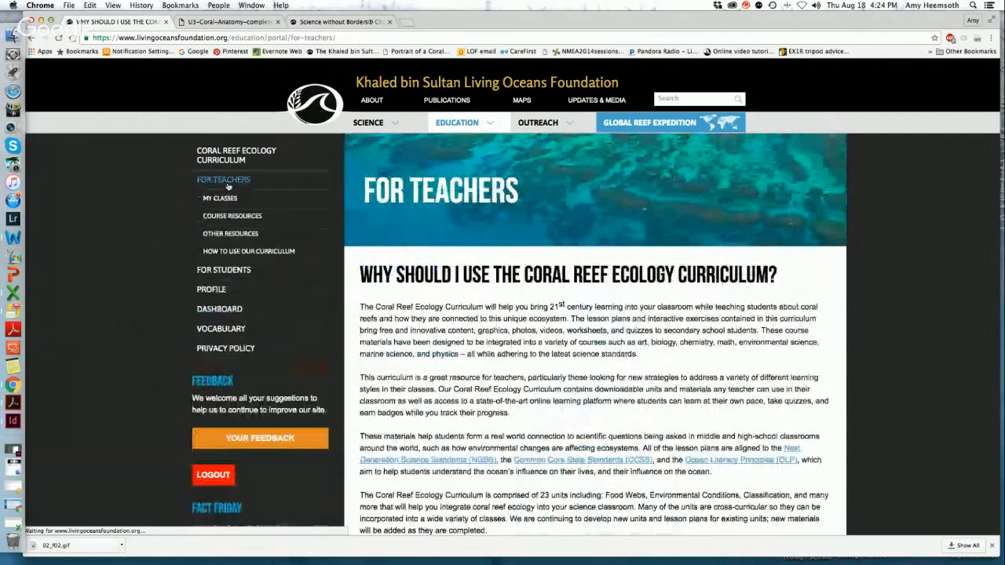
# - Show the How to Use Our Curriculum page down to the Need Help email button
pyautogui.click(248, 251)
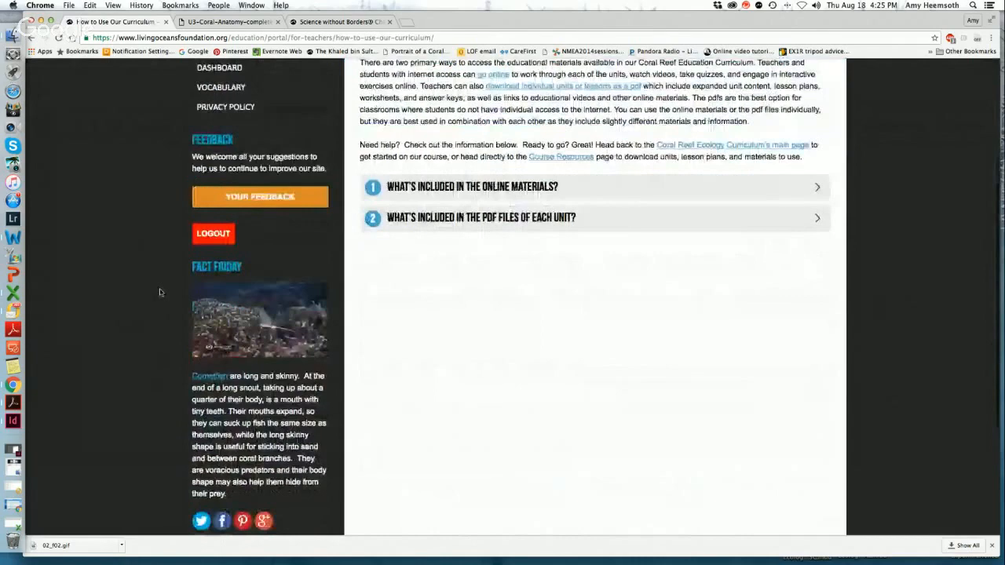
pyautogui.scroll(-3)
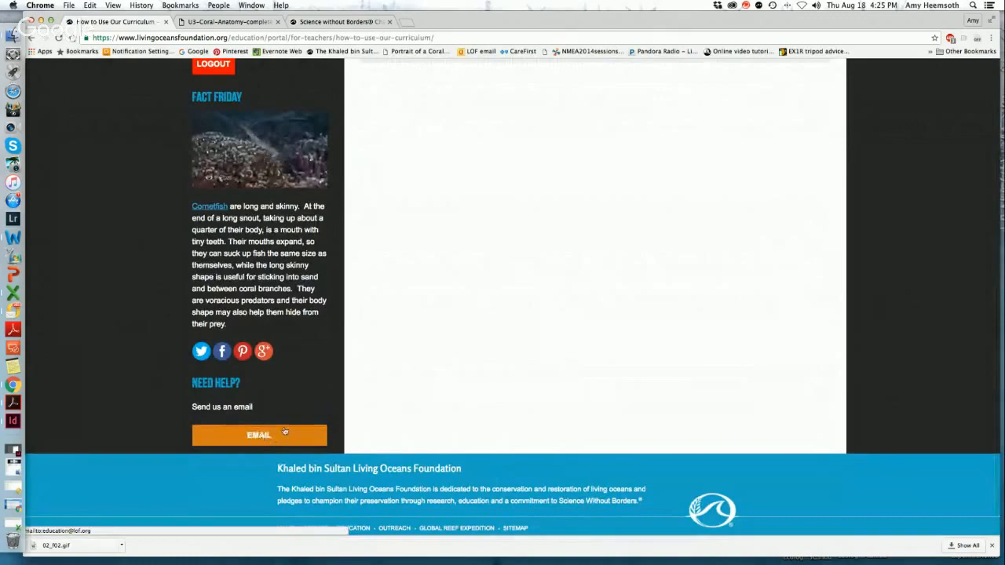